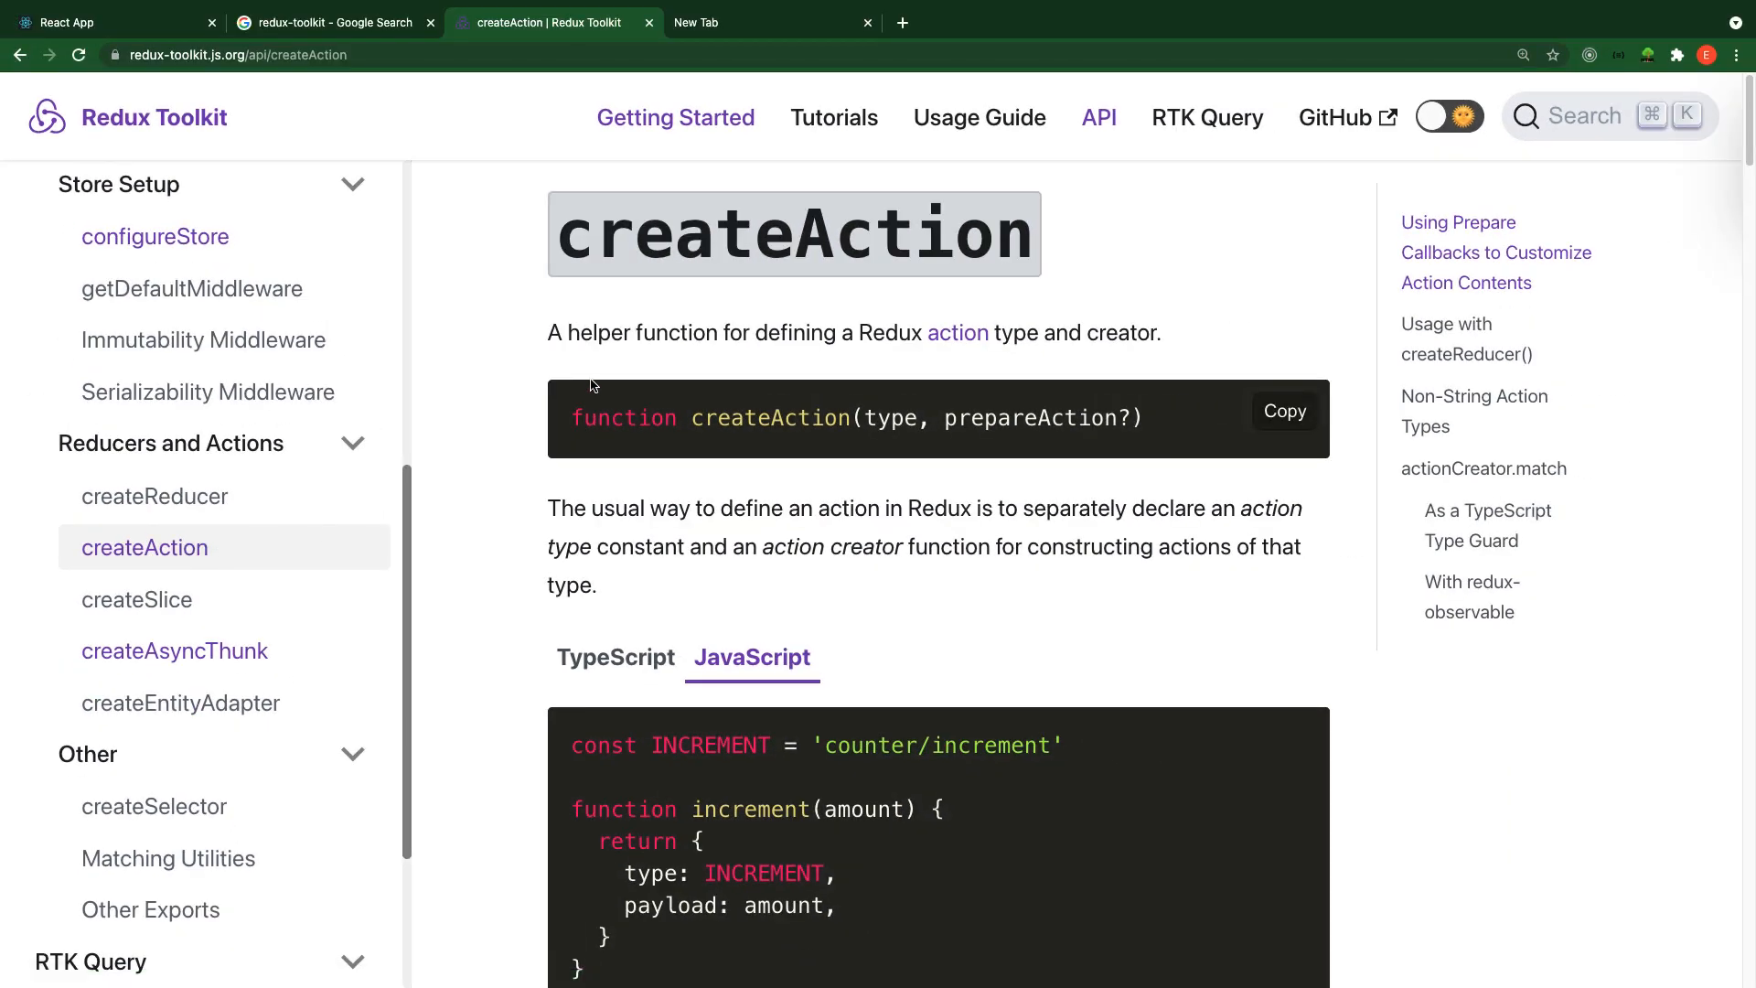
mouse_move(935, 400)
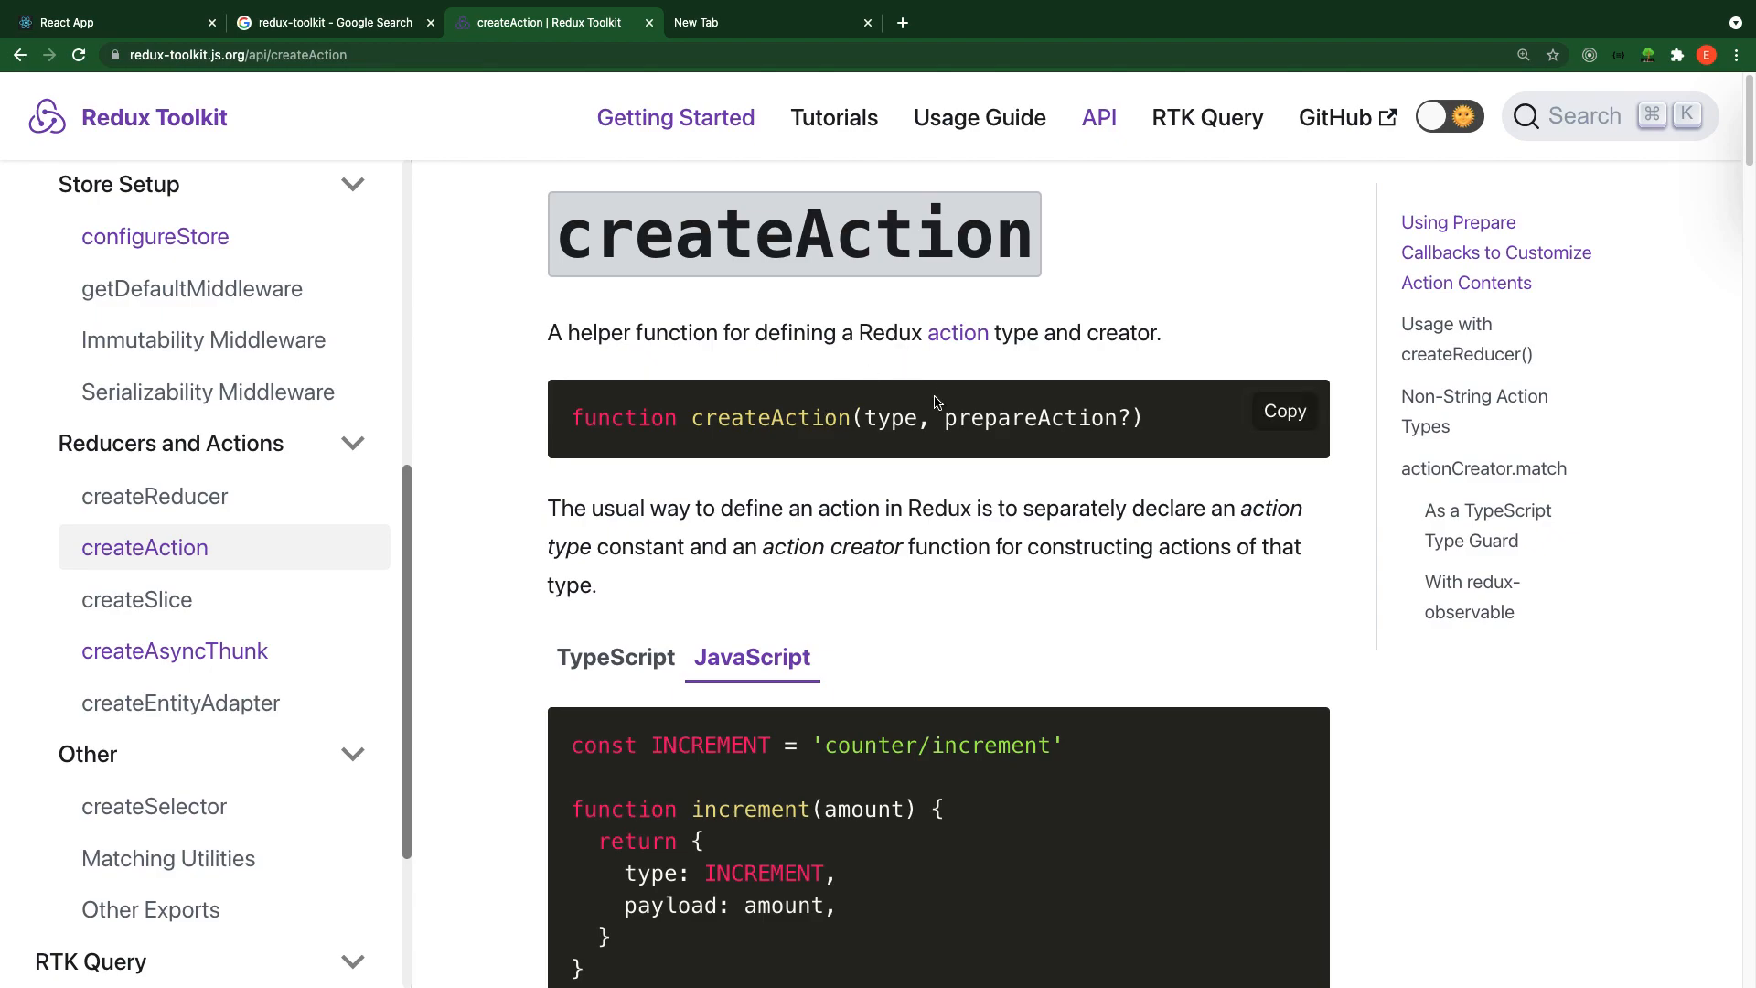
scroll(down, 3)
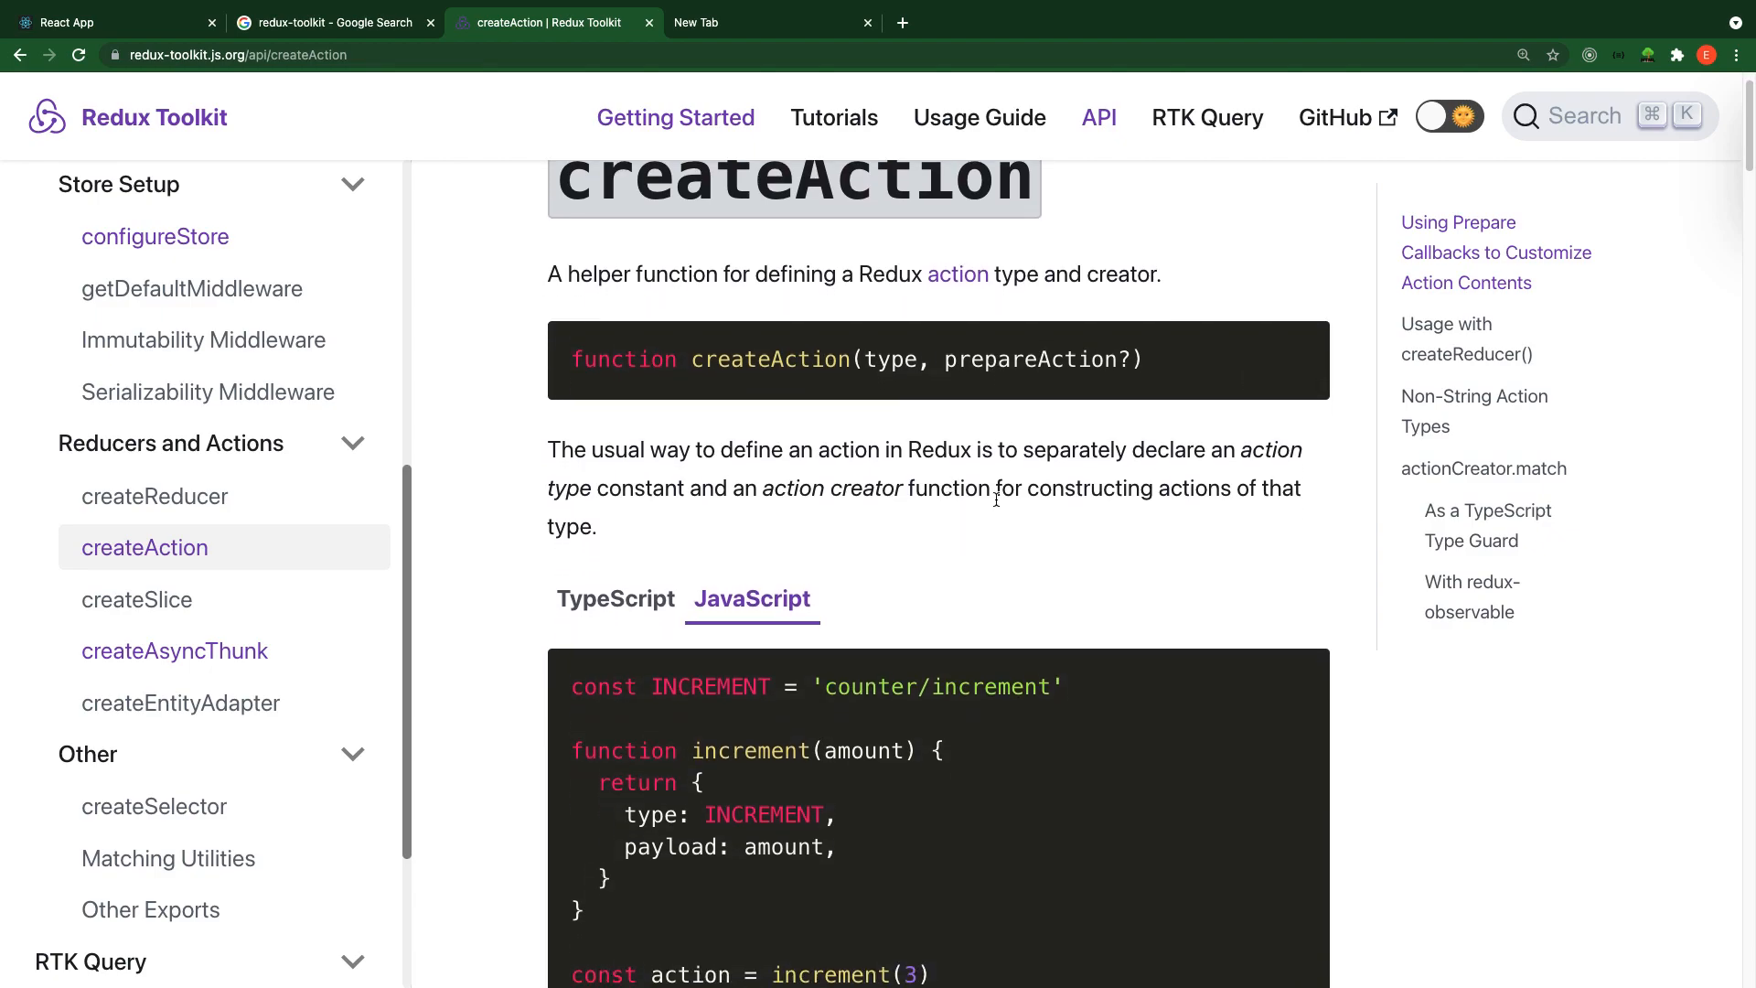
scroll(down, 3)
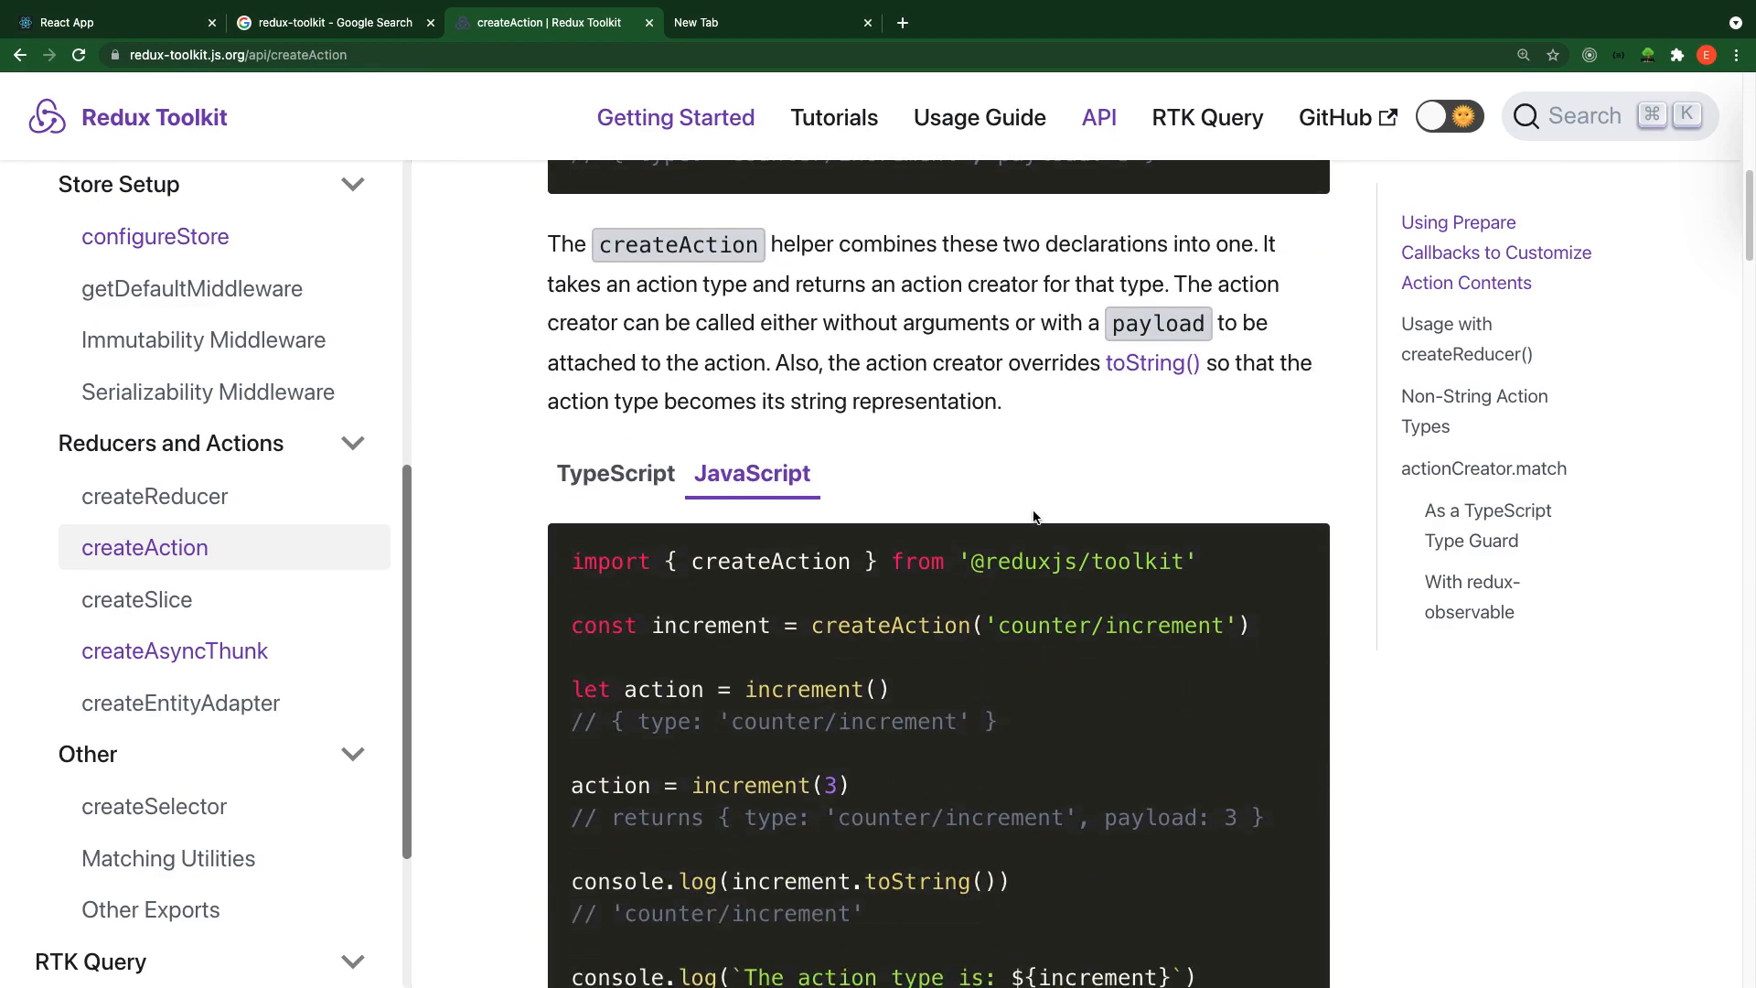
scroll(down, 3)
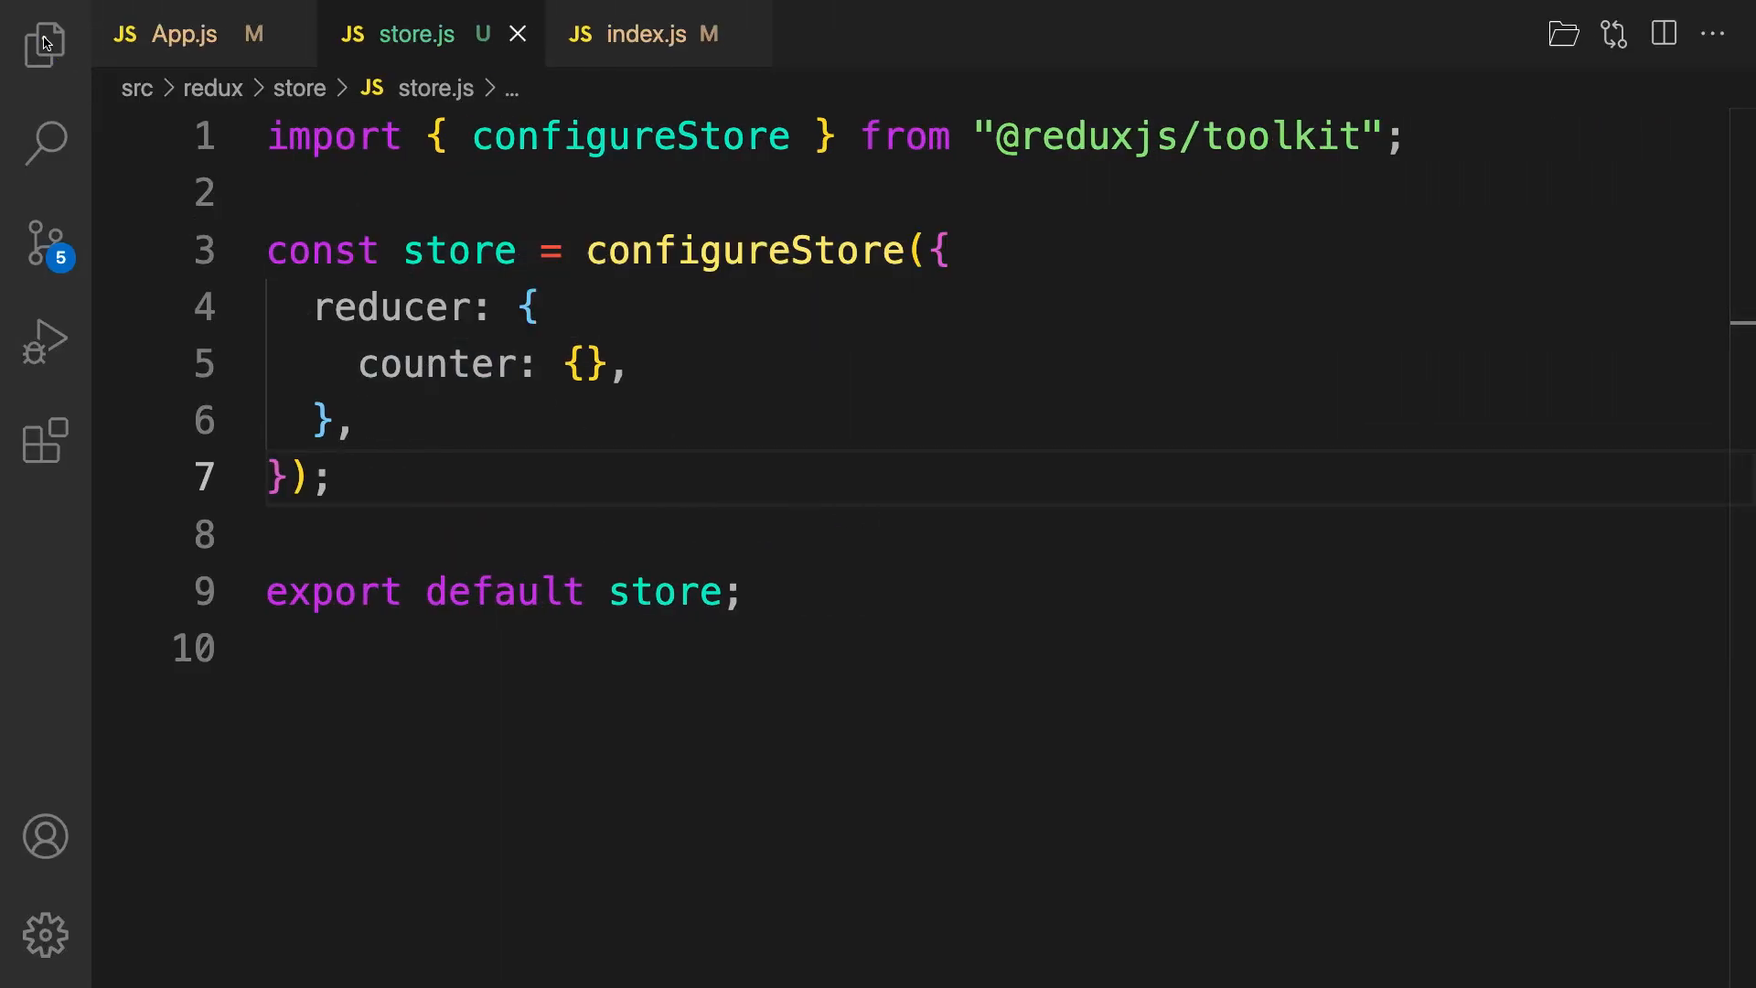
- Open the Explorer sidebar to show the project's file tree
click(45, 43)
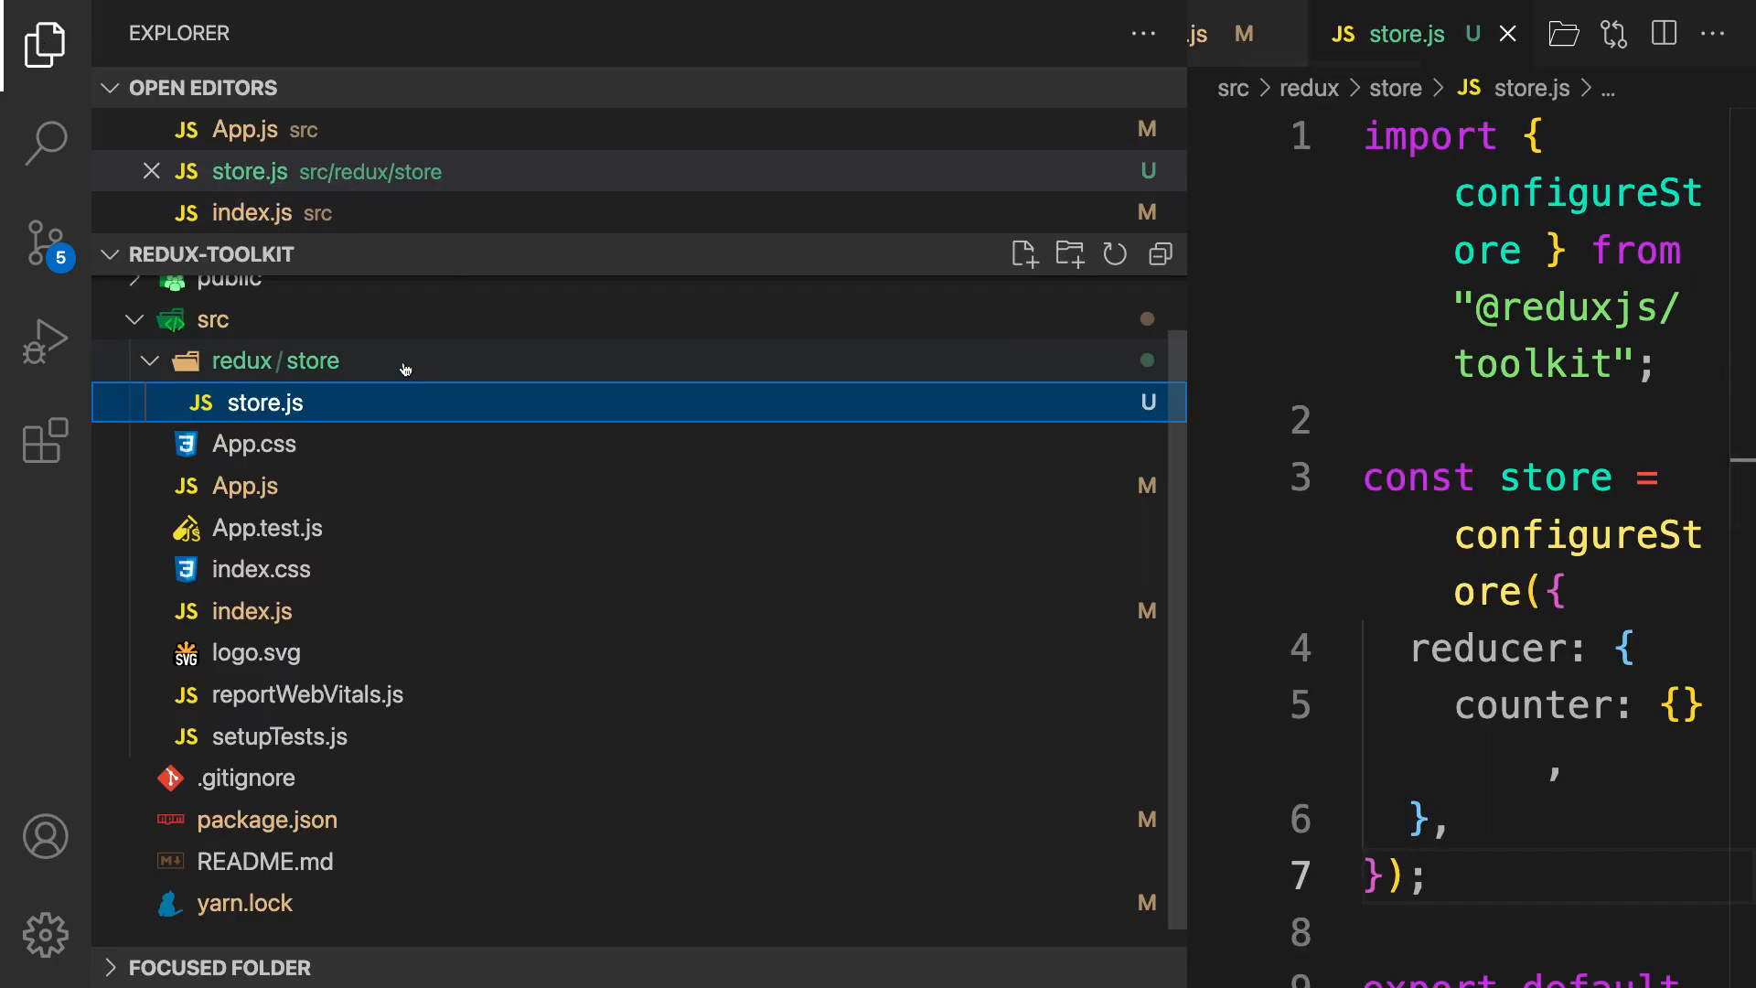
mouse_move(418, 389)
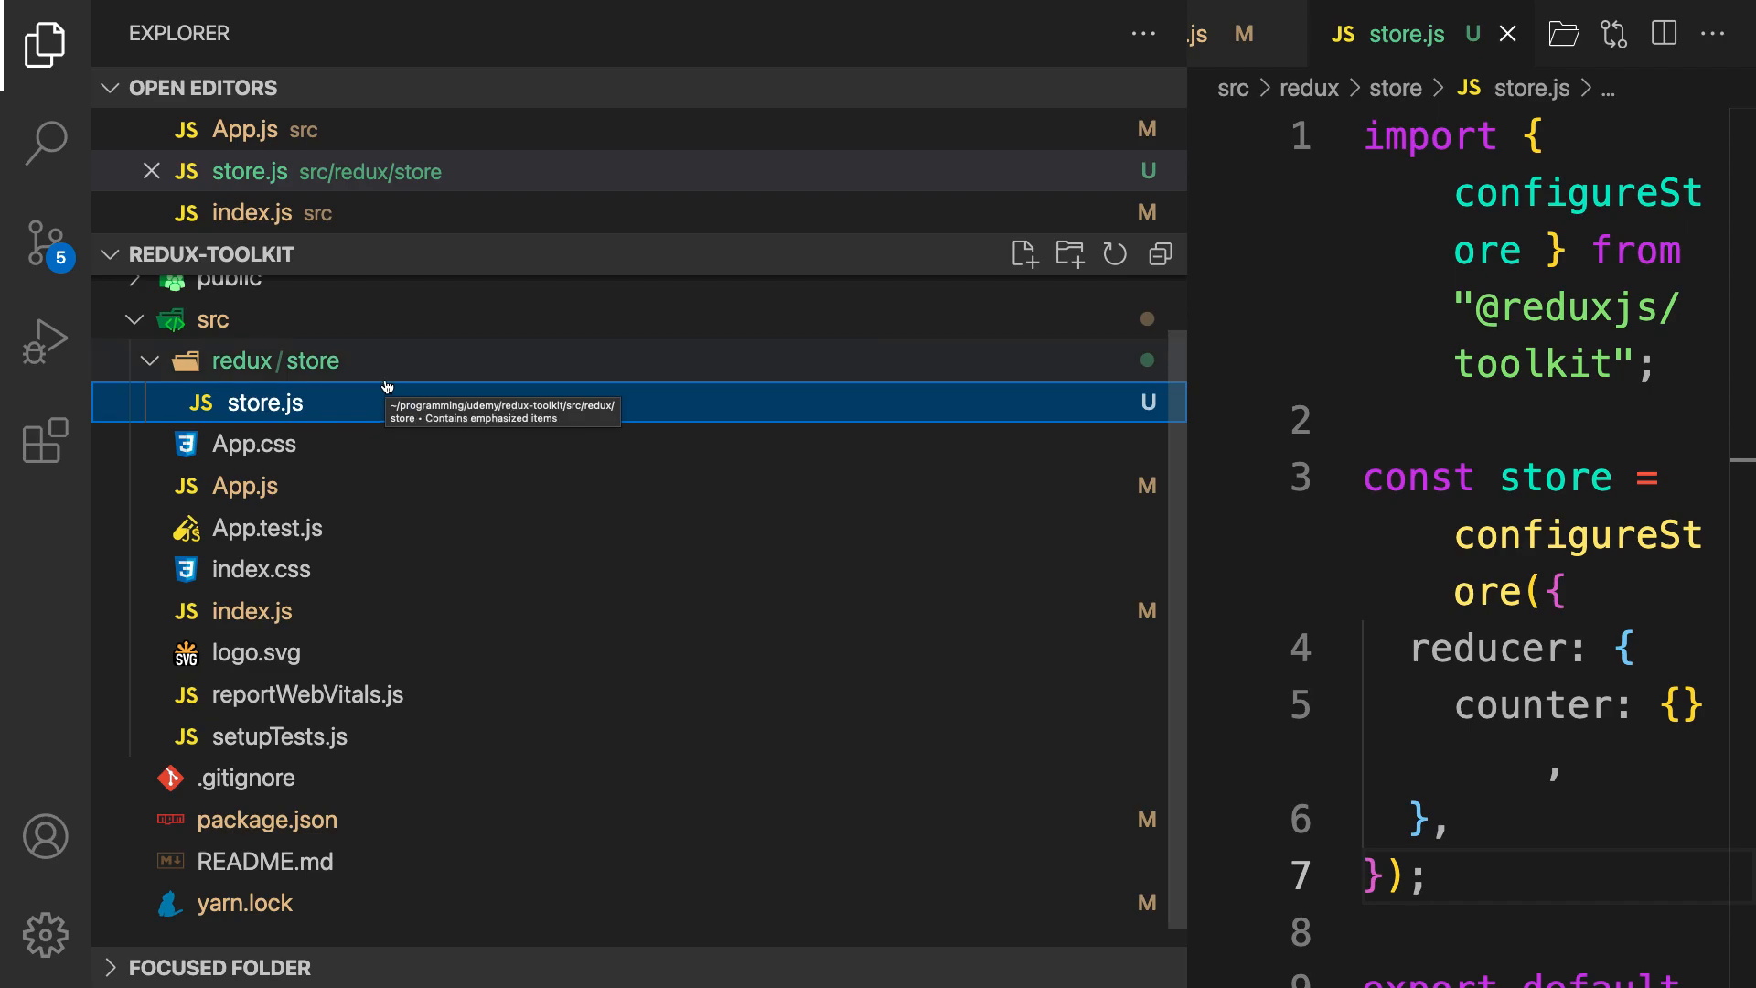
mouse_move(417, 400)
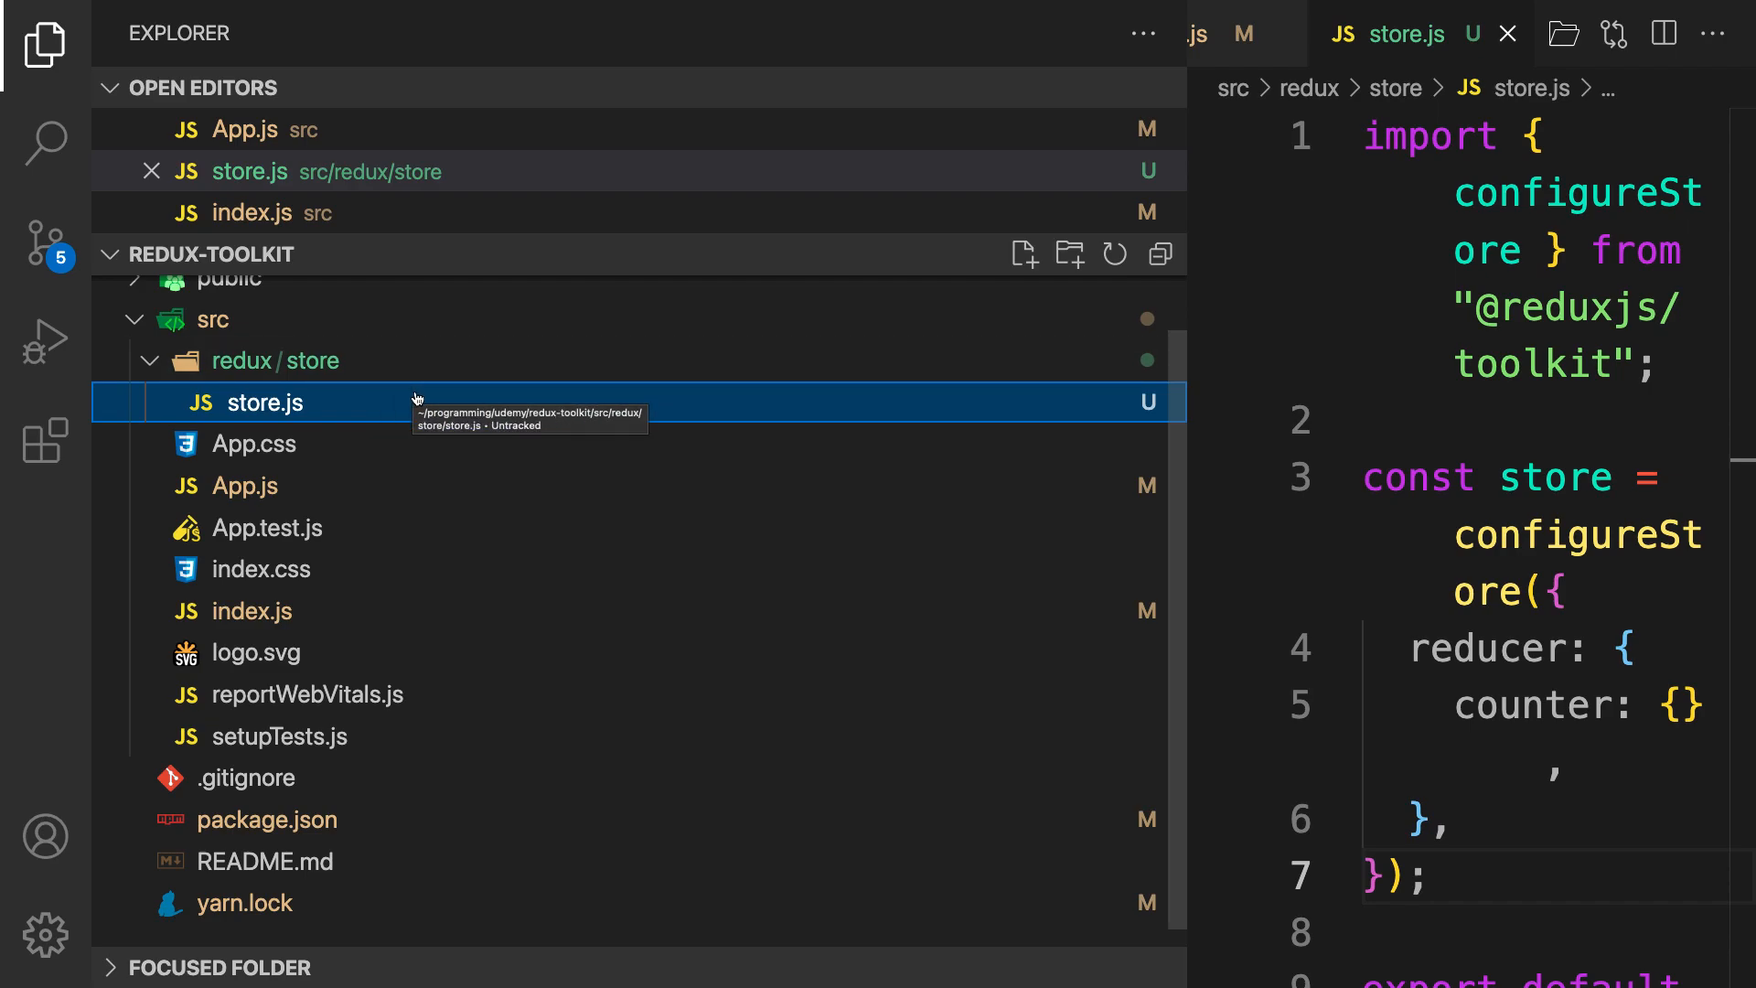
mouse_move(284, 423)
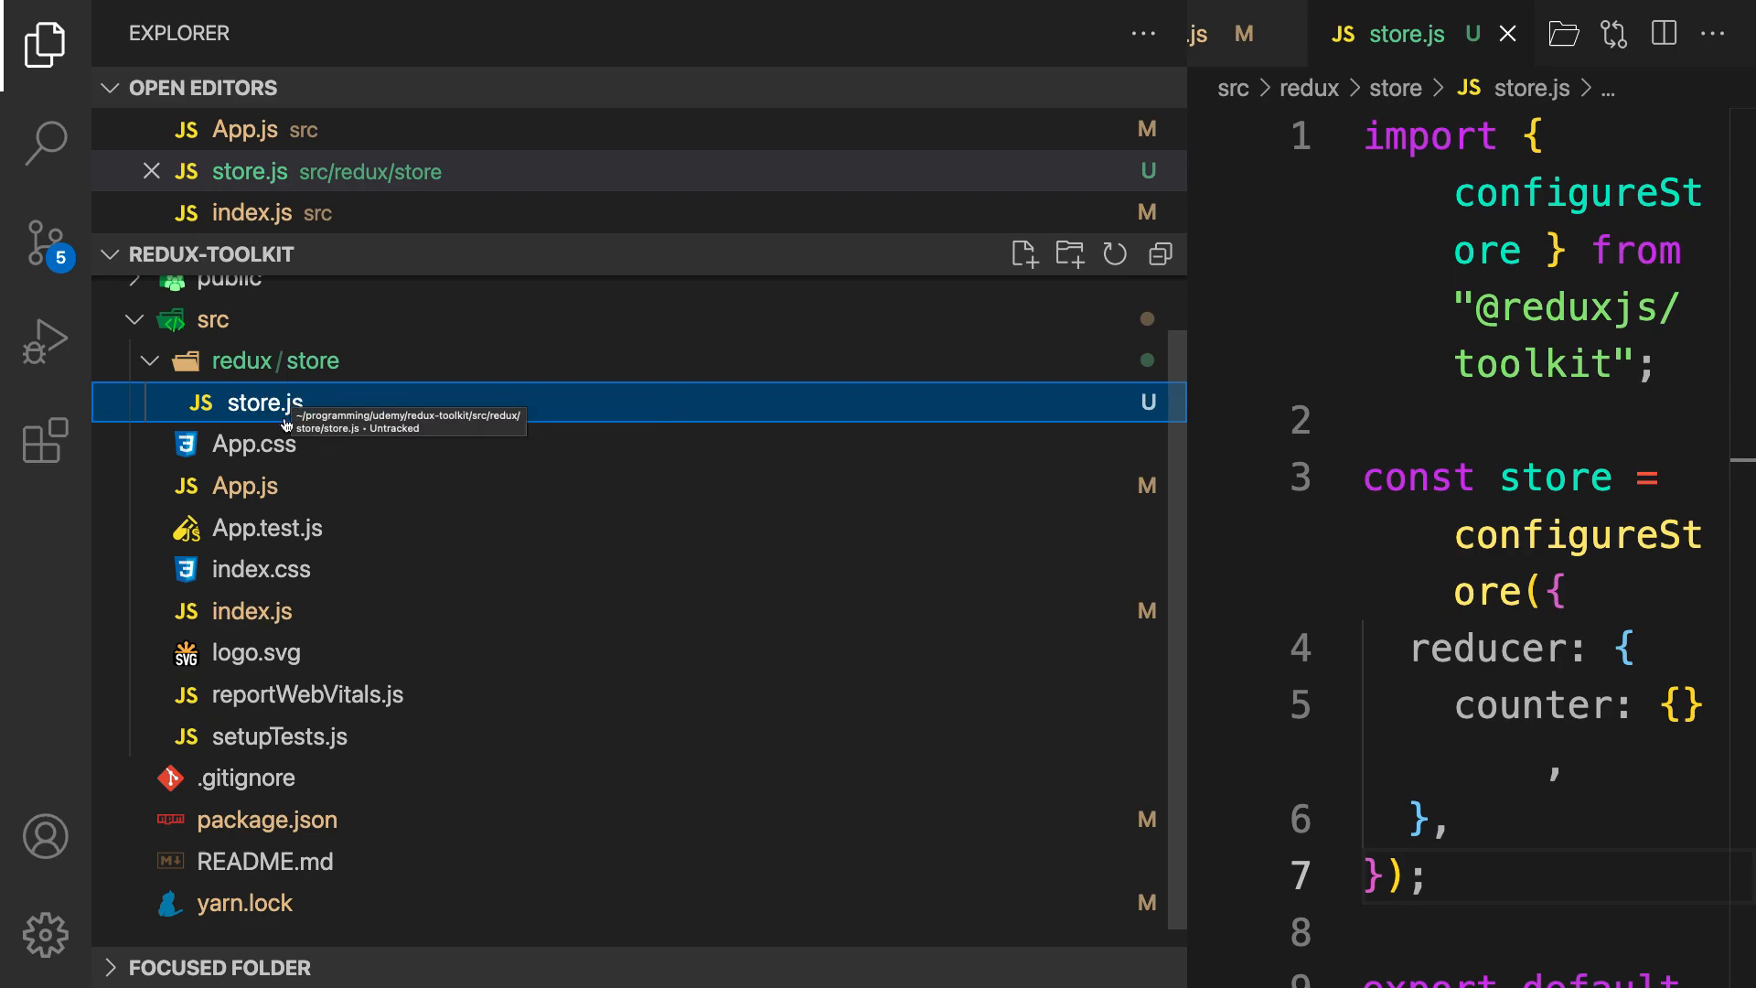
mouse_move(263, 403)
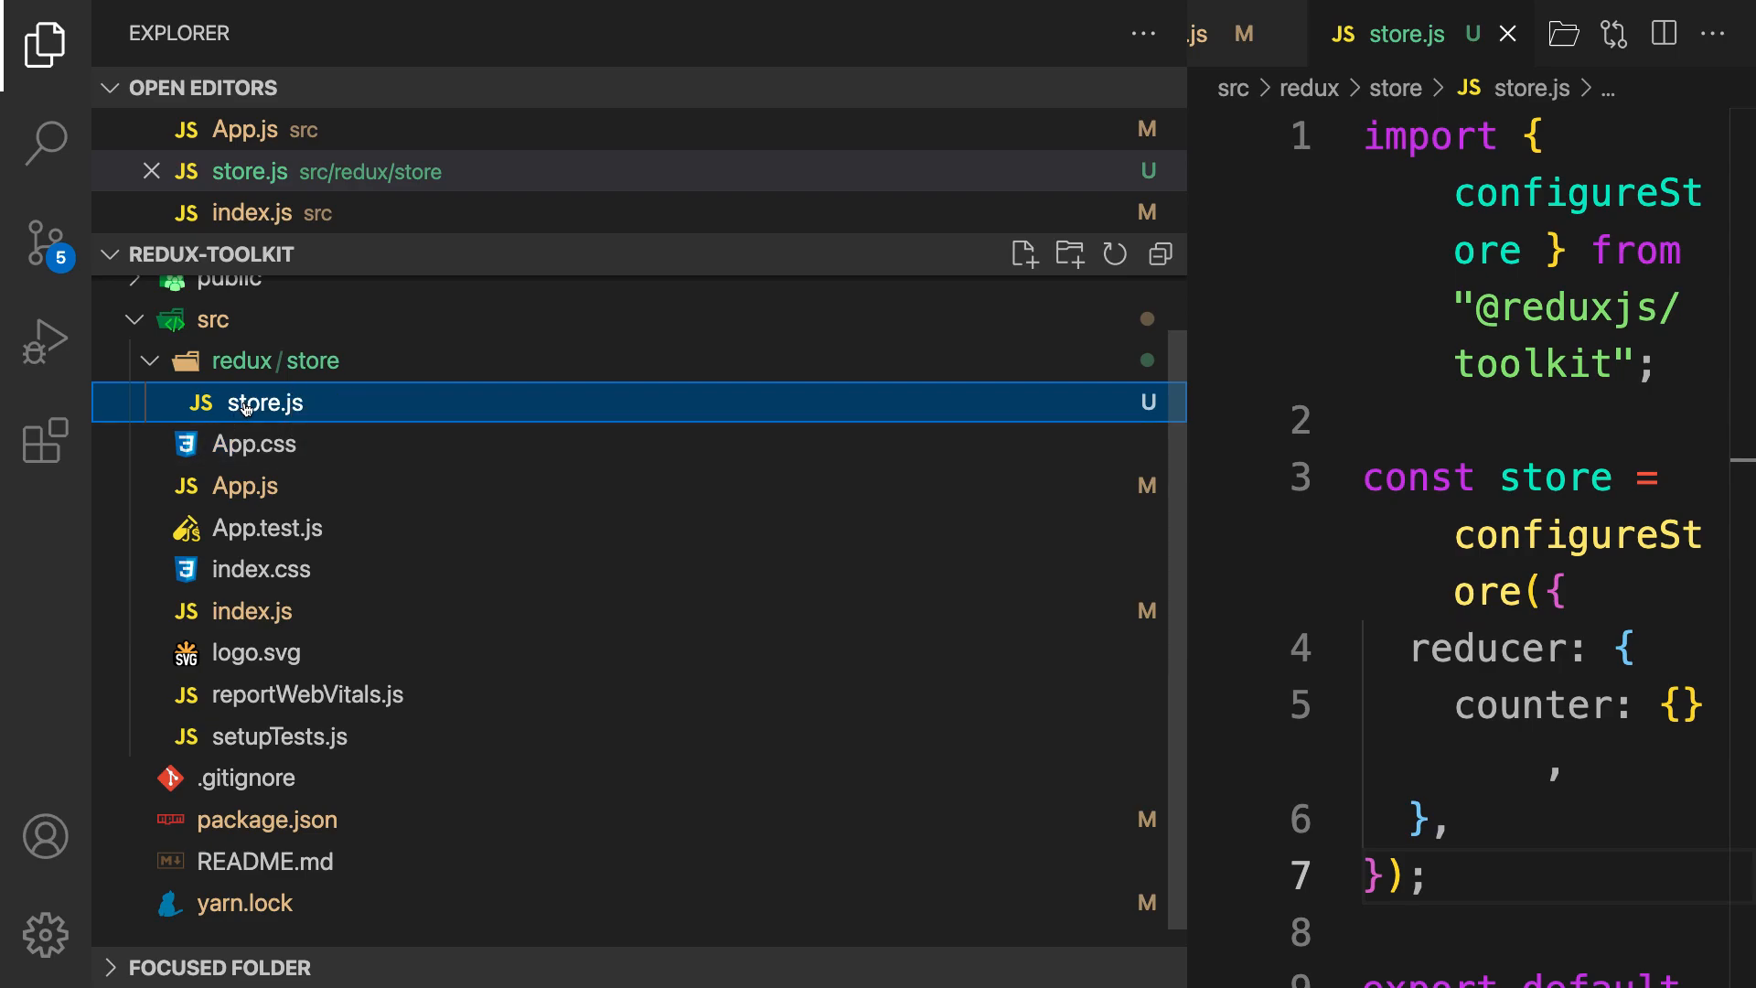
mouse_move(265, 404)
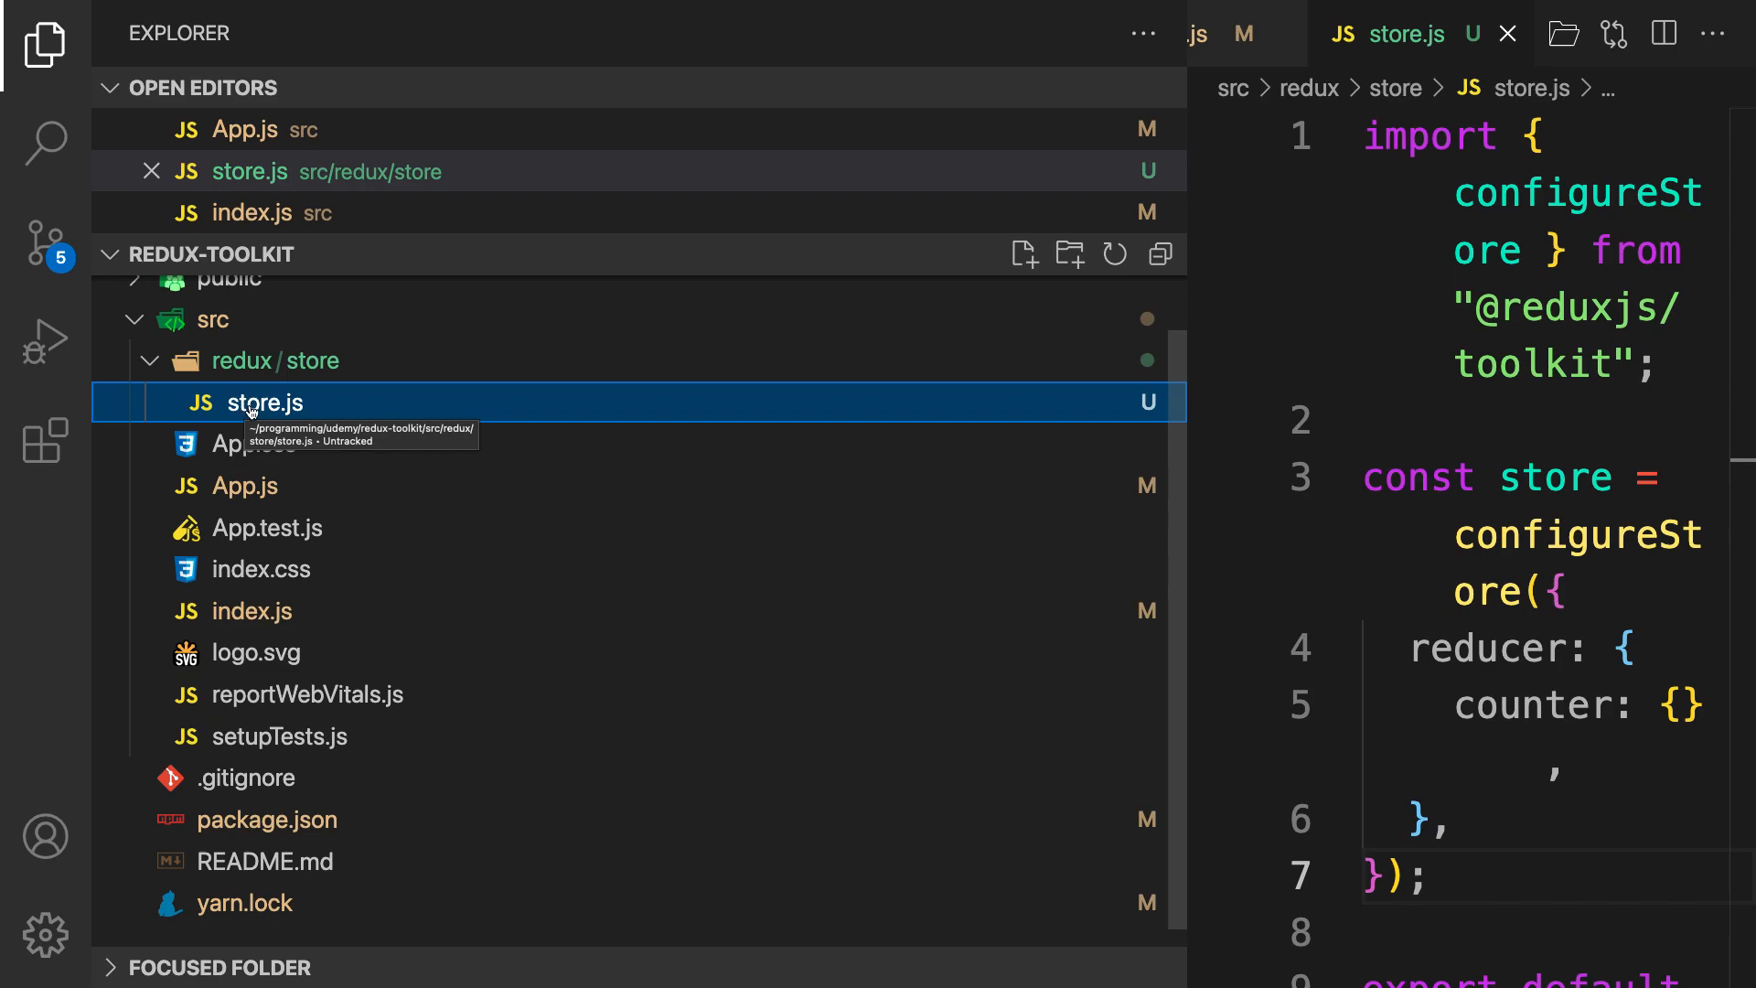
- Create a new folder named slices inside src/redux
right_click(325, 360)
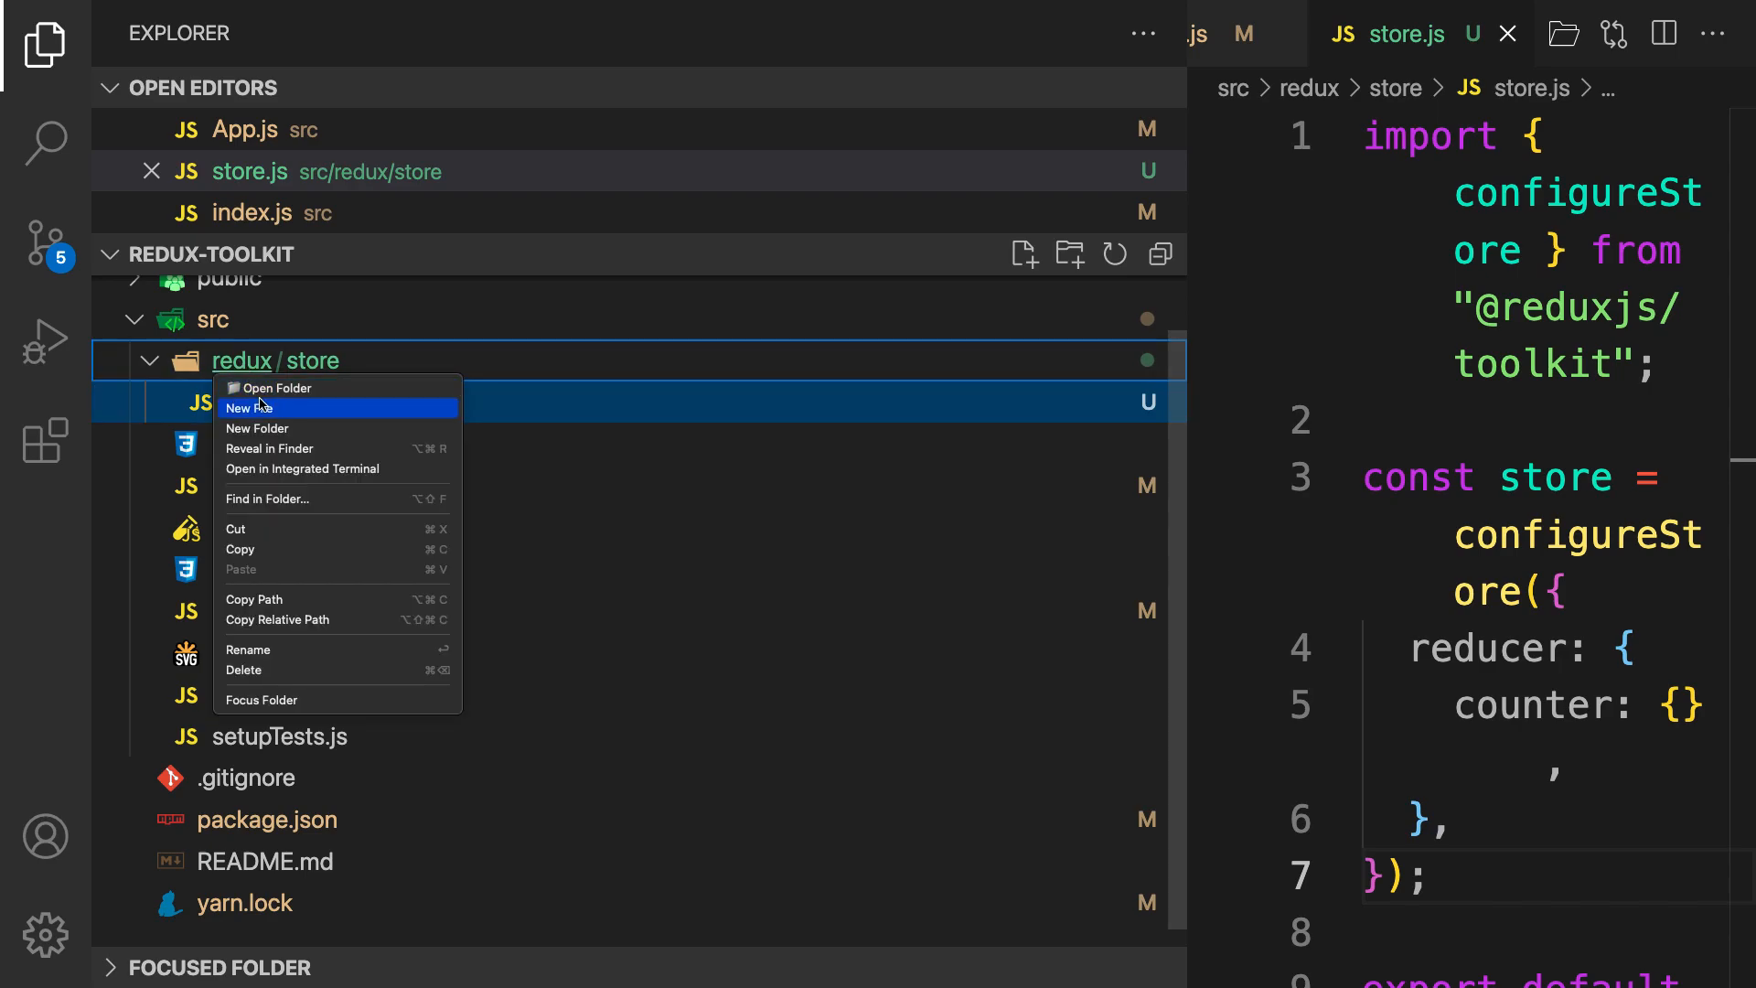
click(258, 428)
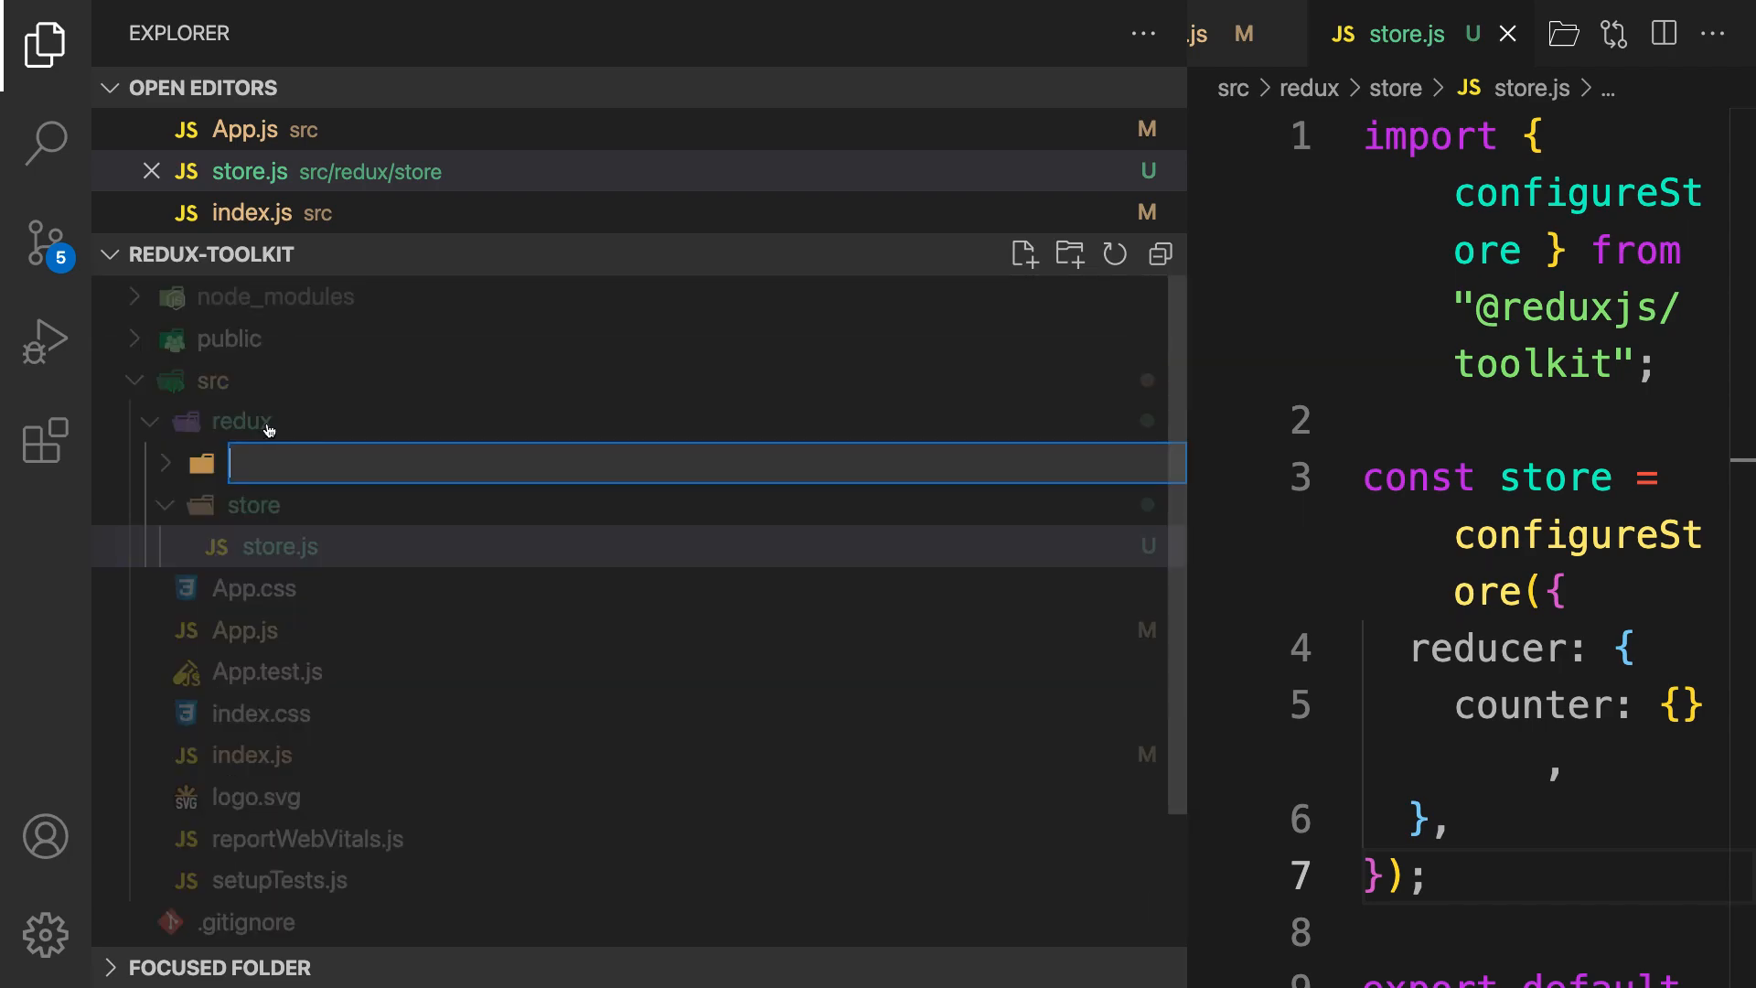
text(slice)
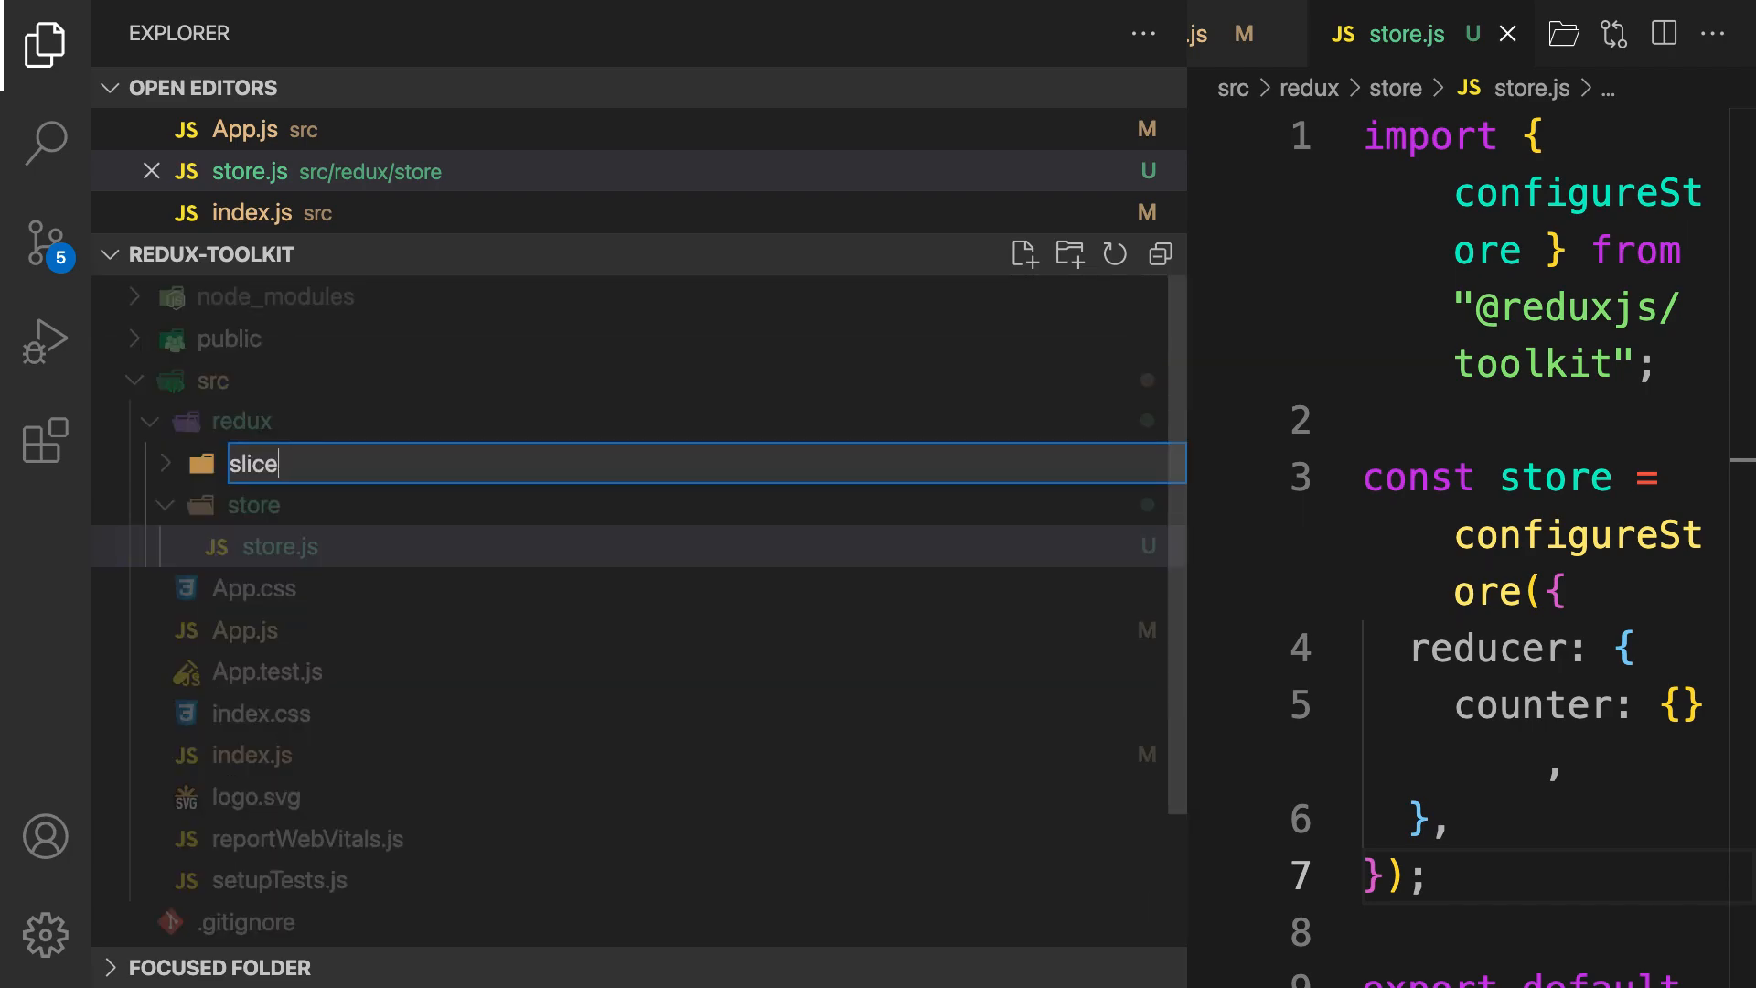
key(Enter)
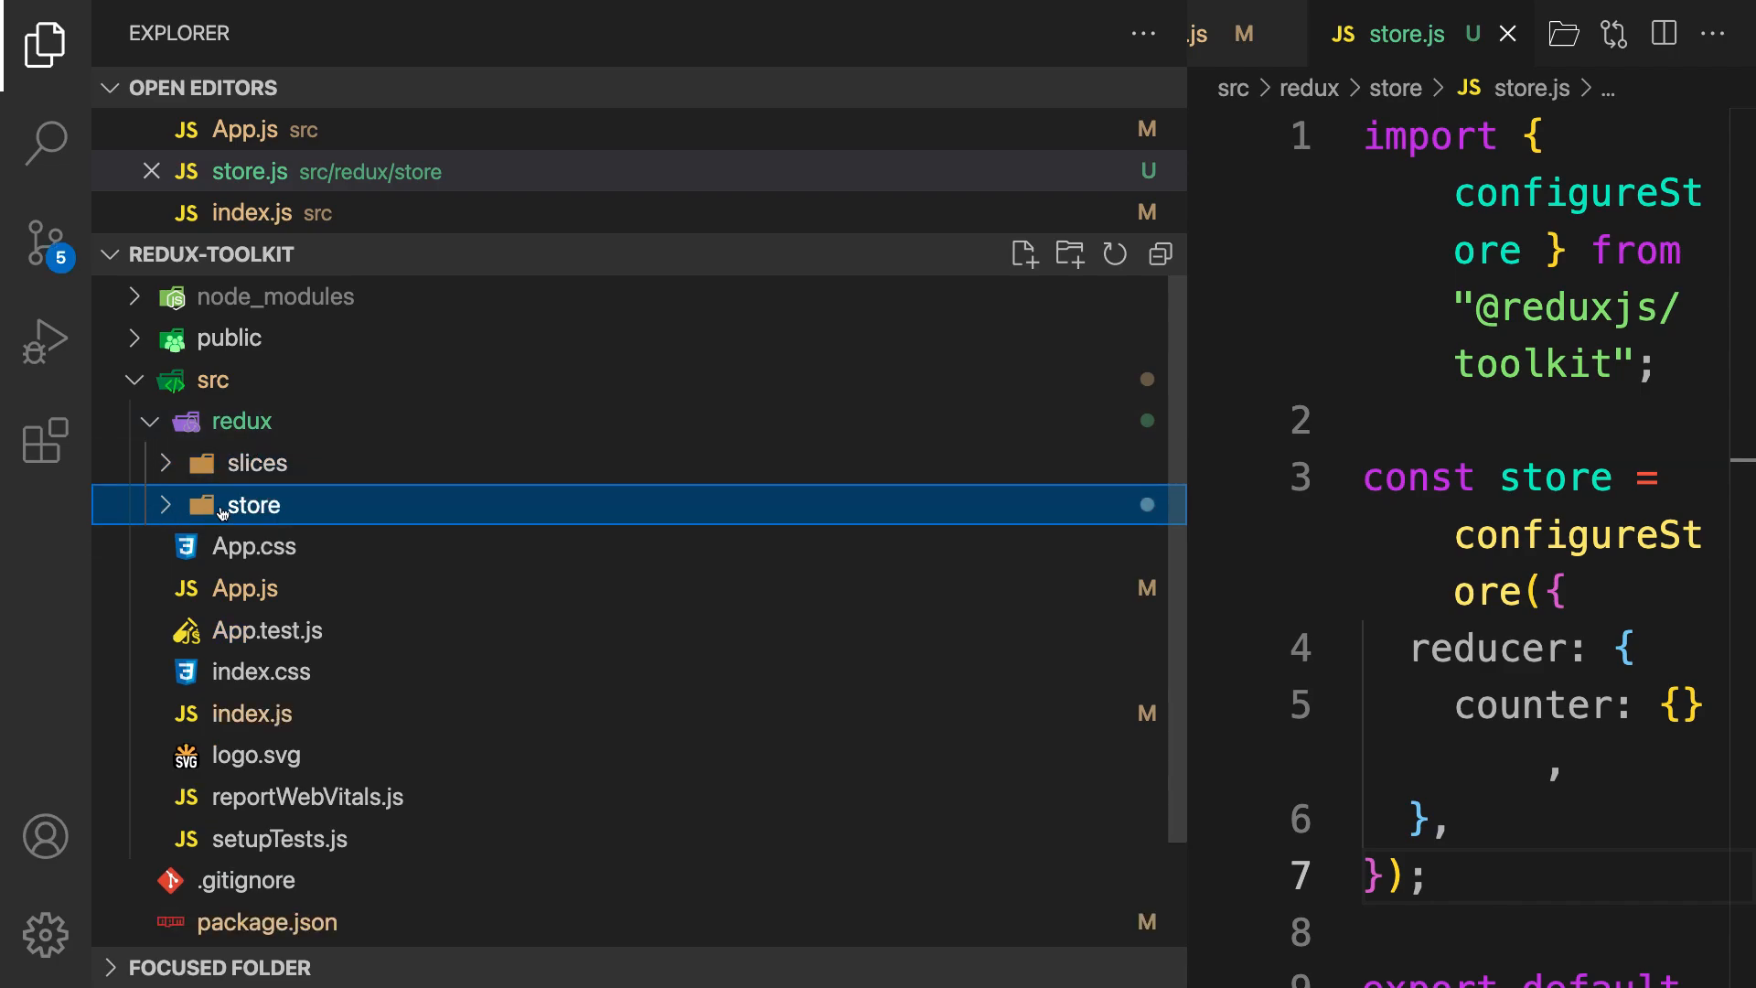
mouse_move(258, 528)
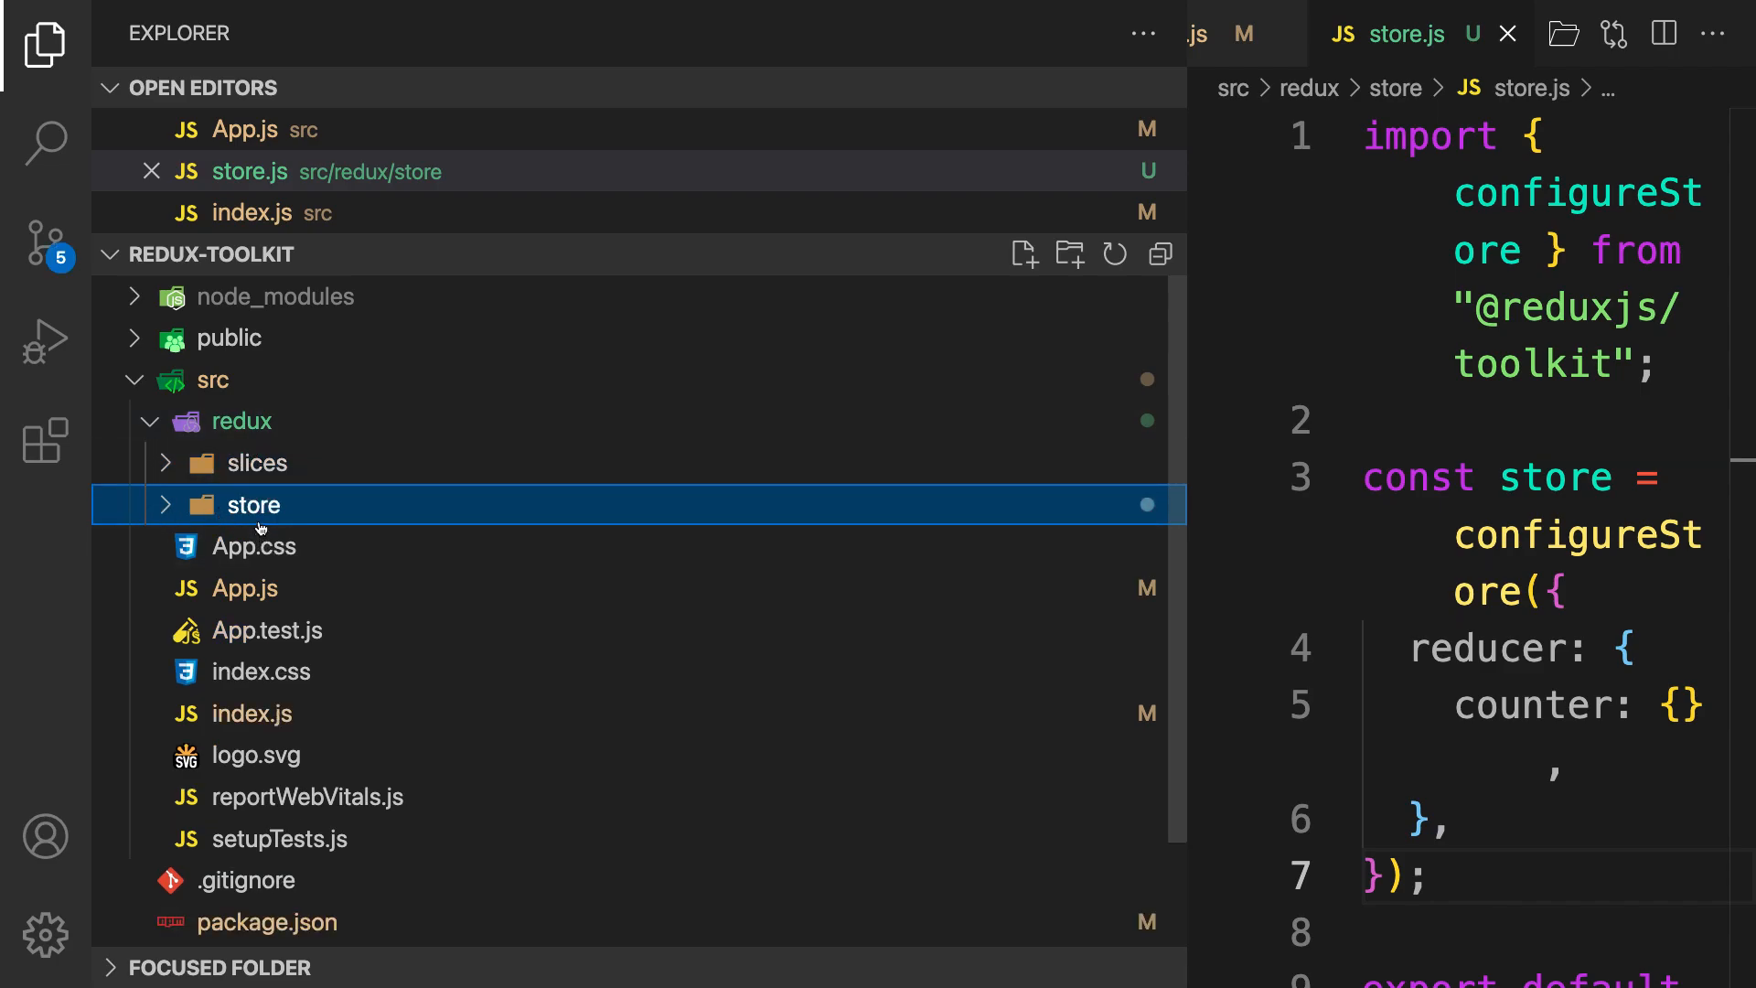
mouse_move(254, 504)
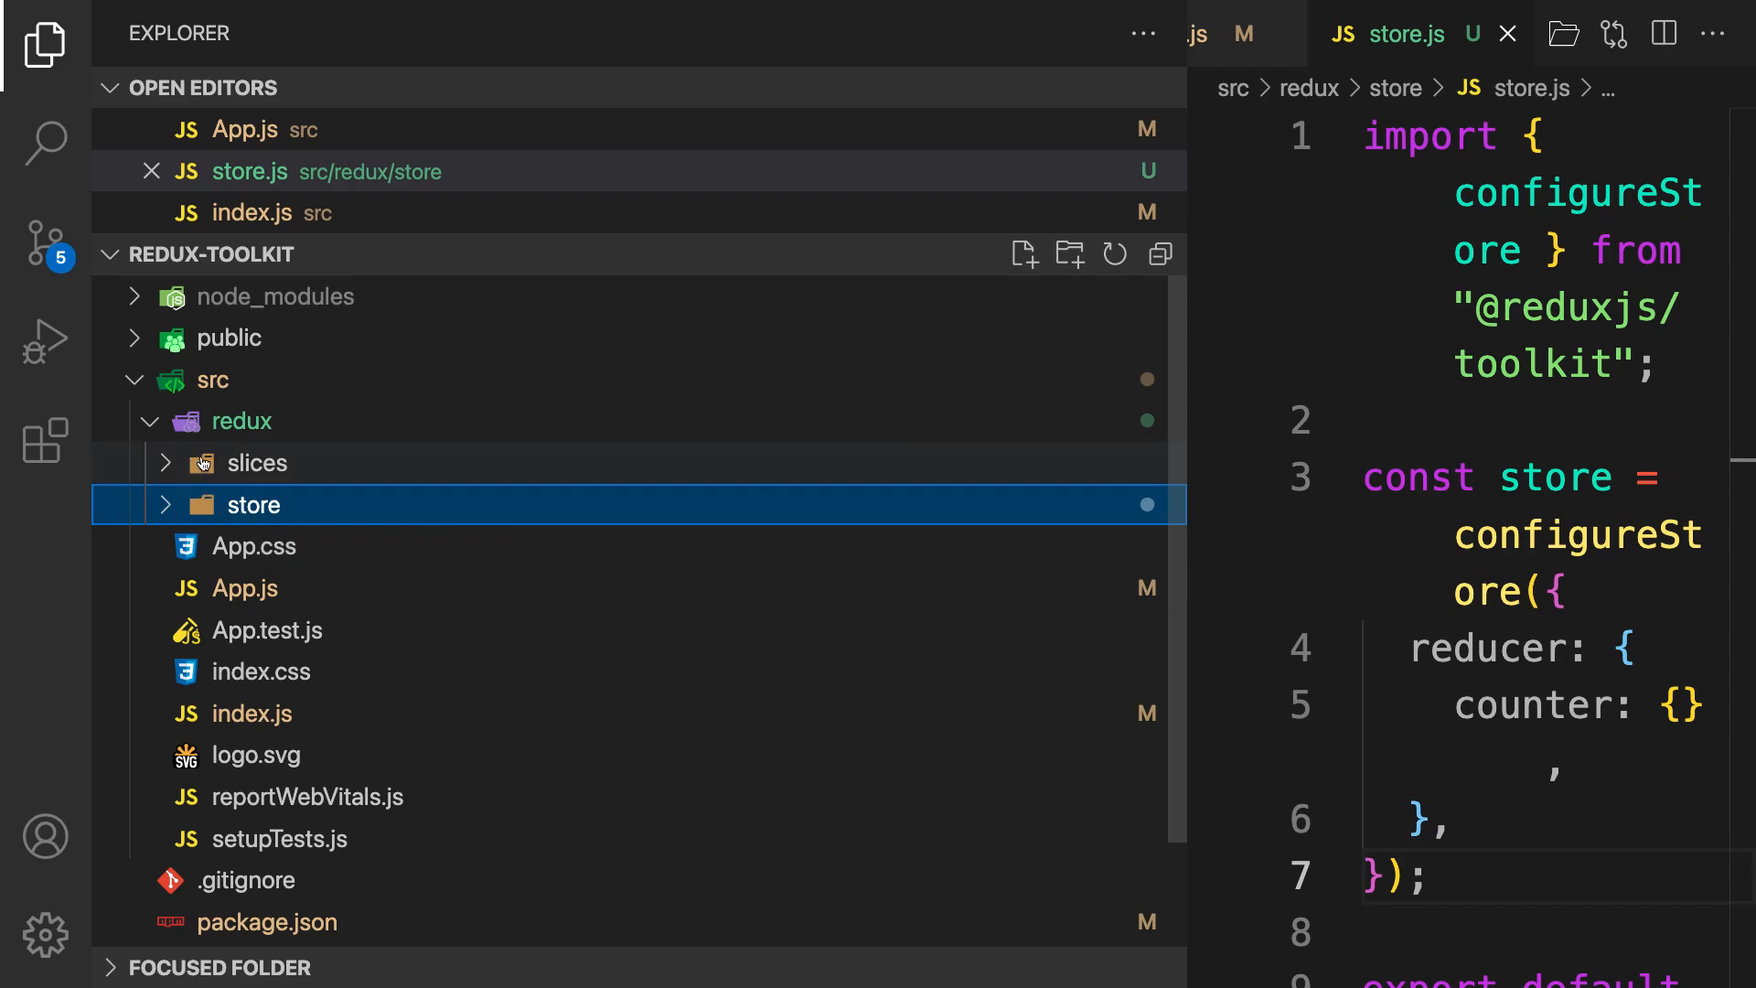
mouse_move(258, 462)
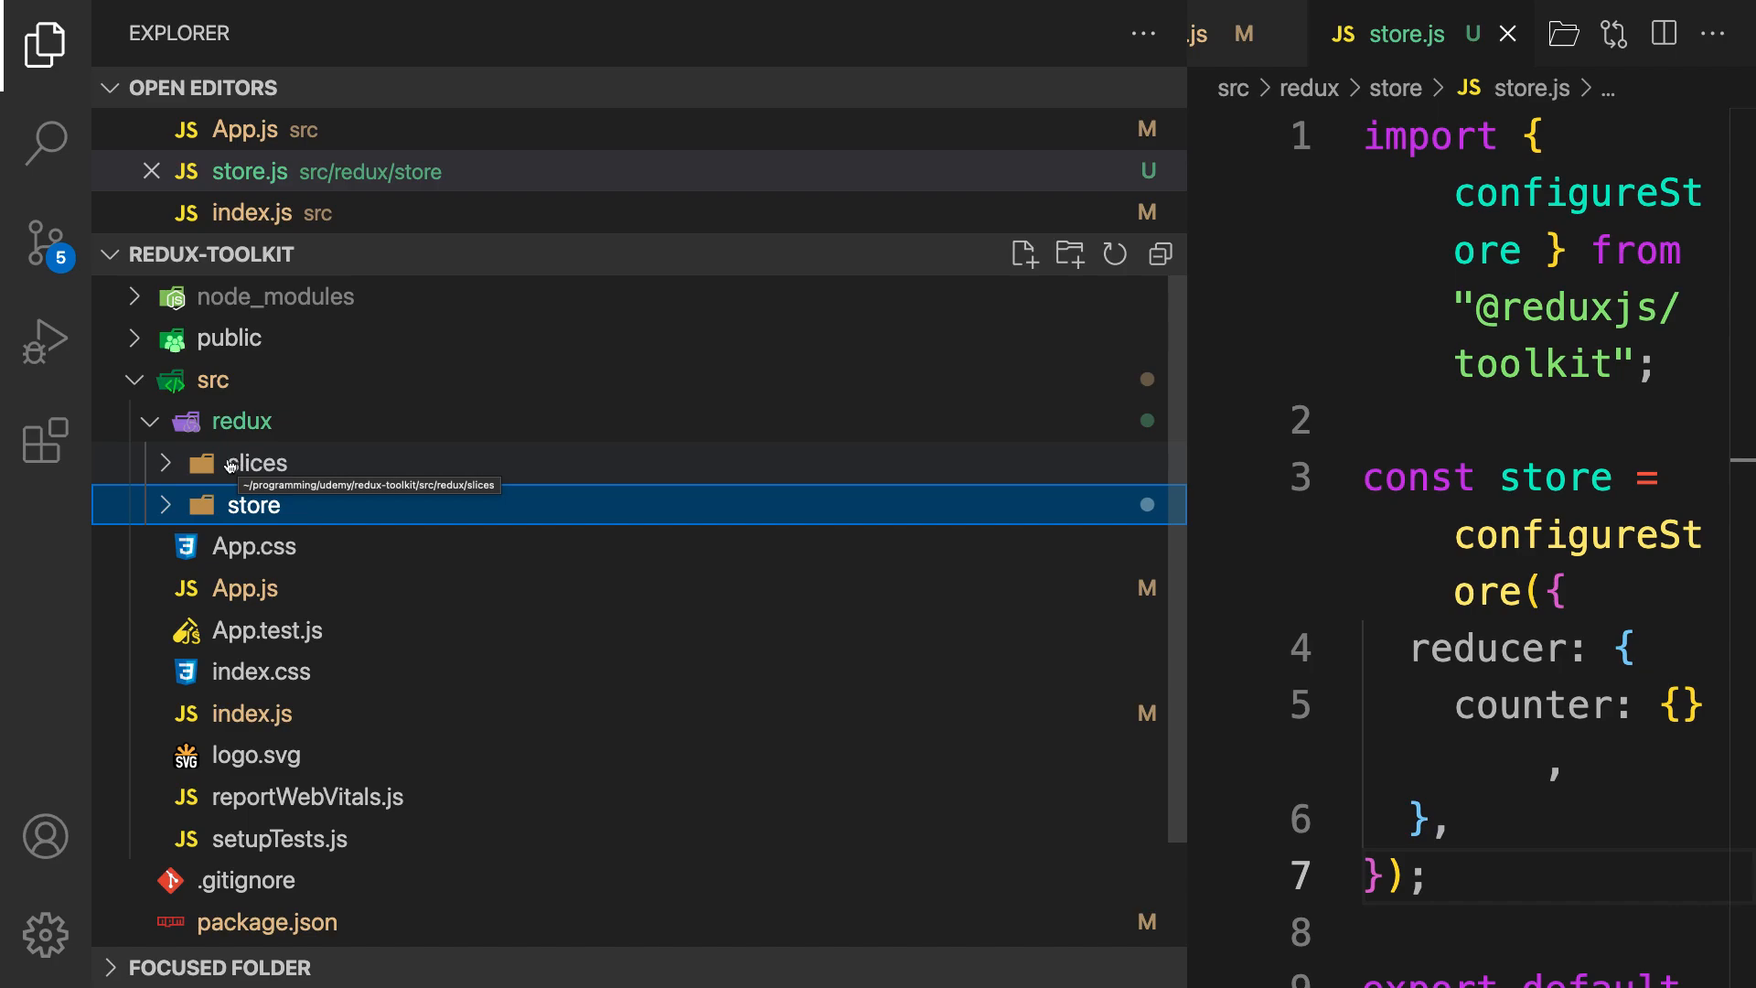
- Add a new empty file counterSlices.js inside the slices folder
click(255, 463)
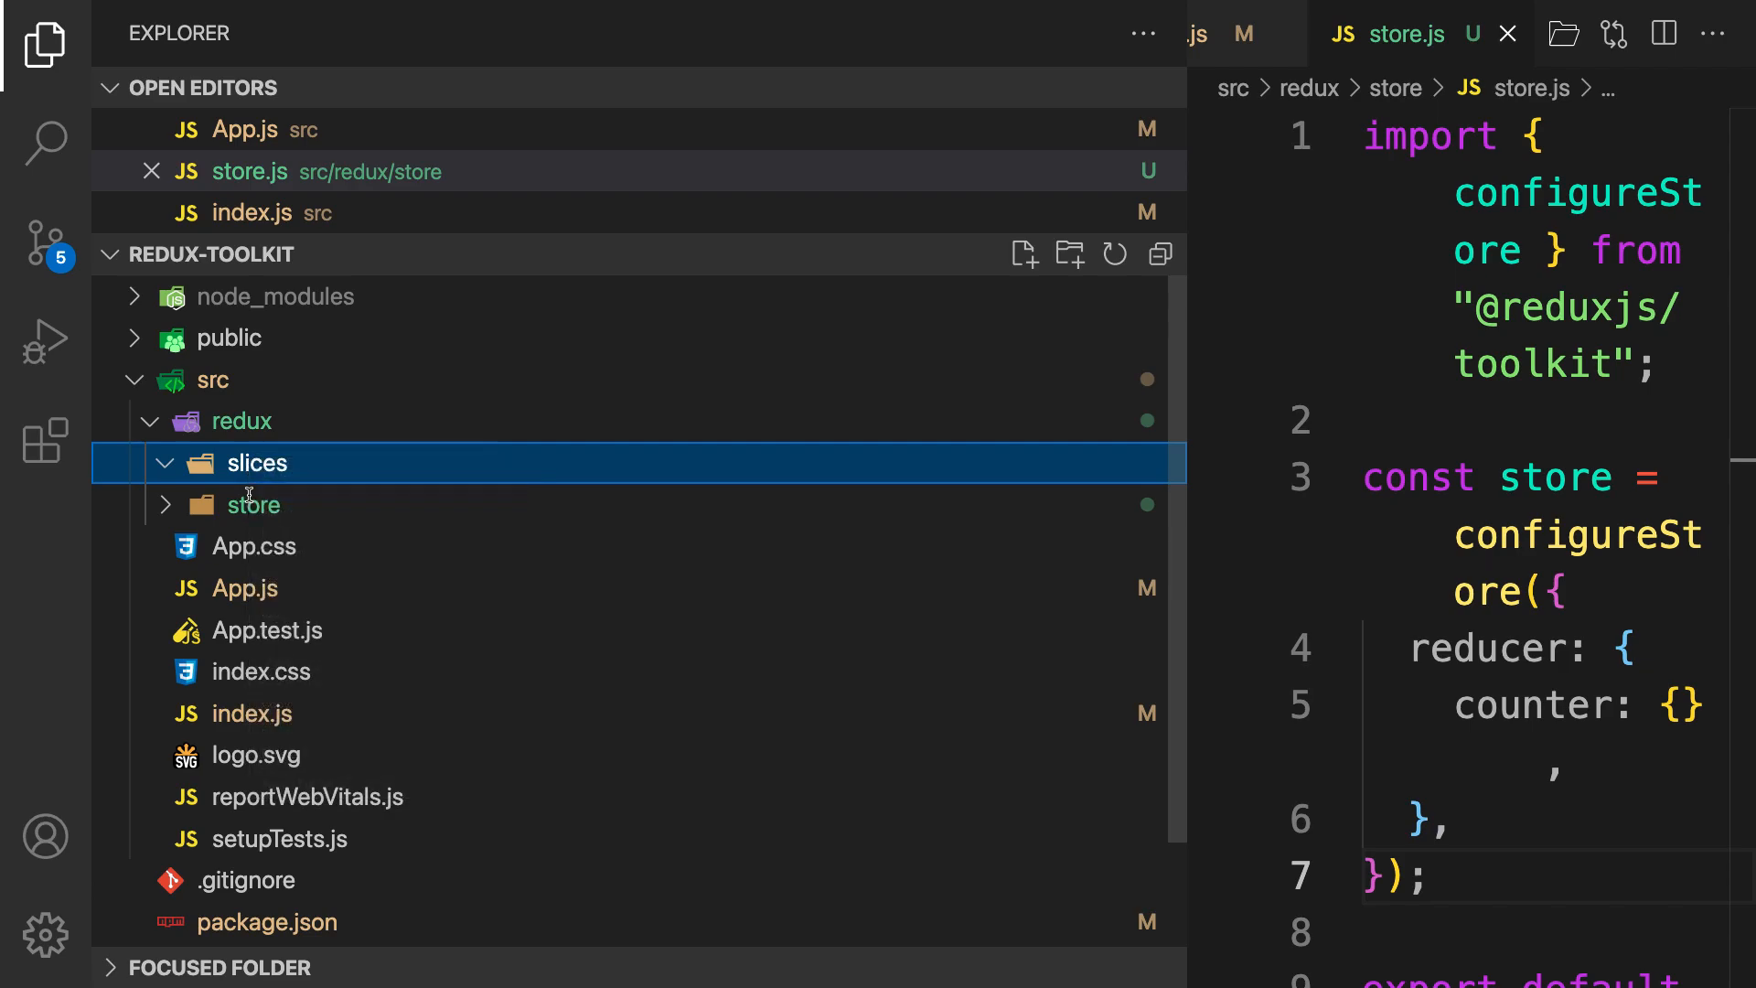
click(1020, 253)
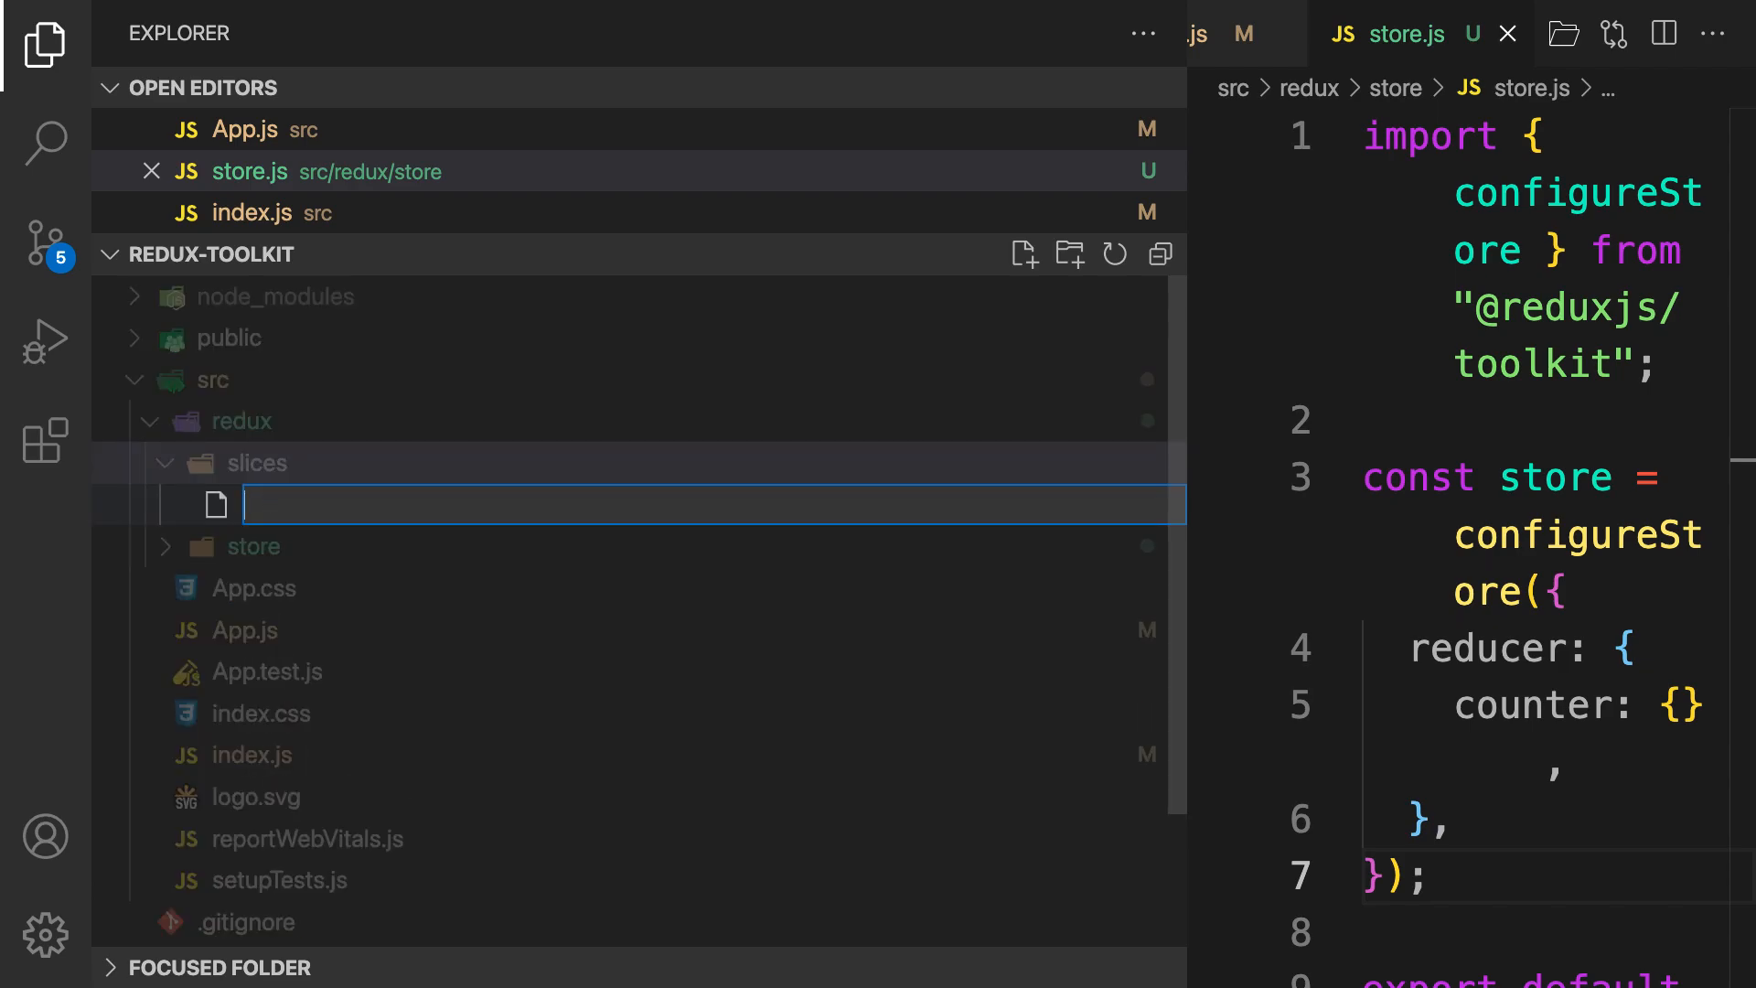
text(counter)
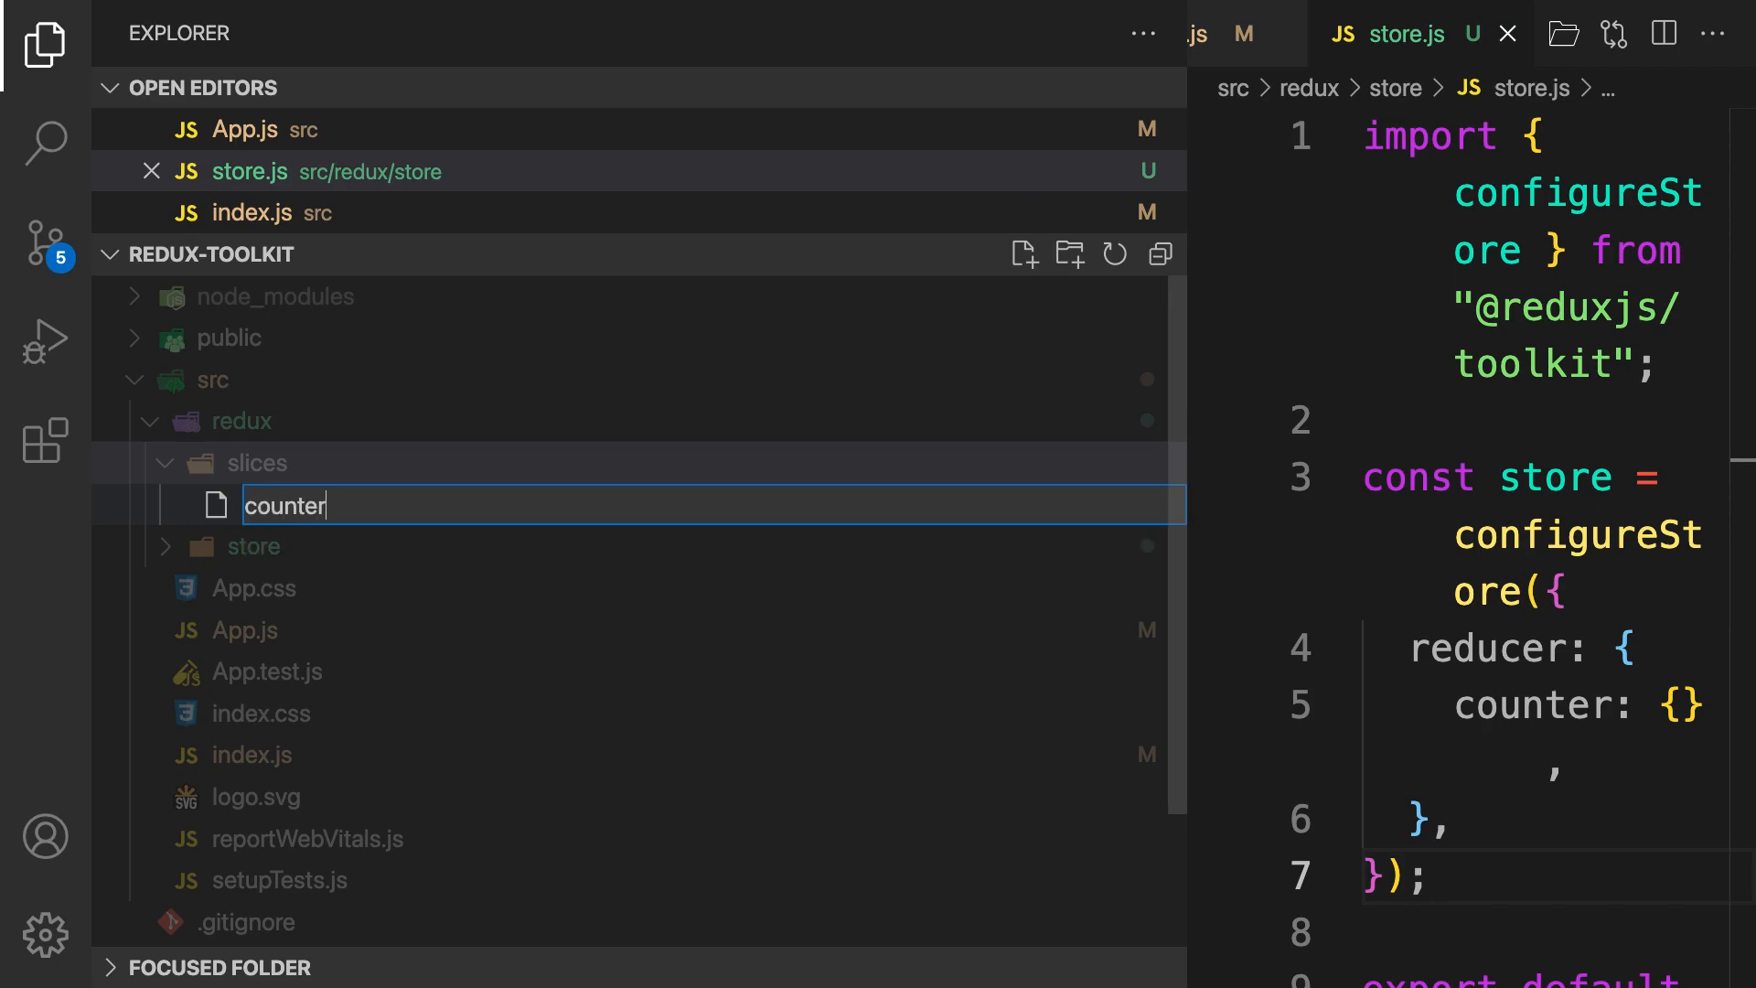
text(Slices)
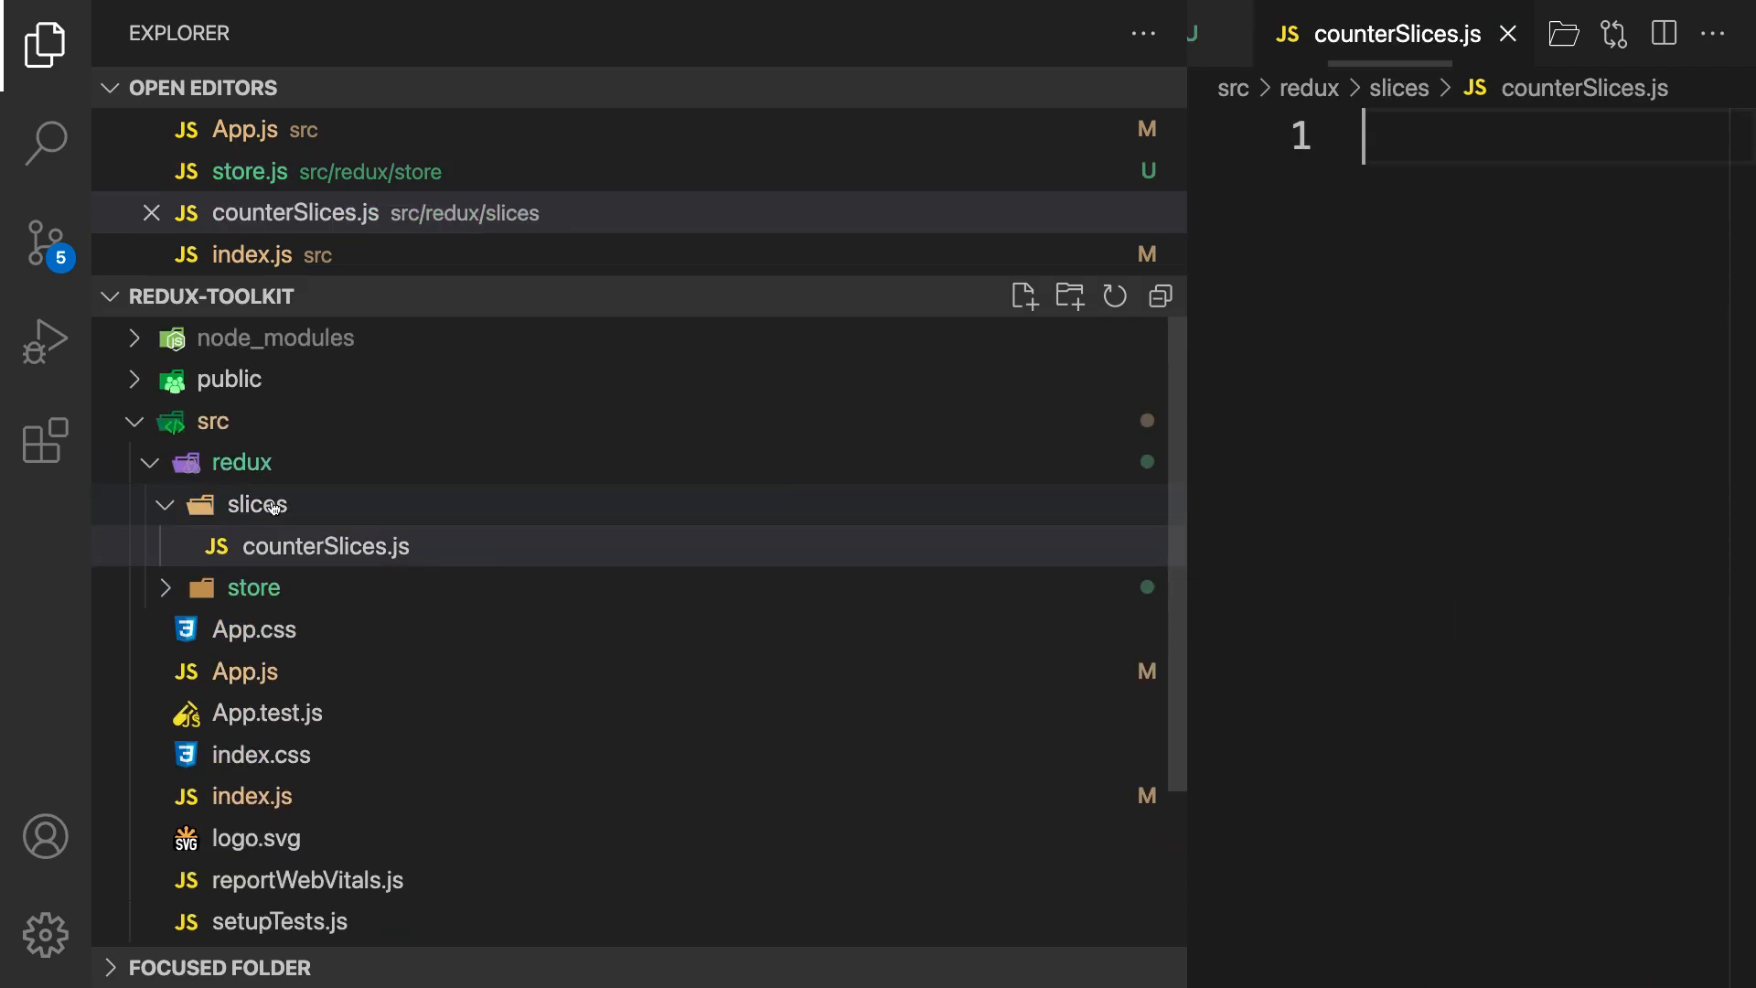
click(45, 44)
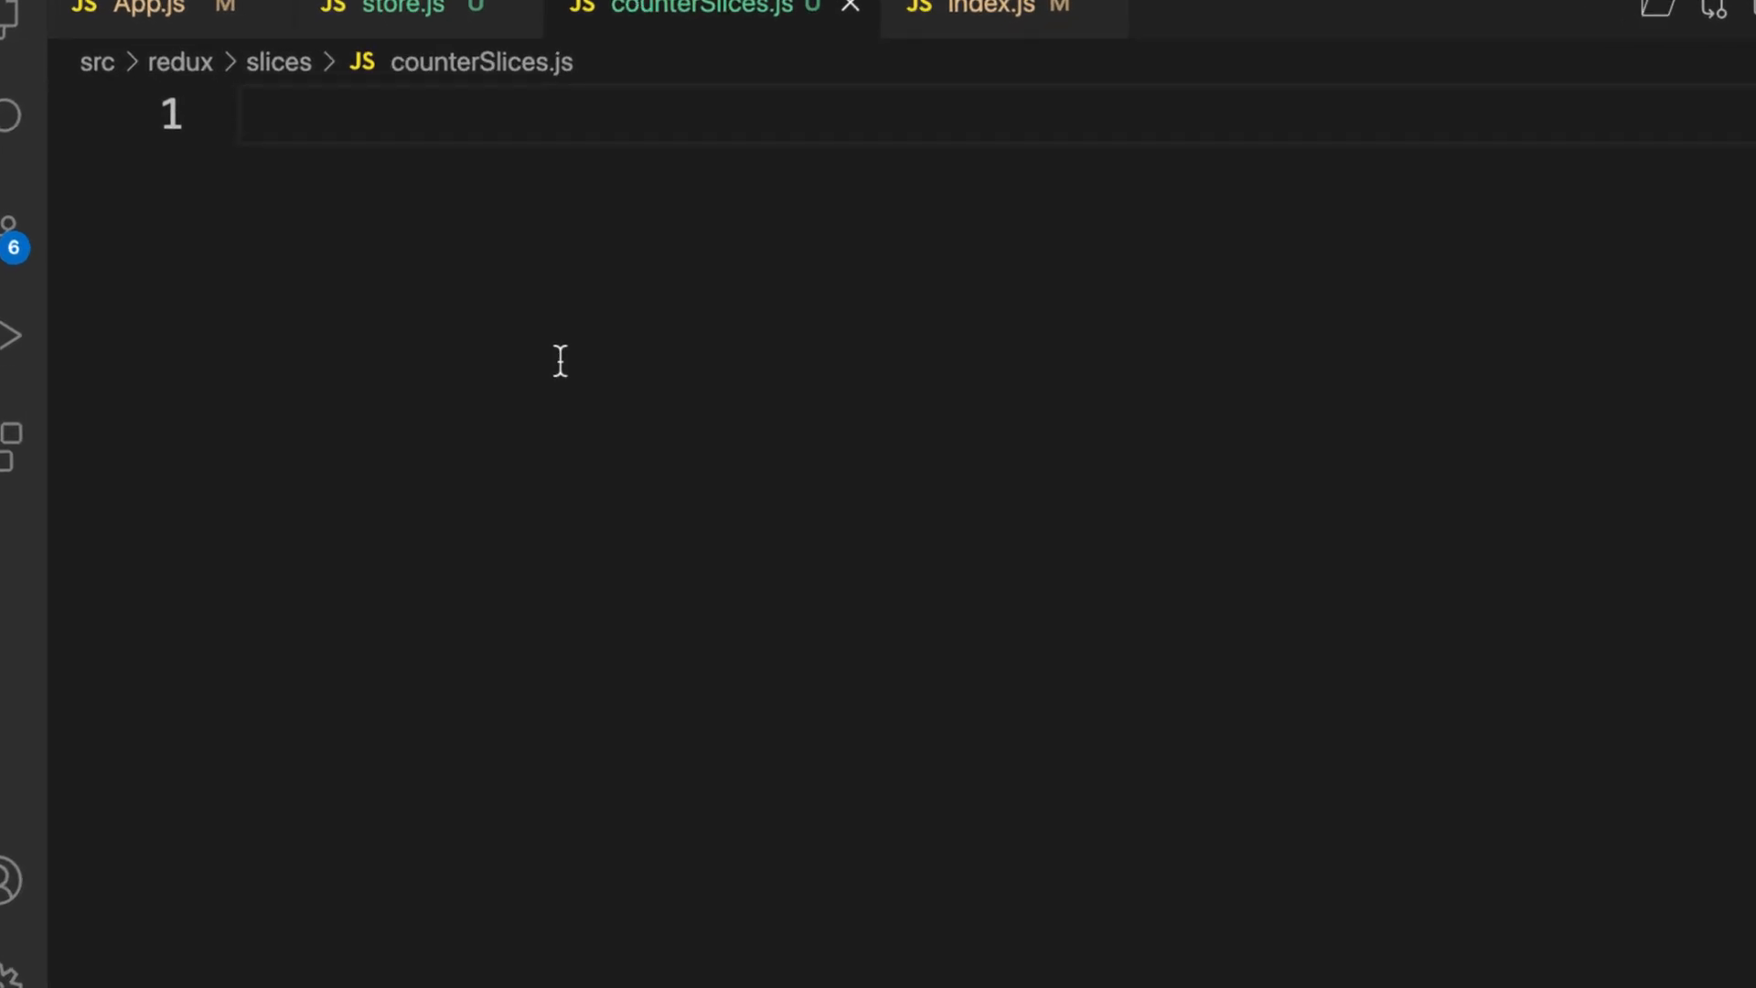
mouse_move(499, 293)
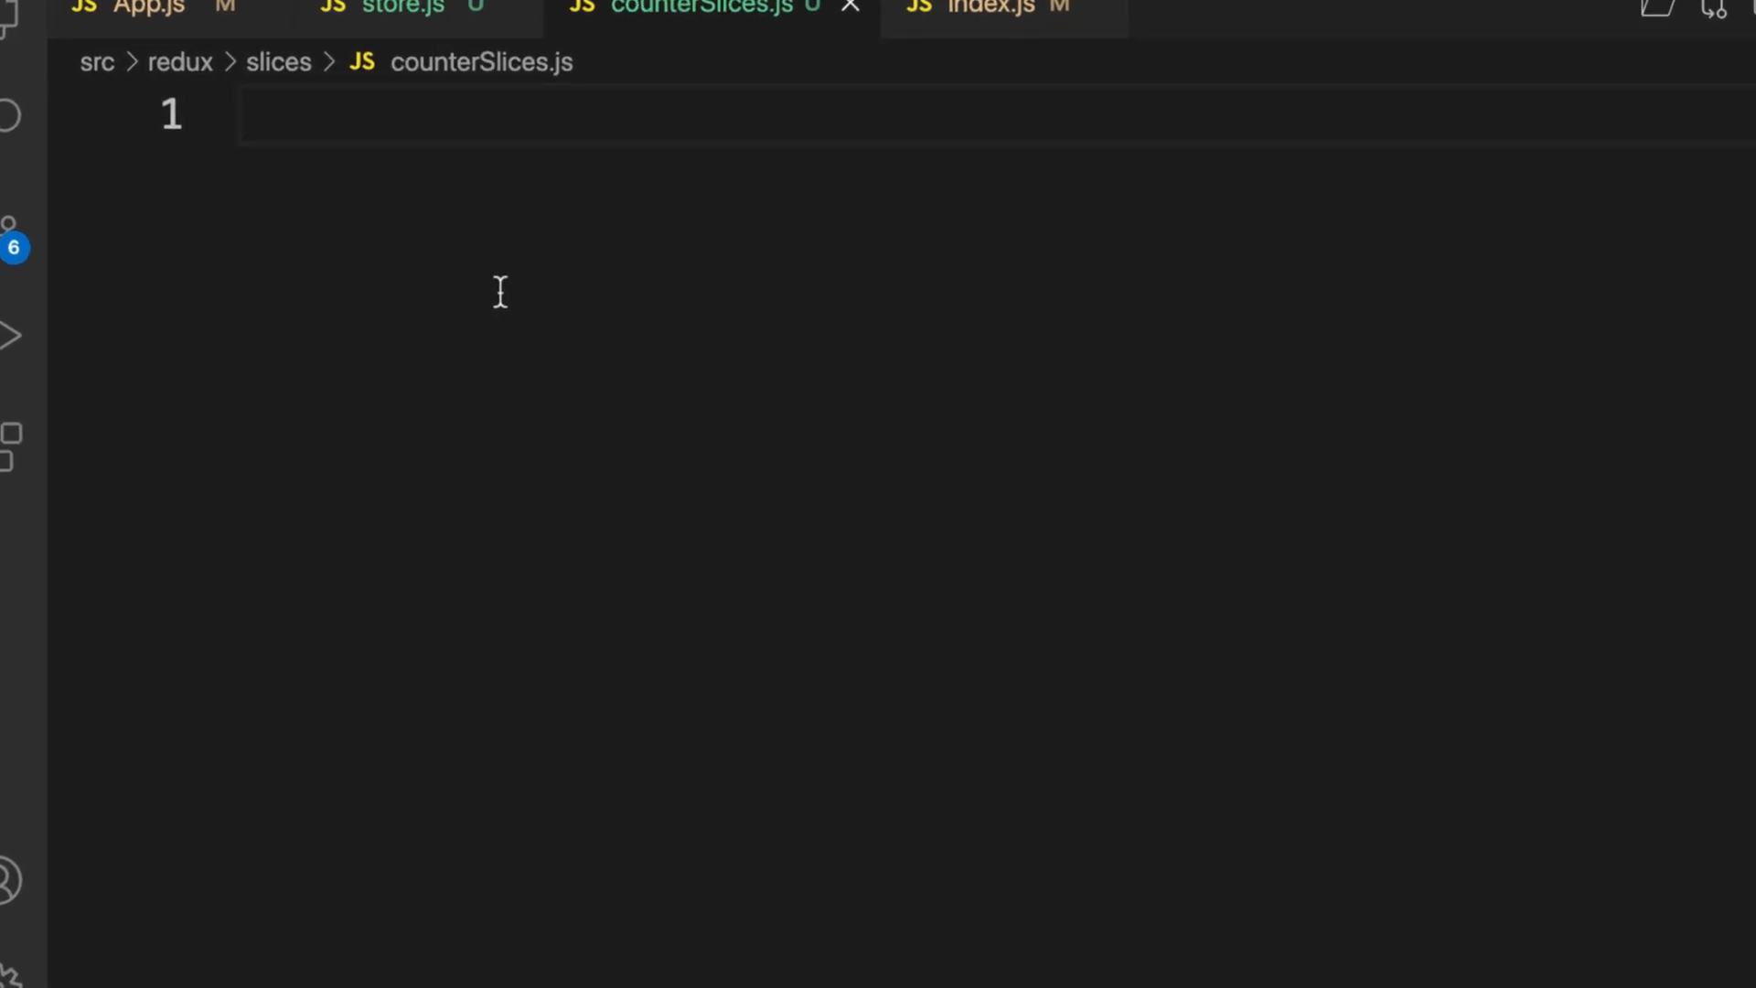
mouse_move(360, 221)
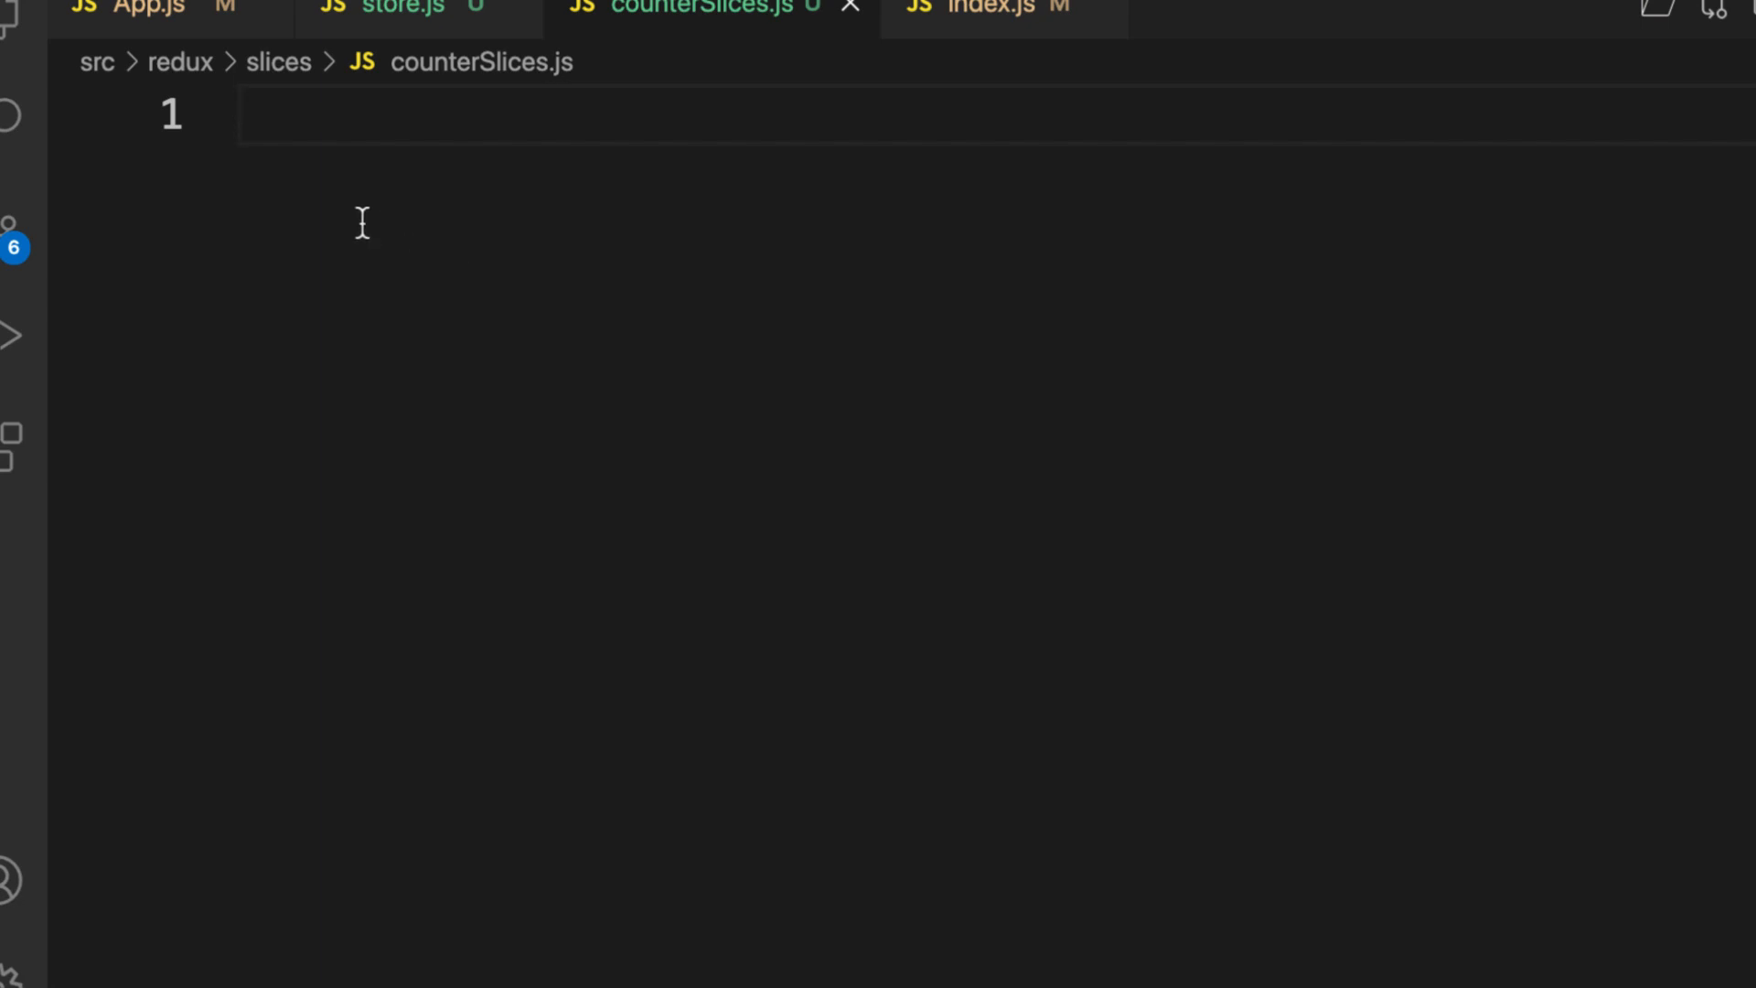
mouse_move(425, 209)
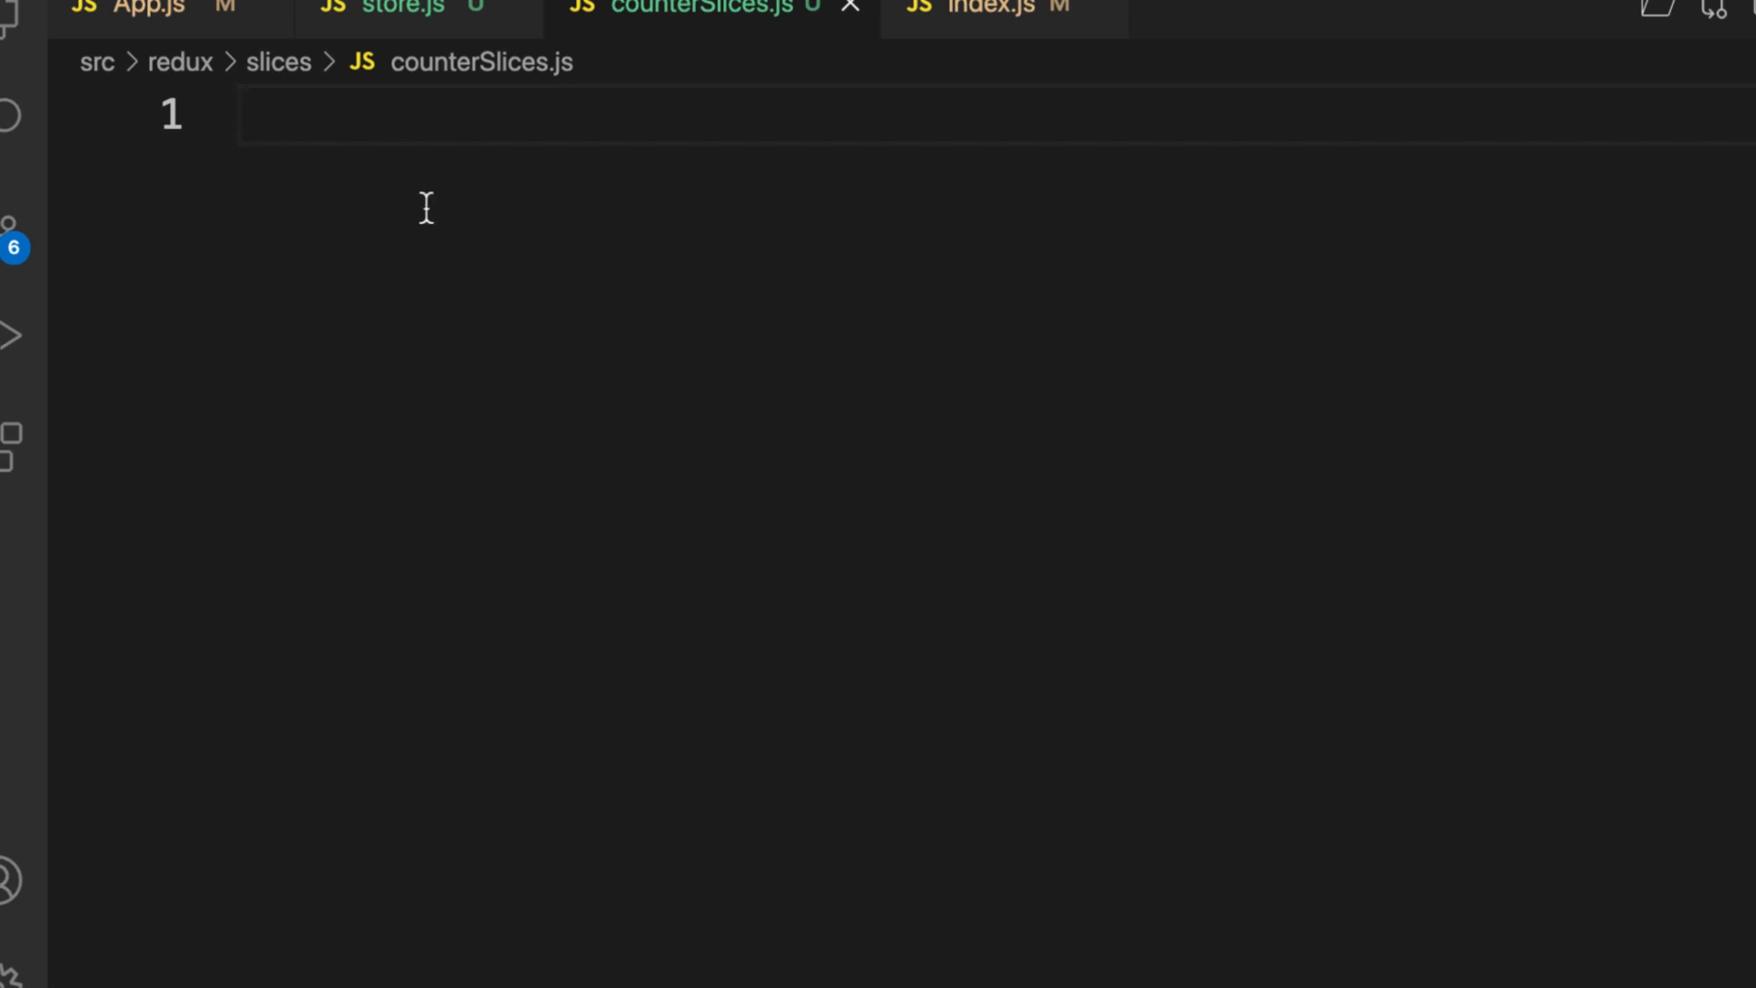
text(IM)
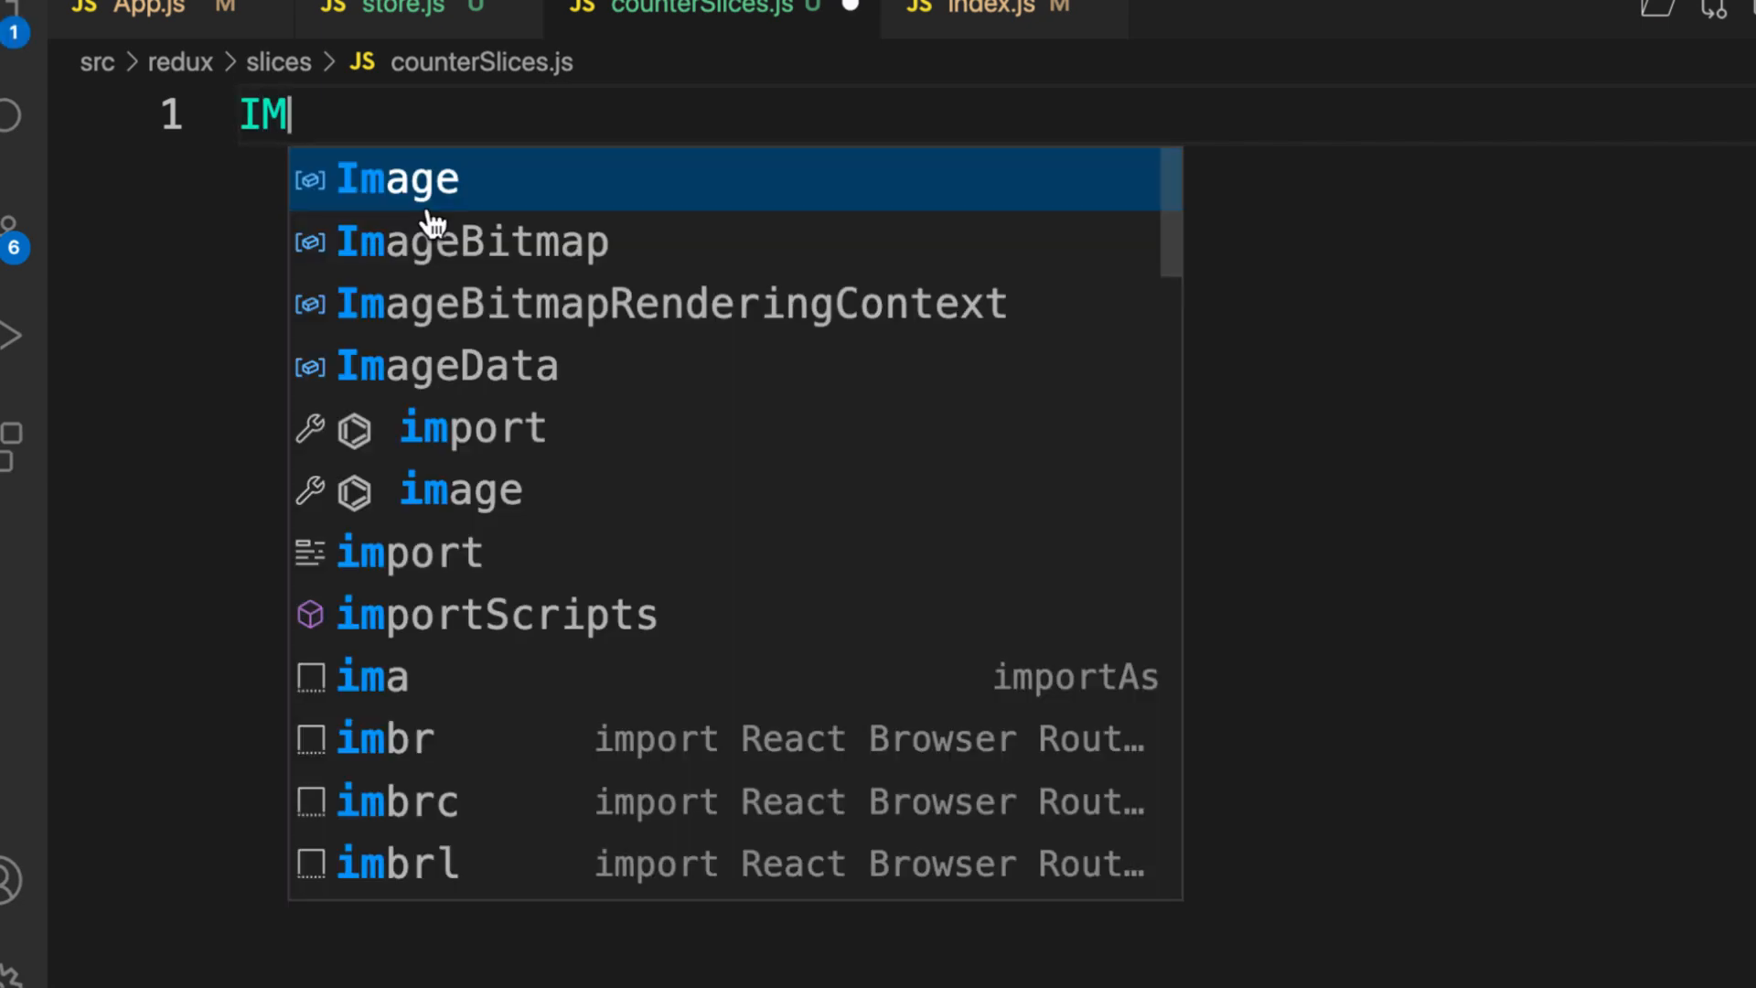
text([])
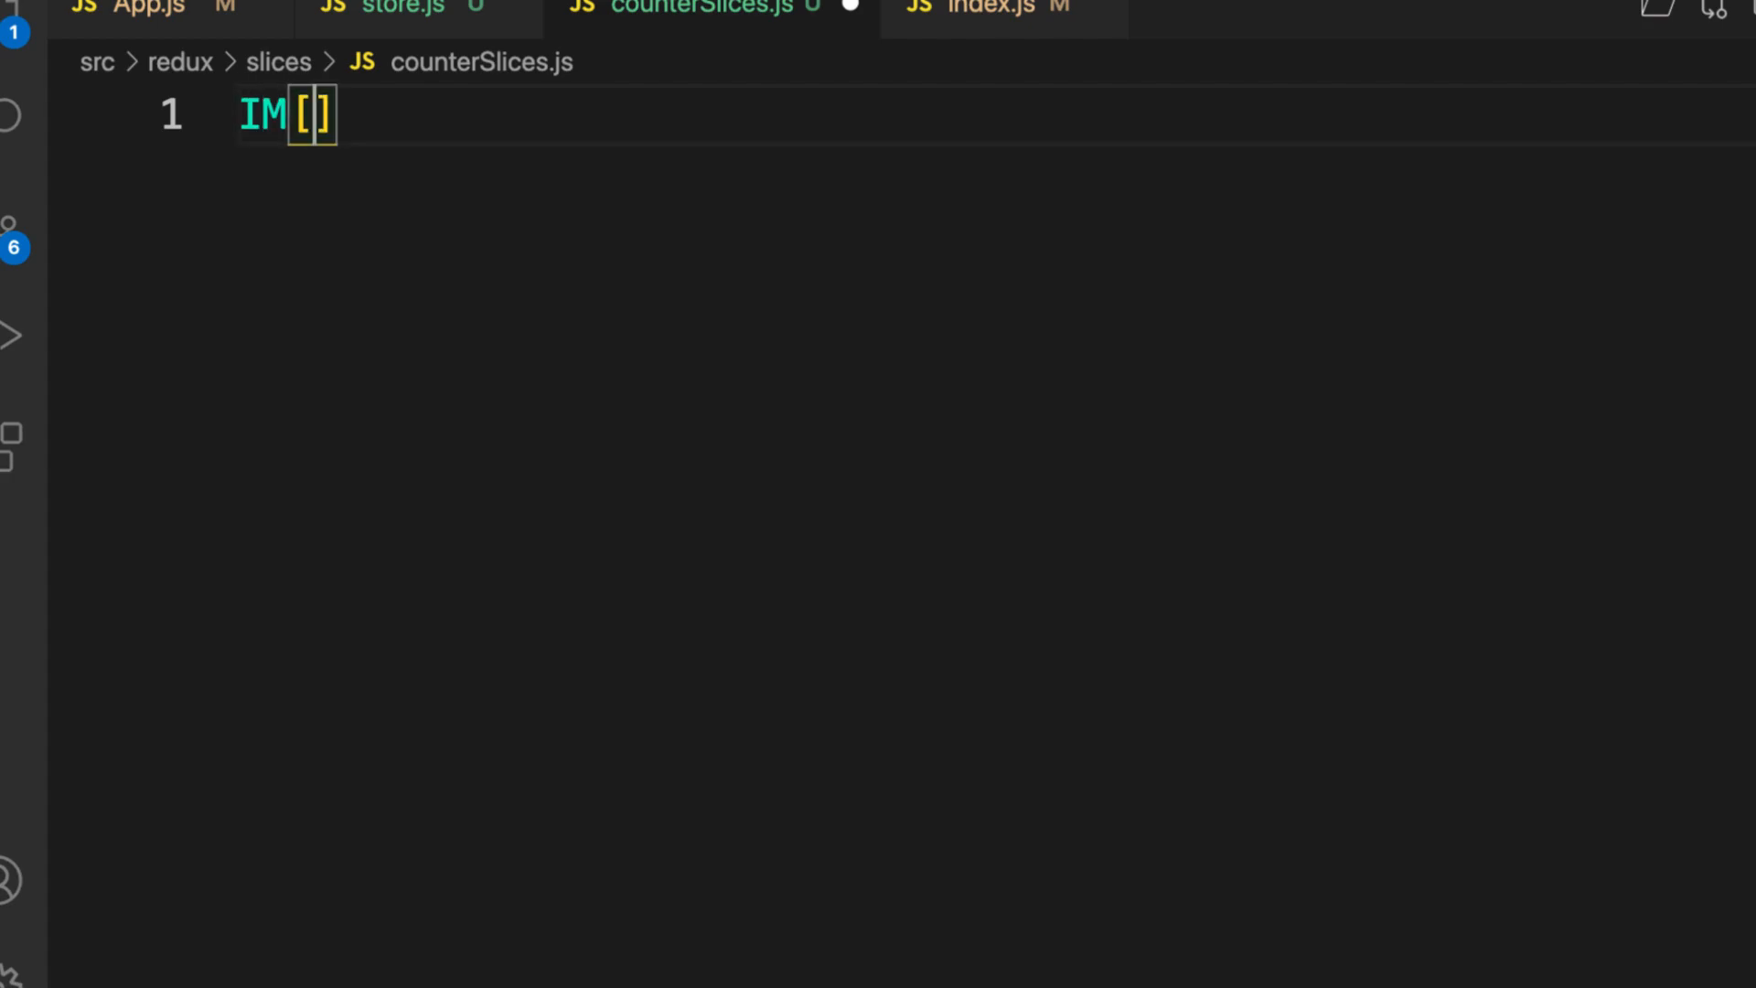
text(import {)
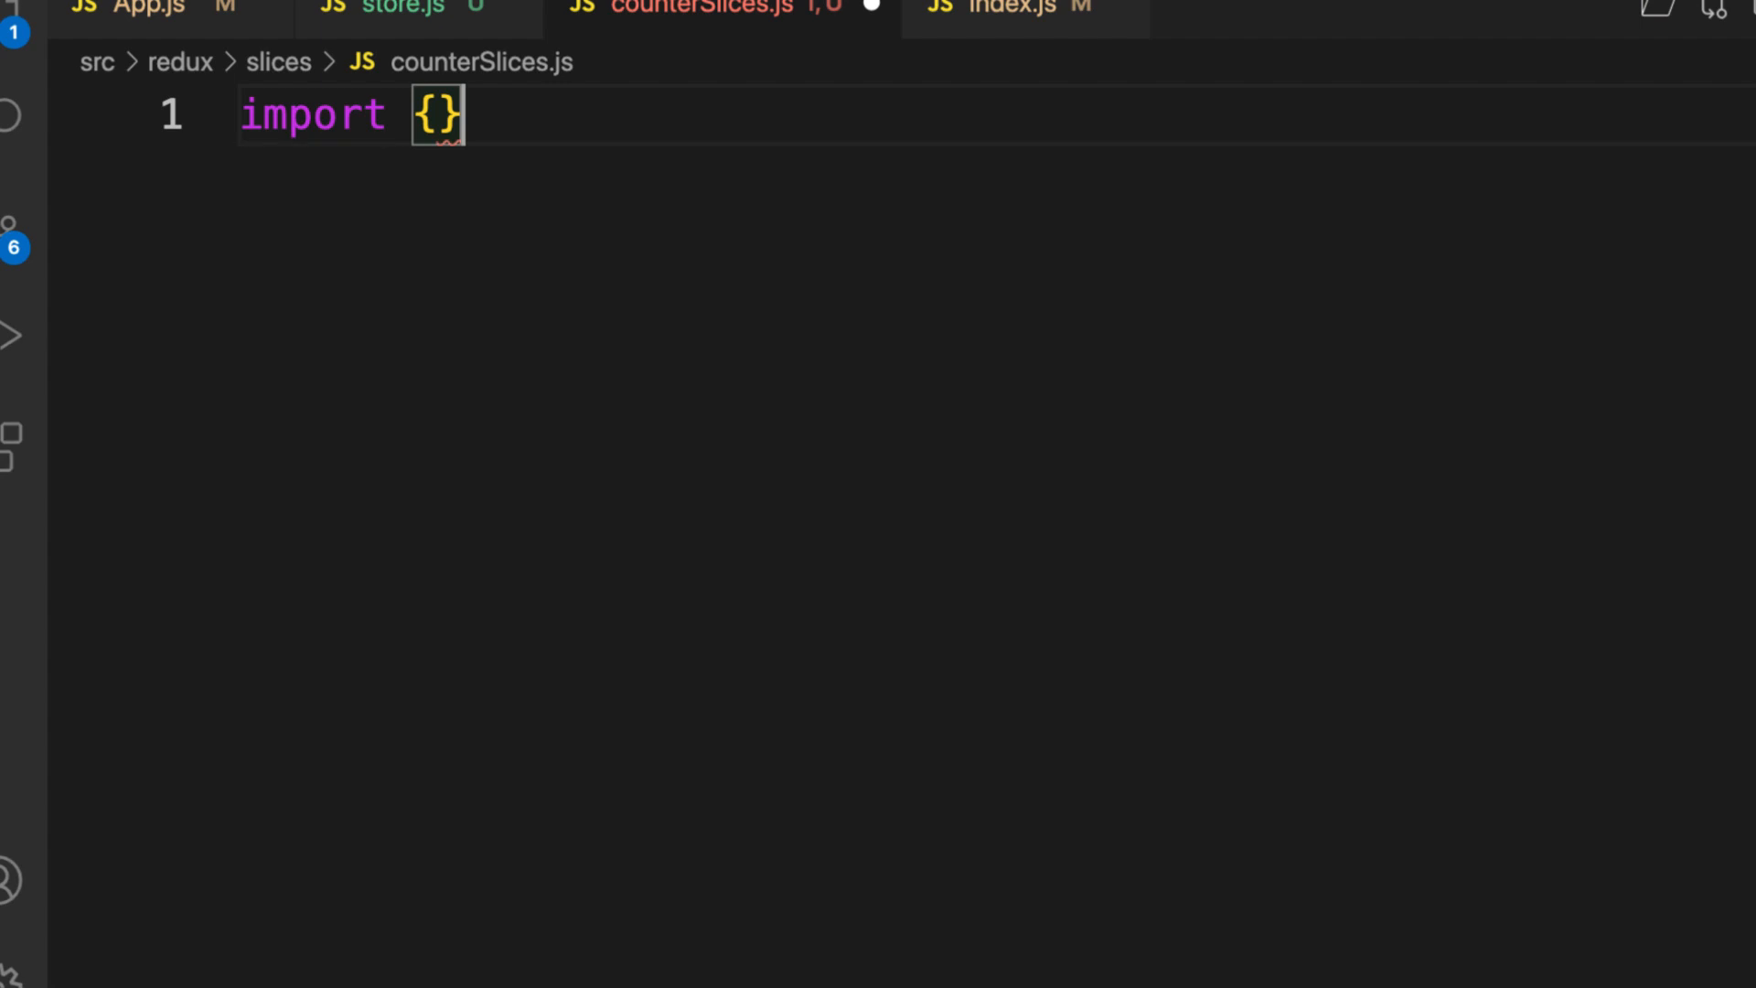
text(from '!)
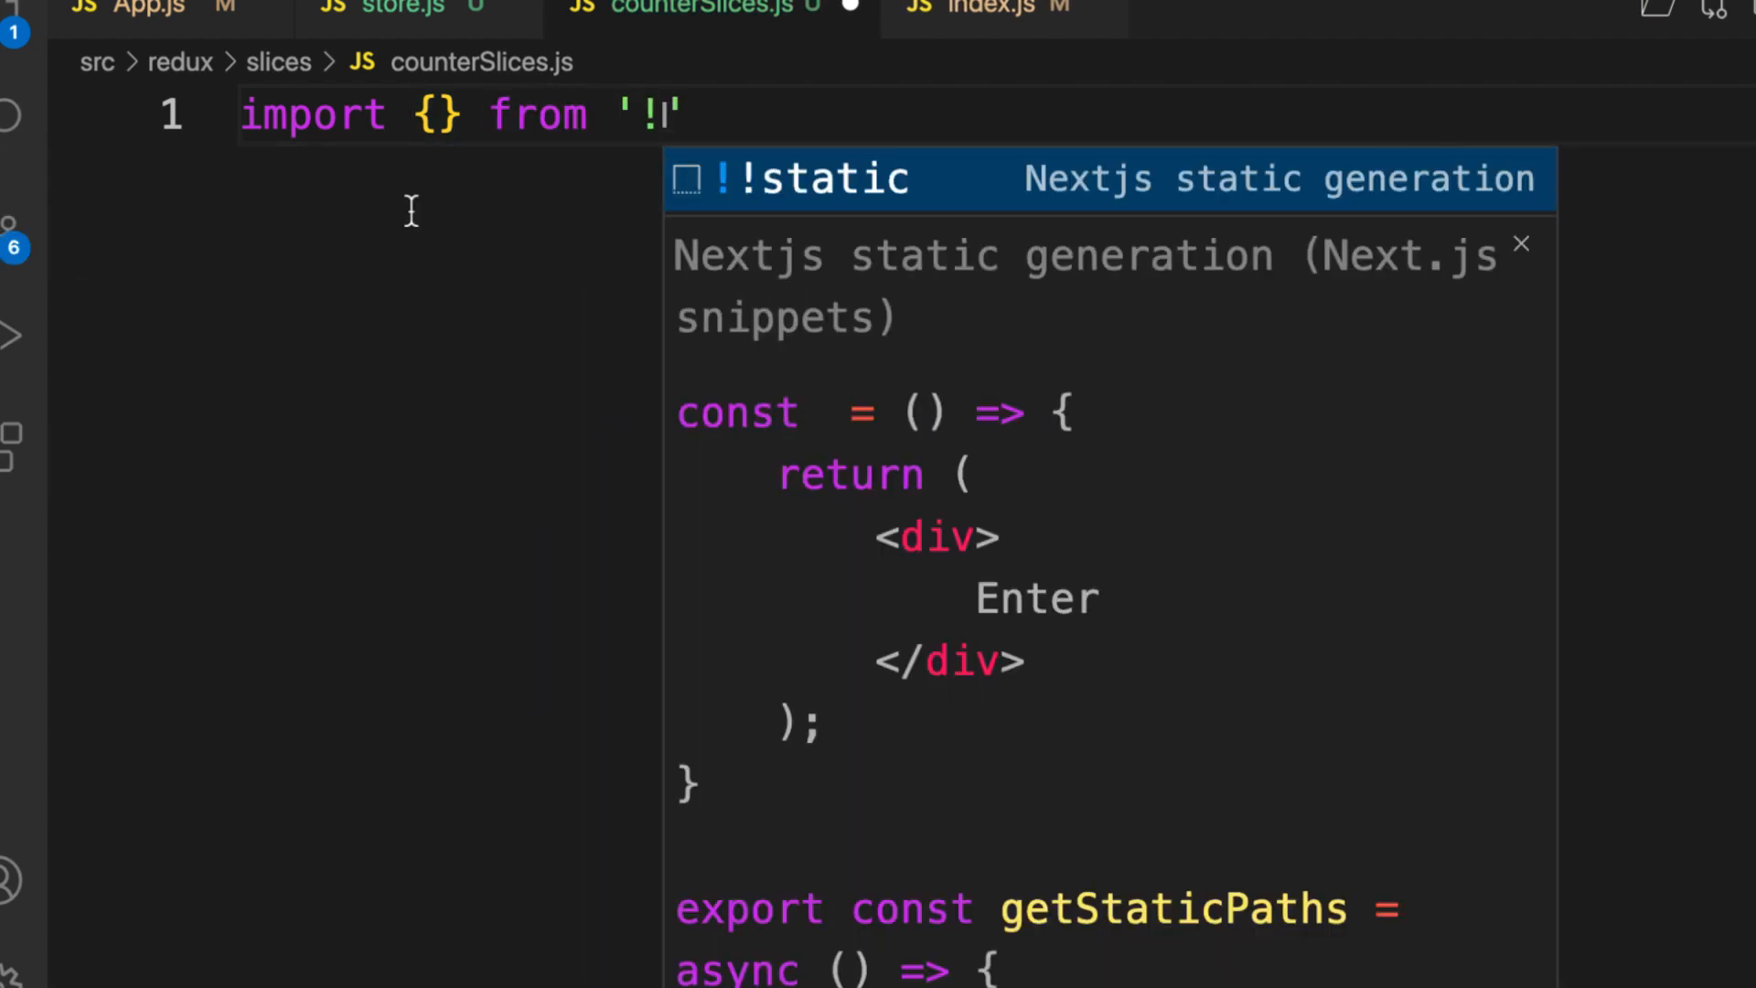
text(@)
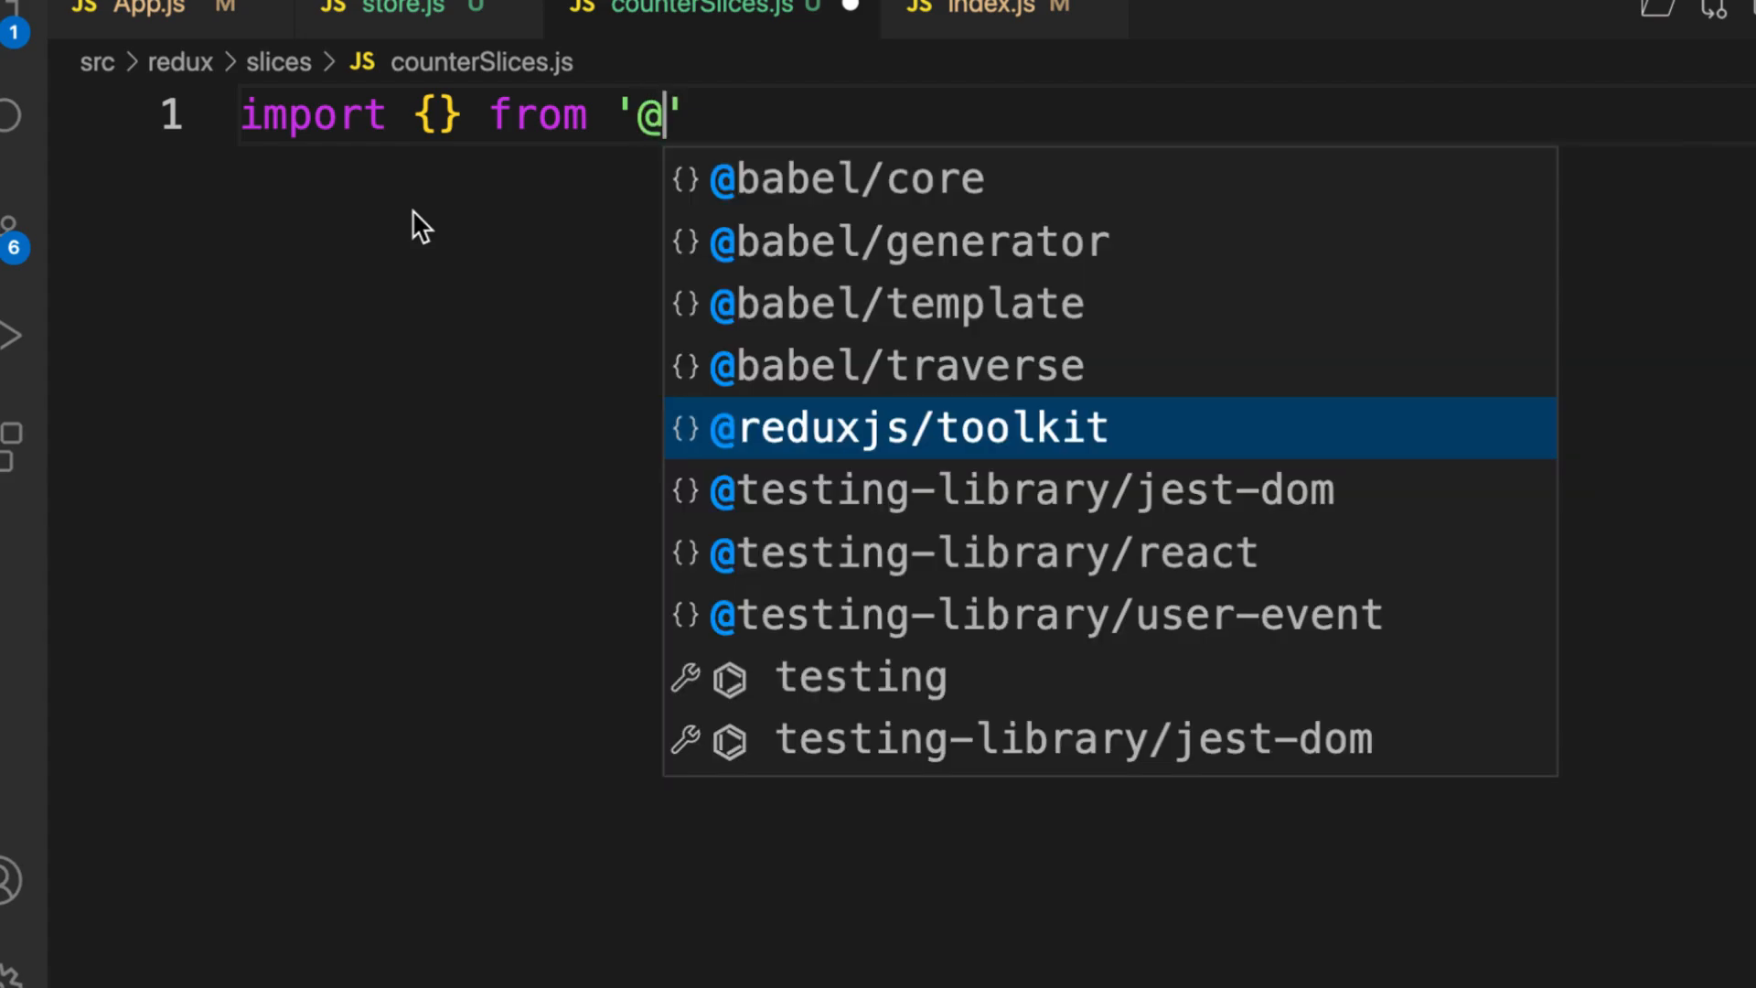
click(907, 428)
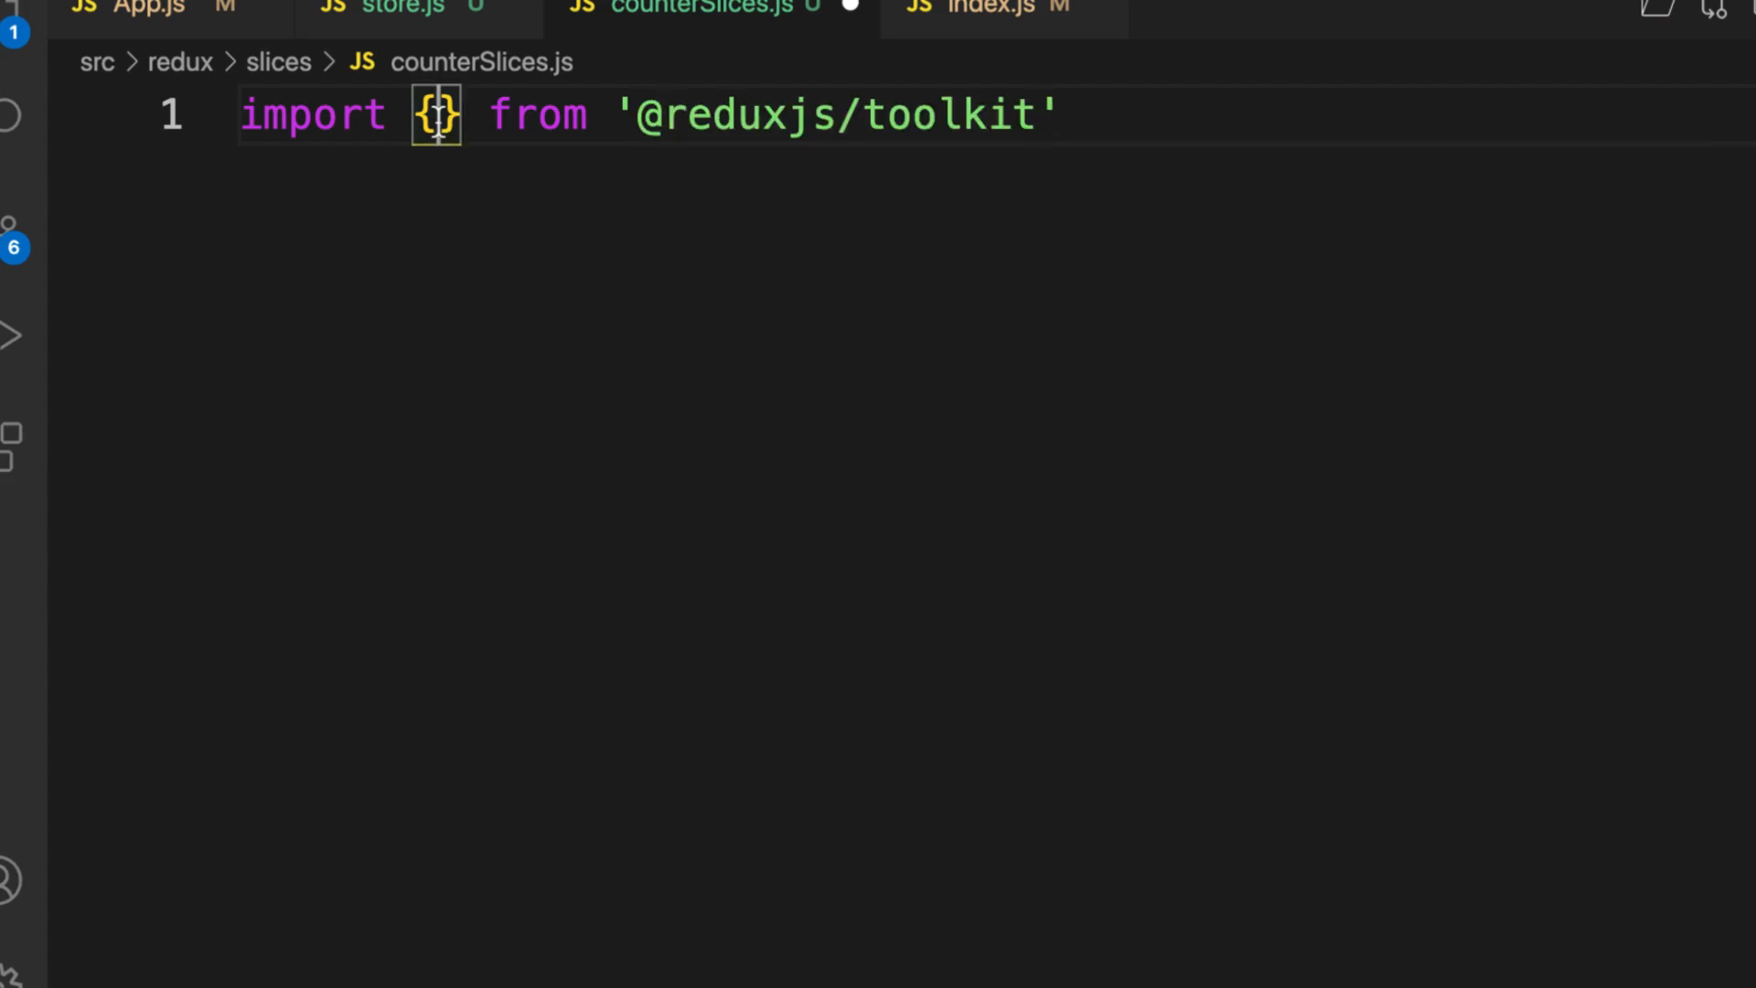
text(createAction)
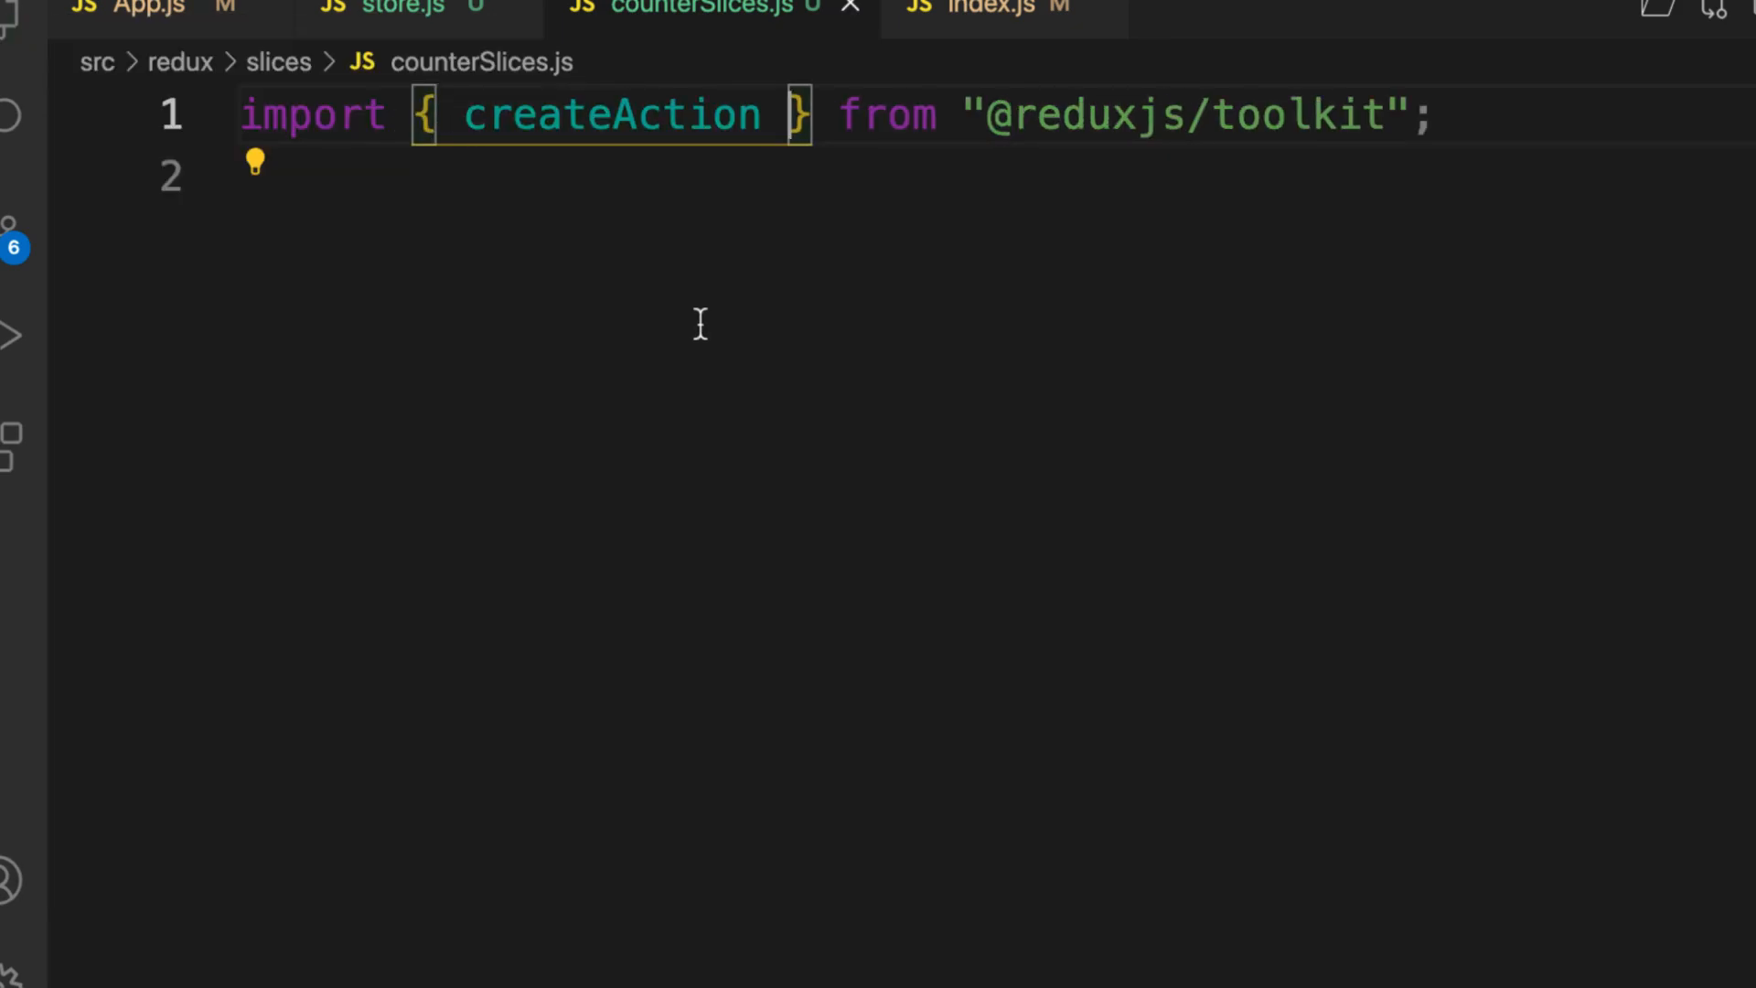
click(1438, 115)
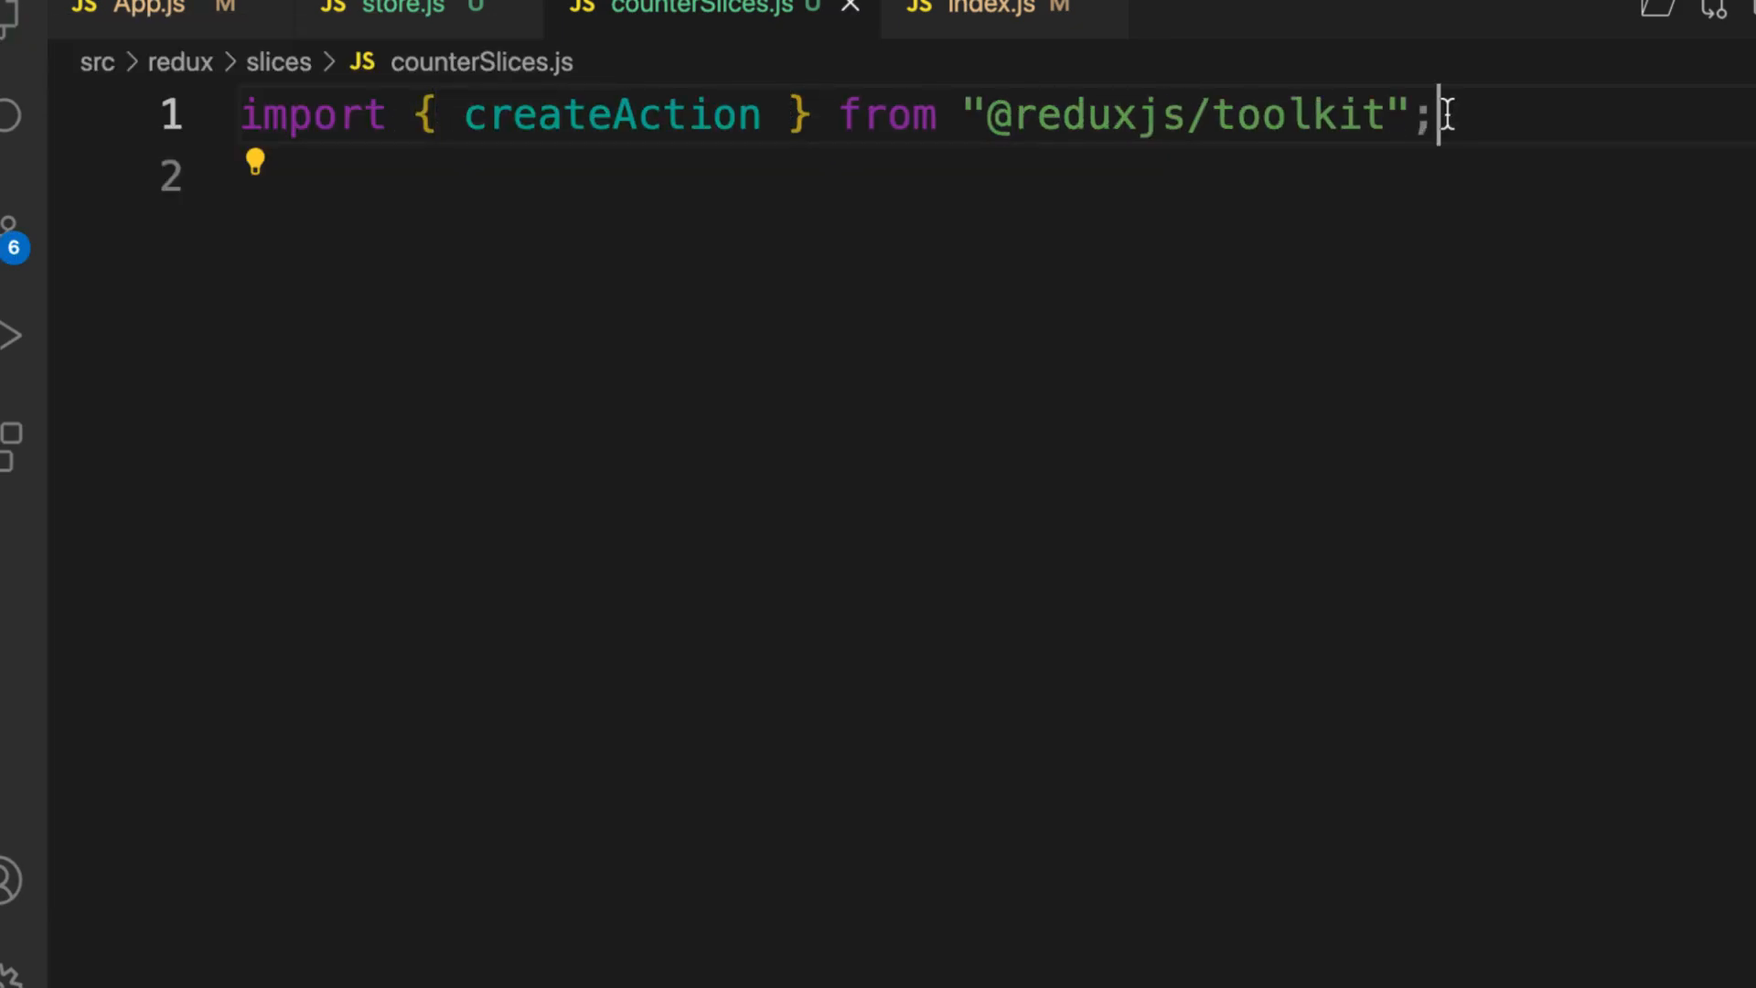
key(Enter)
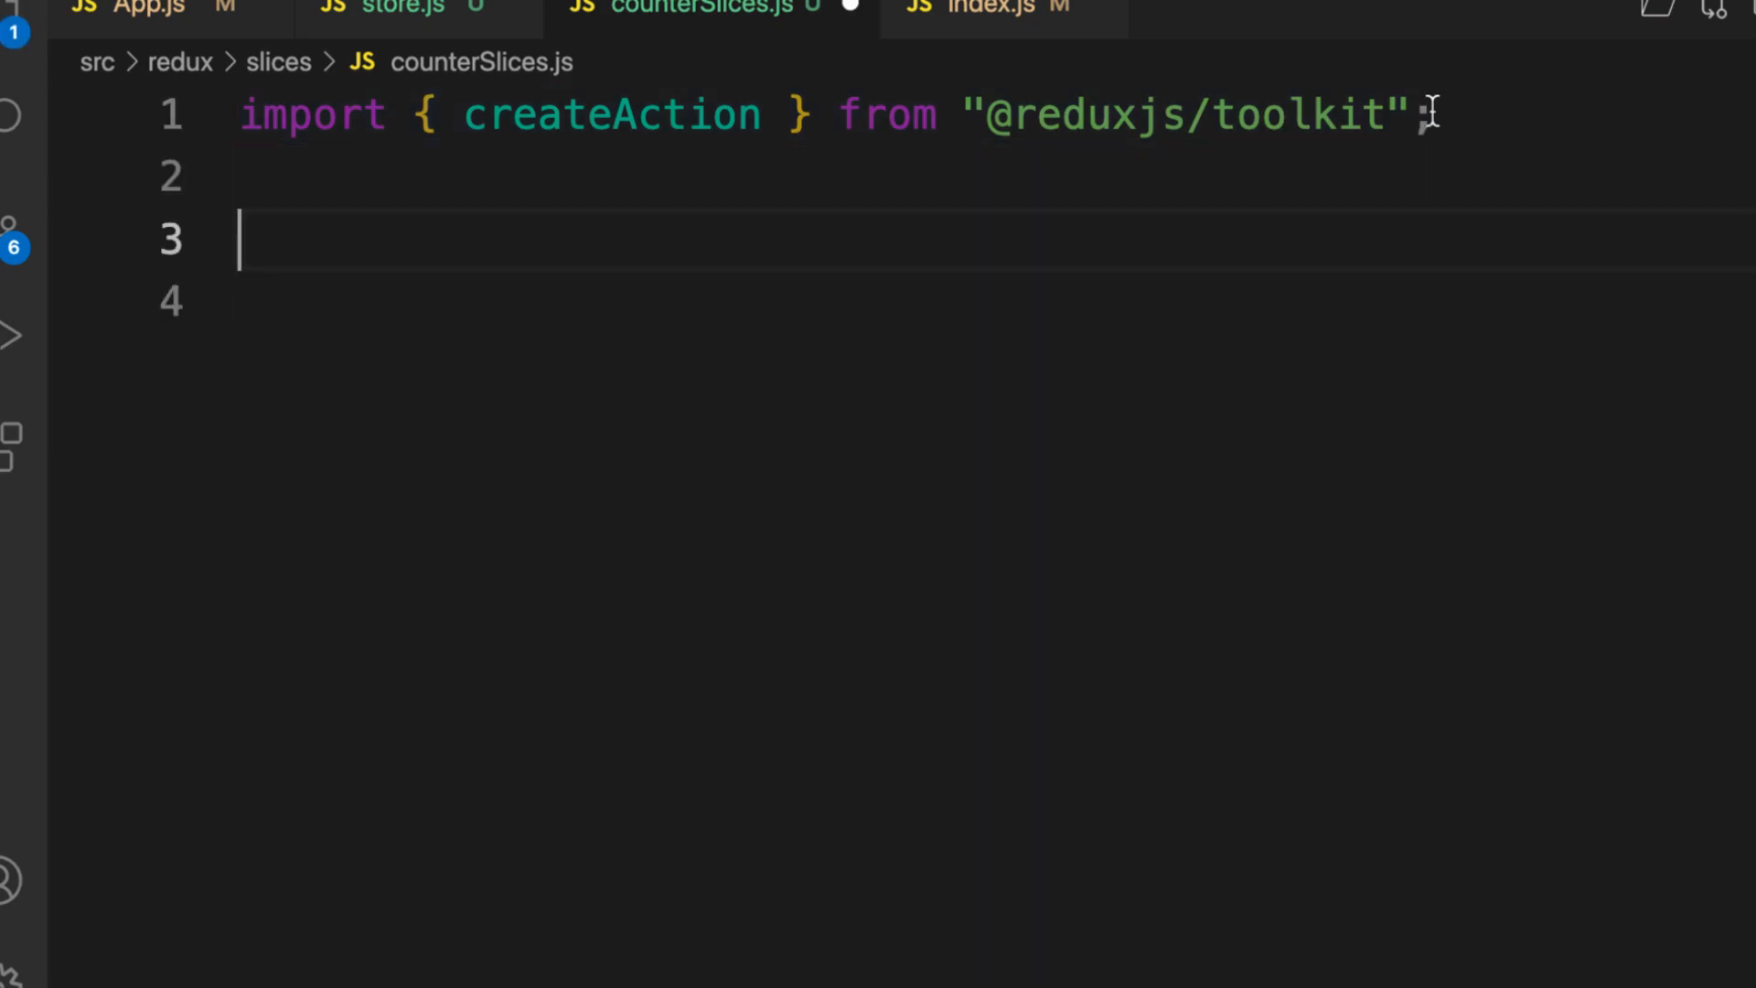
mouse_move(610, 114)
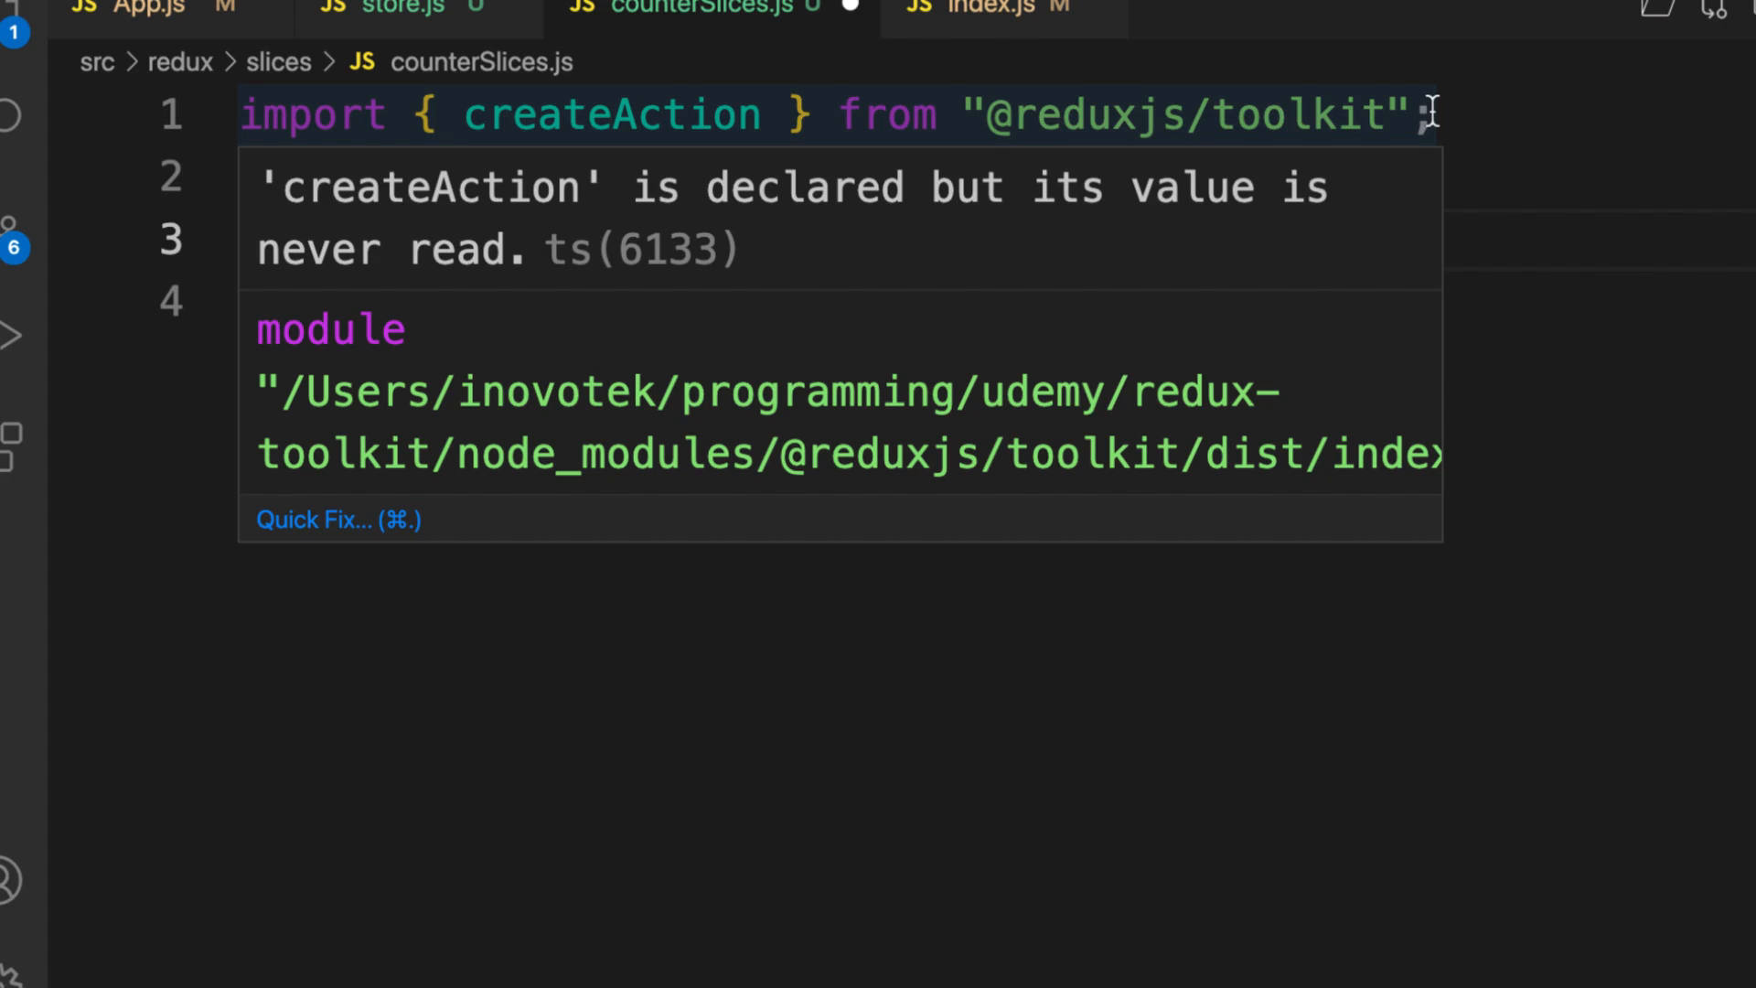
- Add export const increment = createAction('increment/counter') below the import, fixing typos
text(export default)
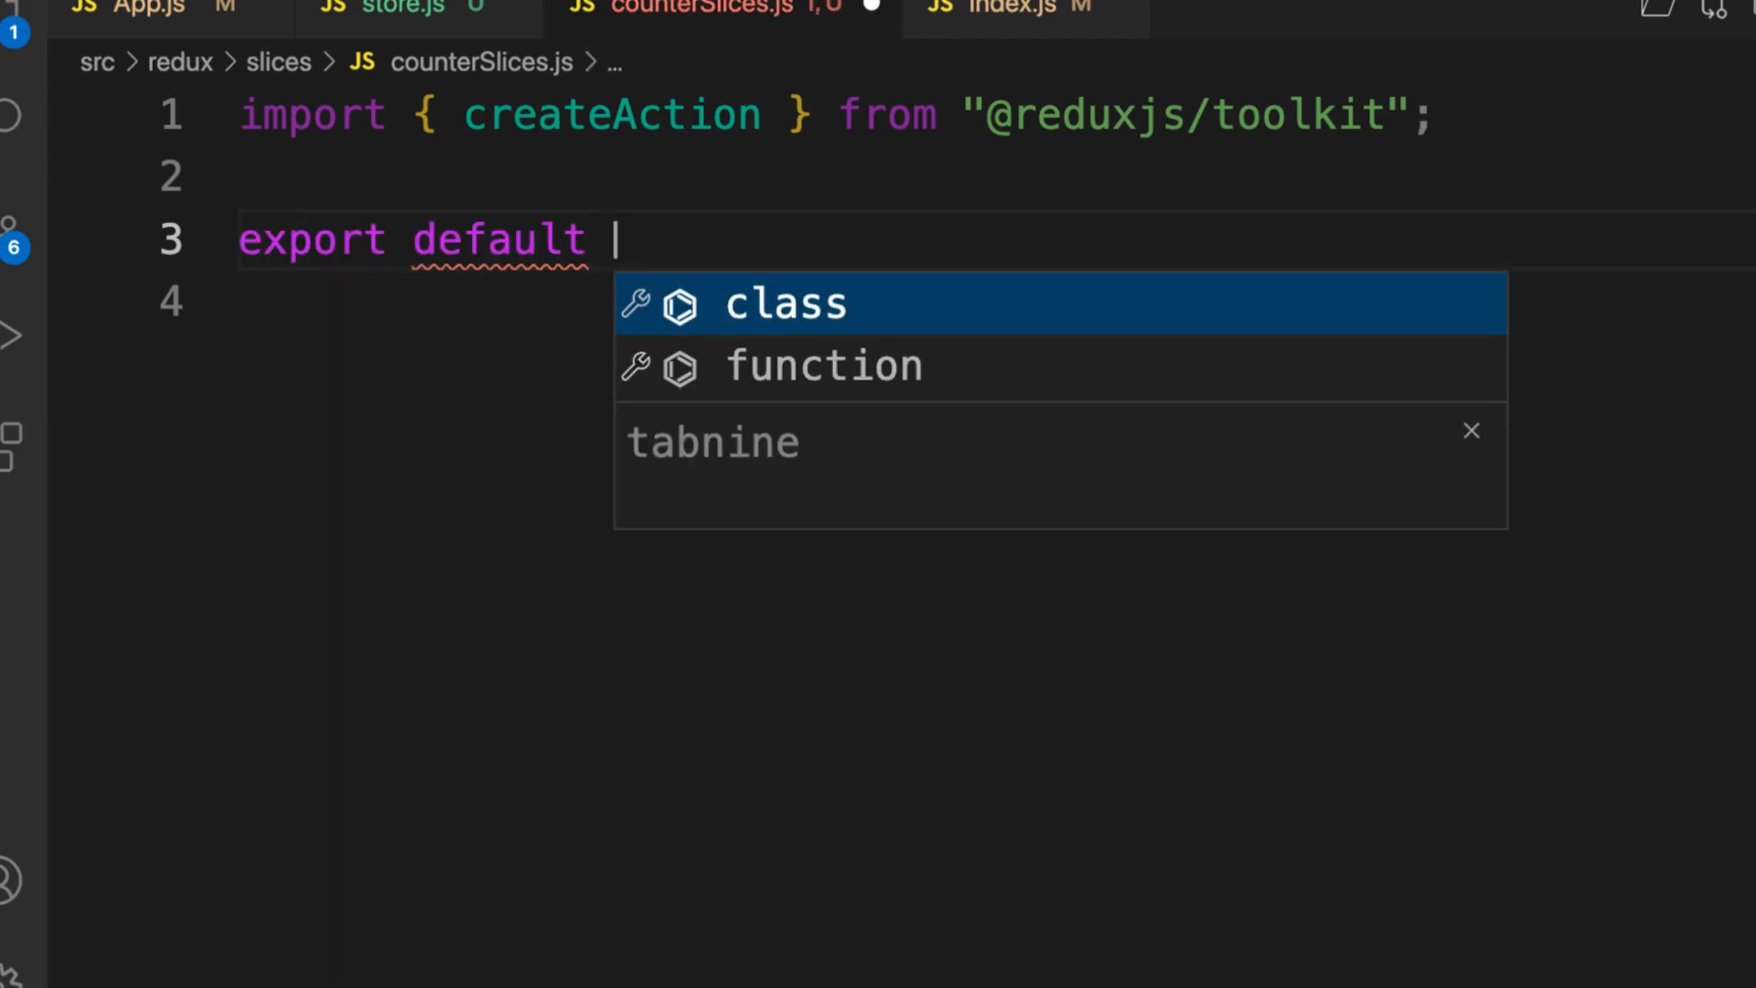
key(Backspace)
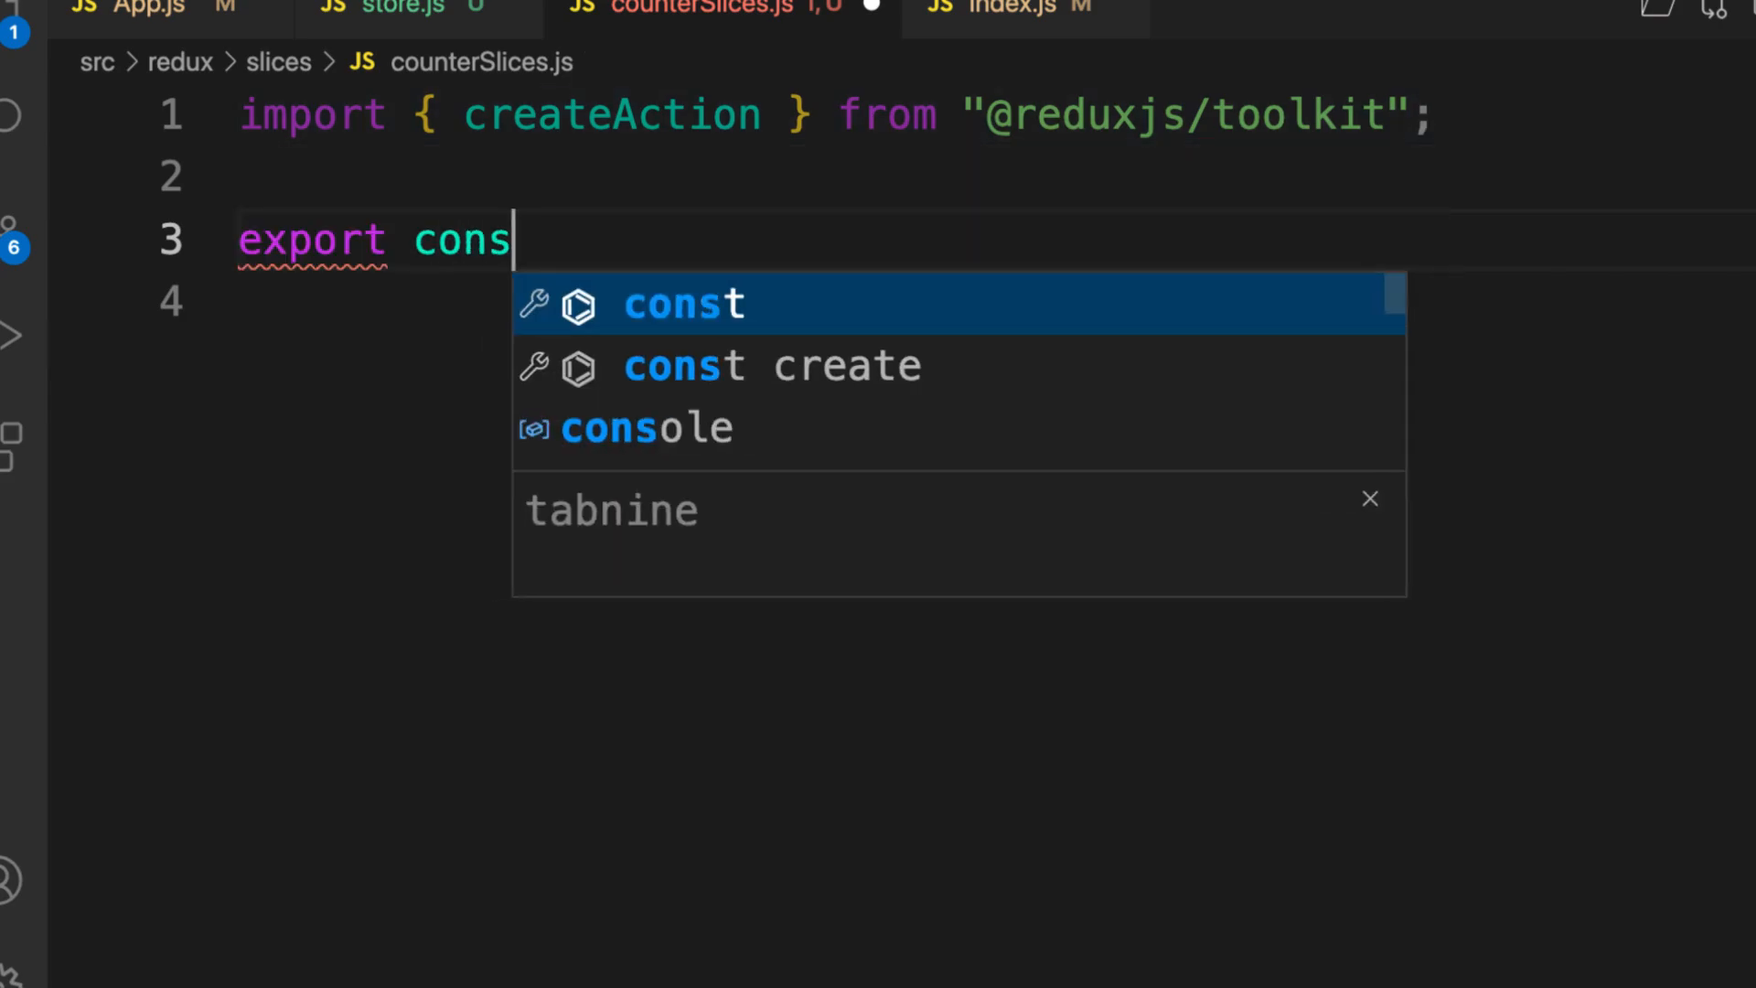
mouse_move(1422, 112)
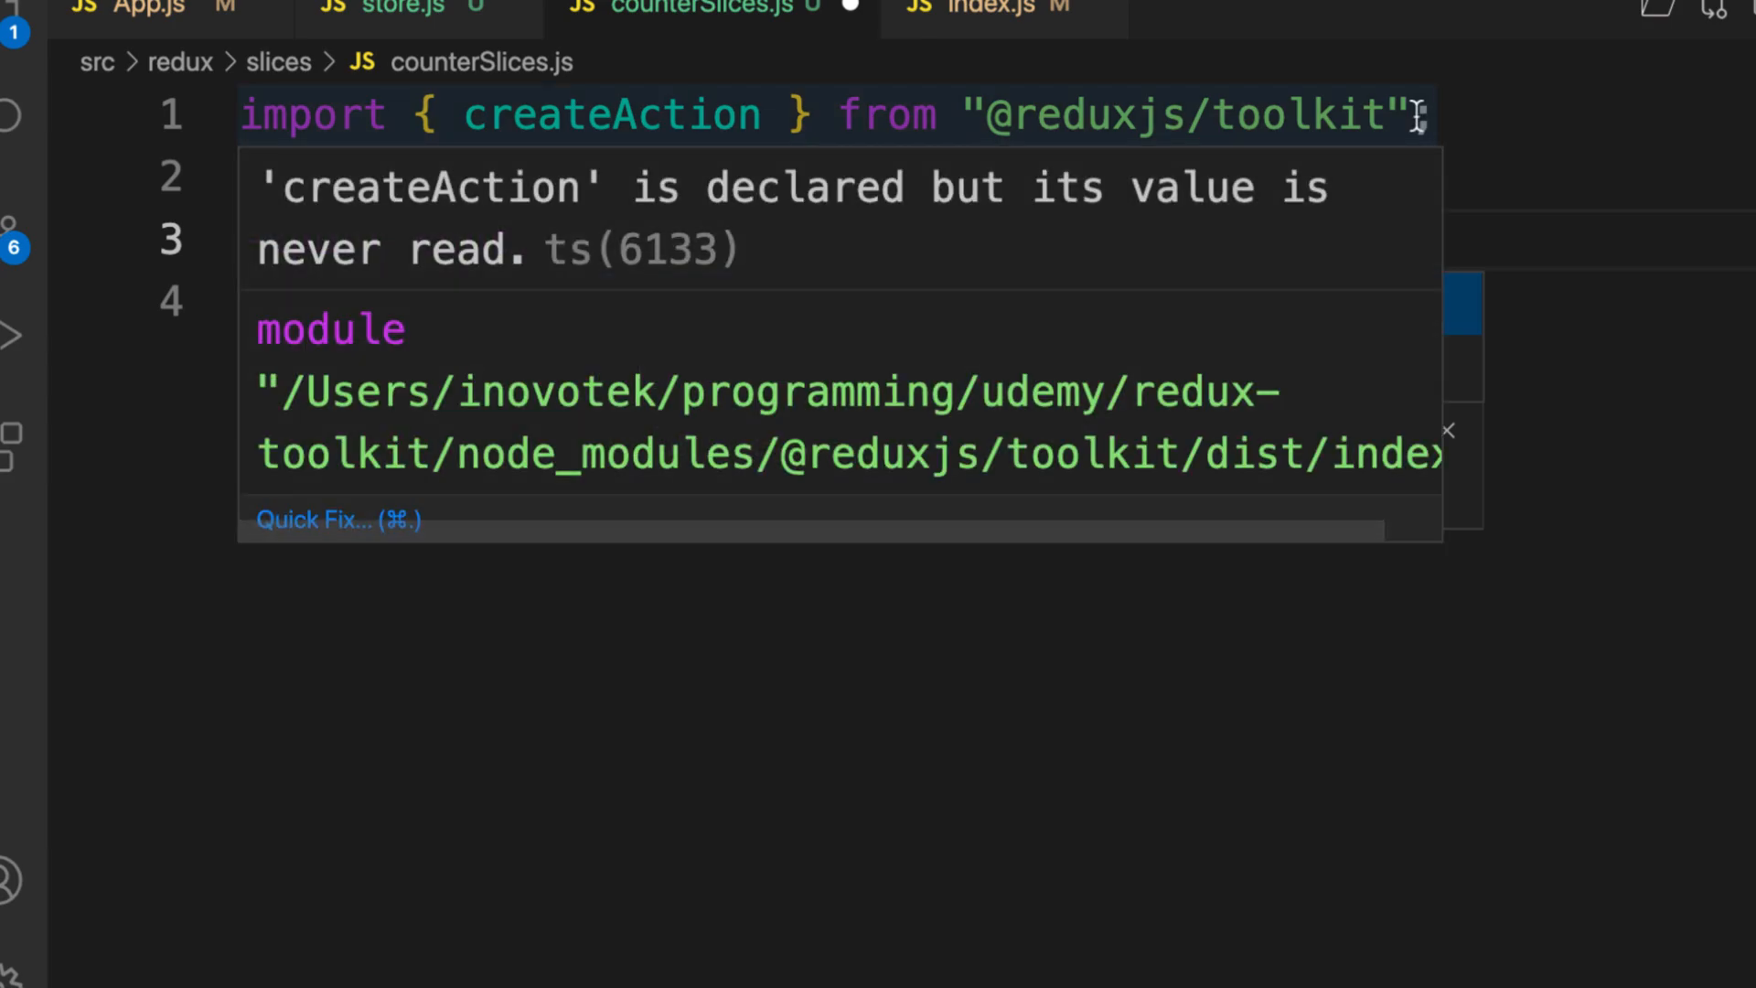
text(export const increment =)
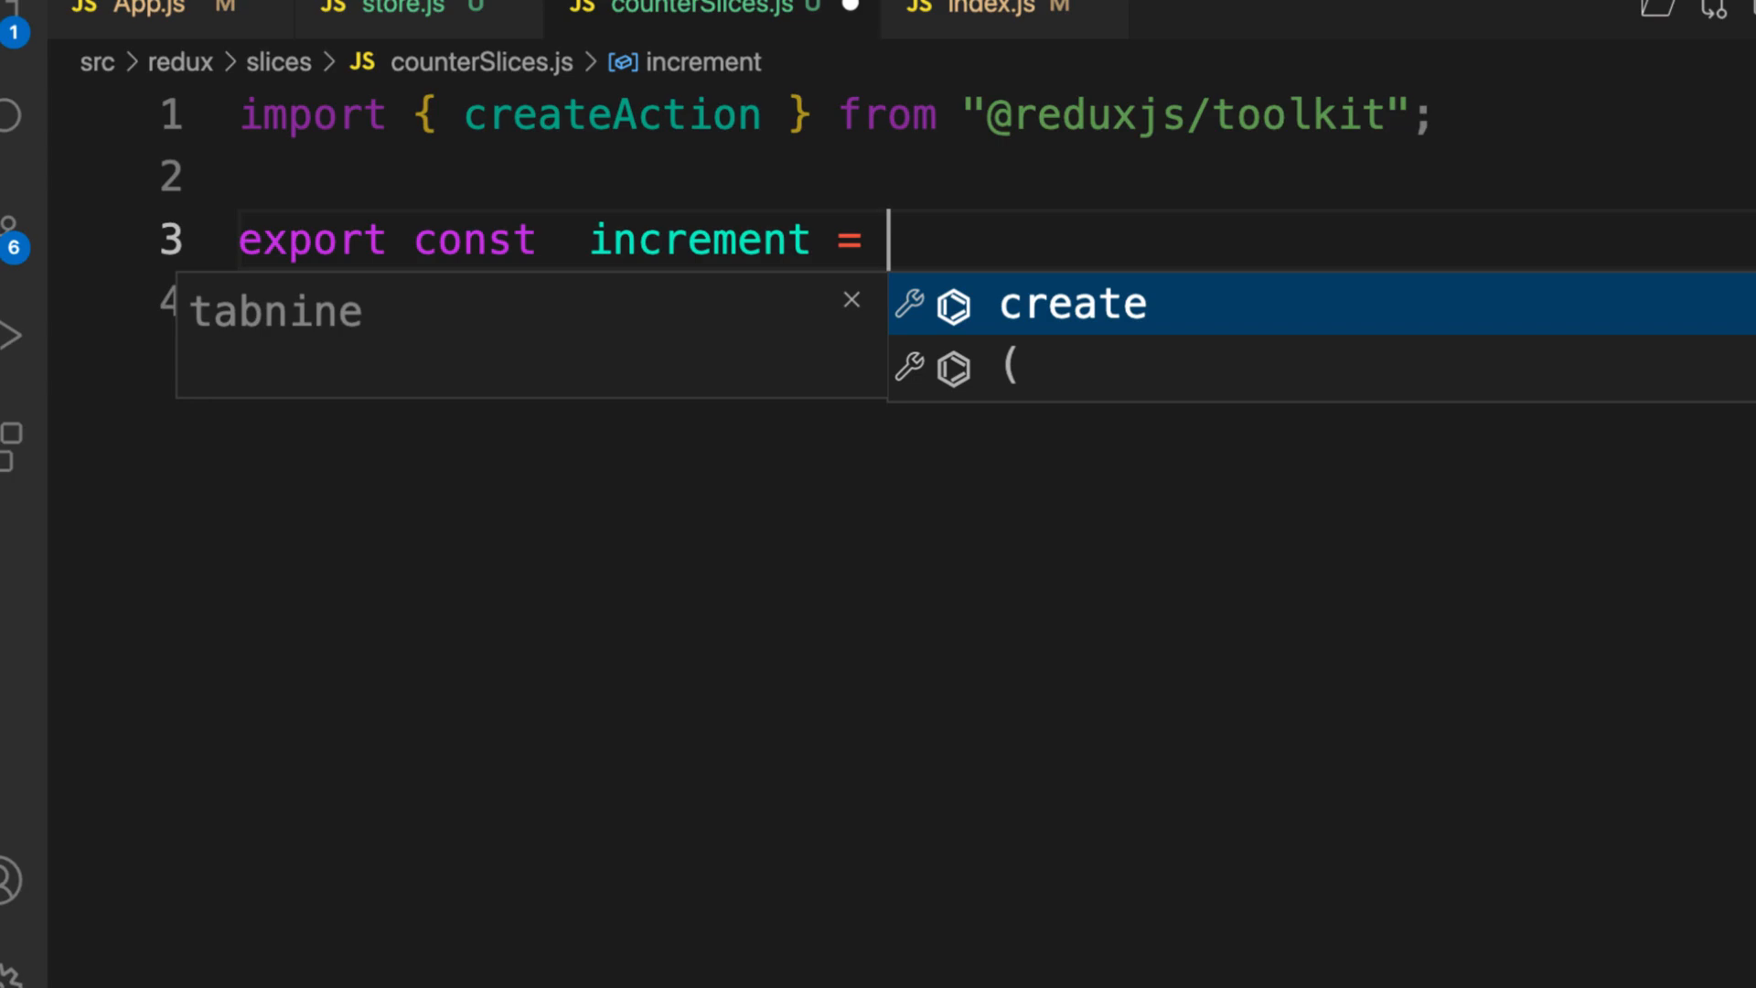
text(createAction()
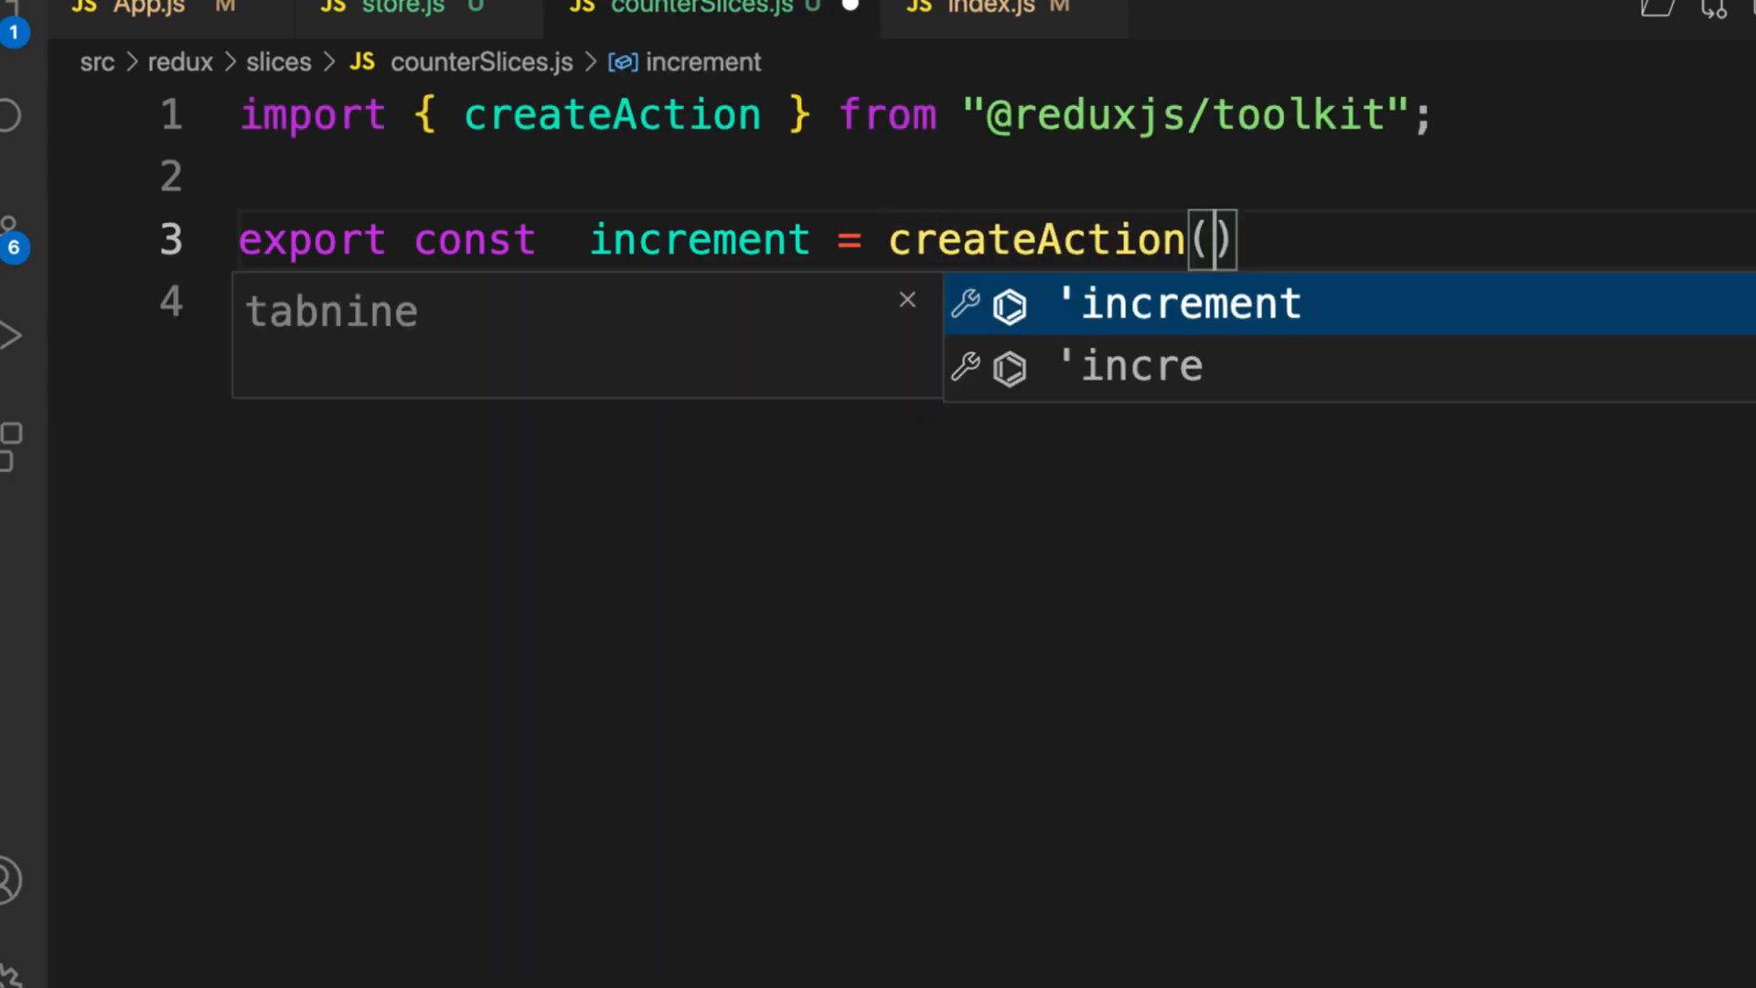
text(')
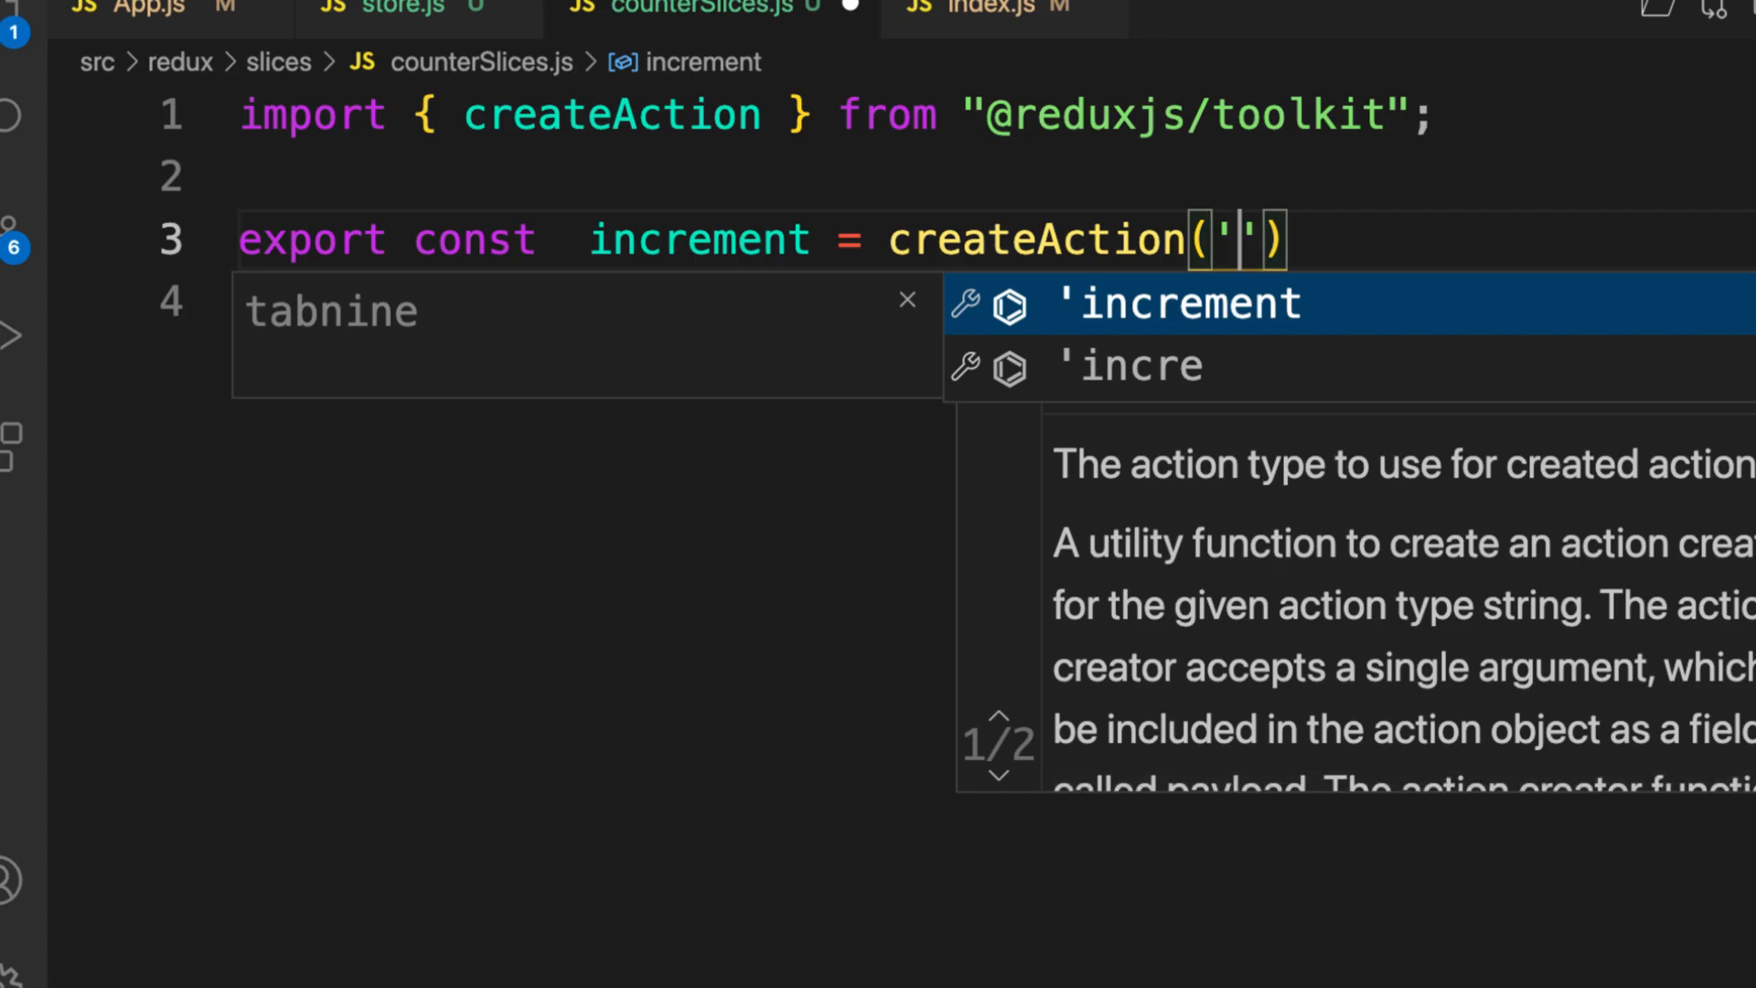
text(/)
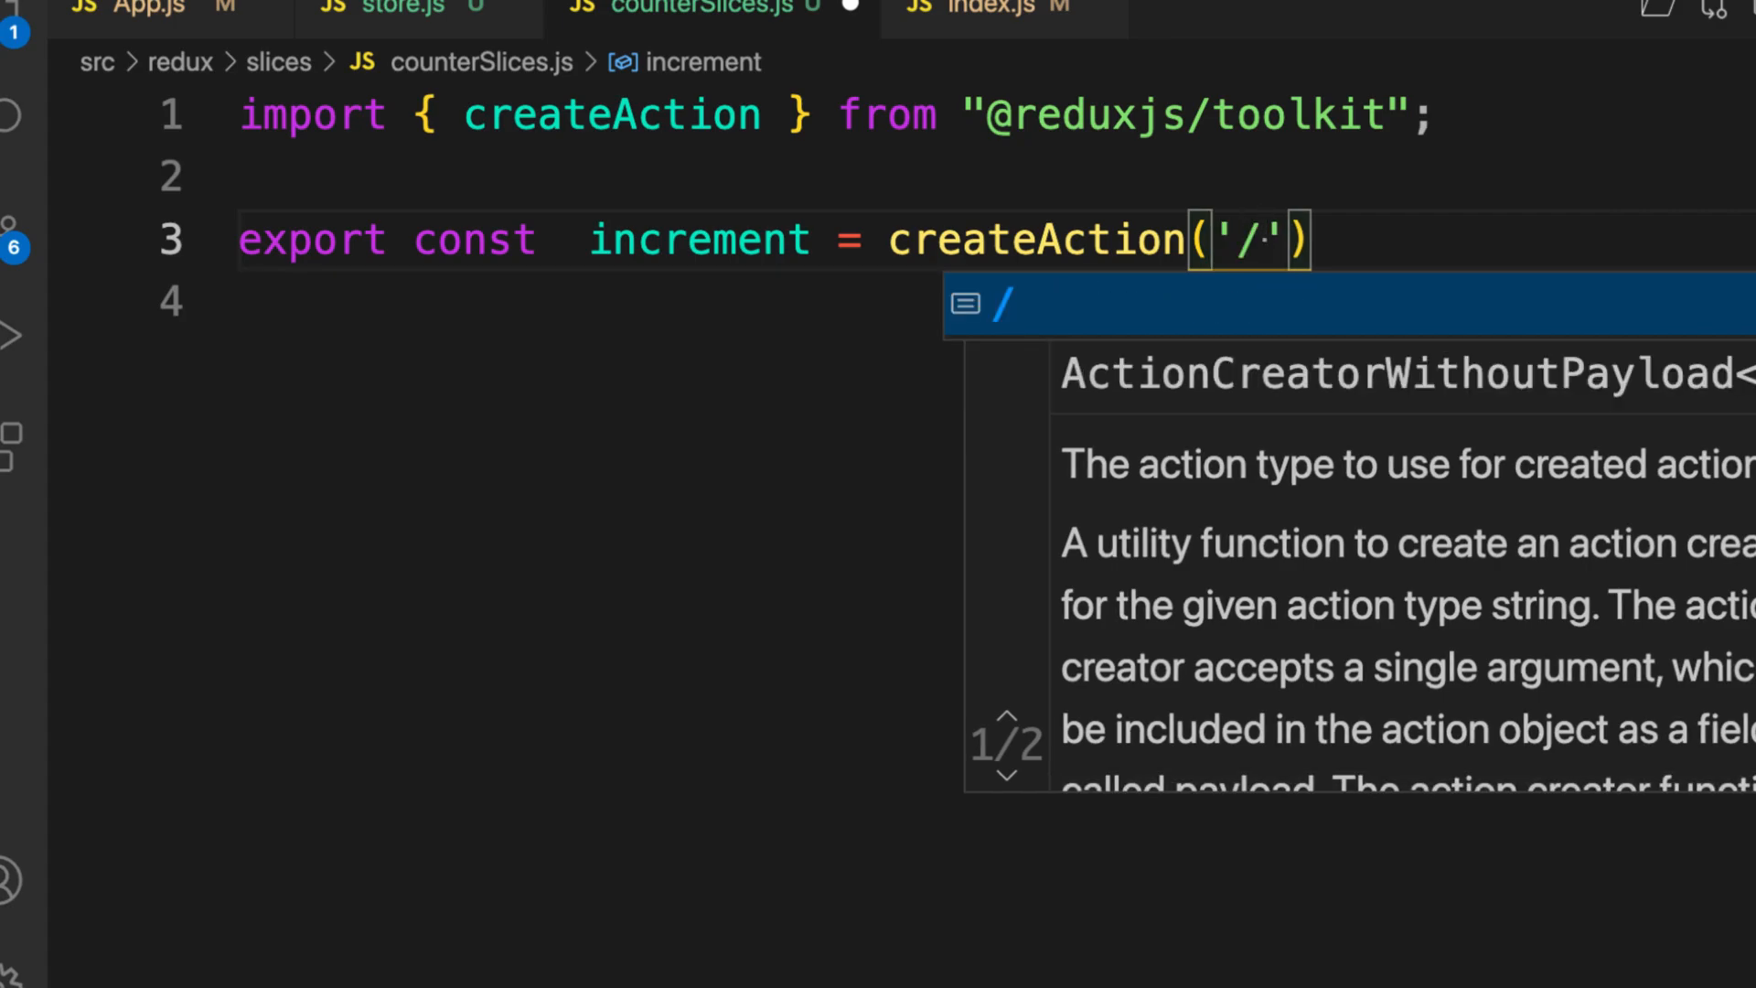
key(Backspace)
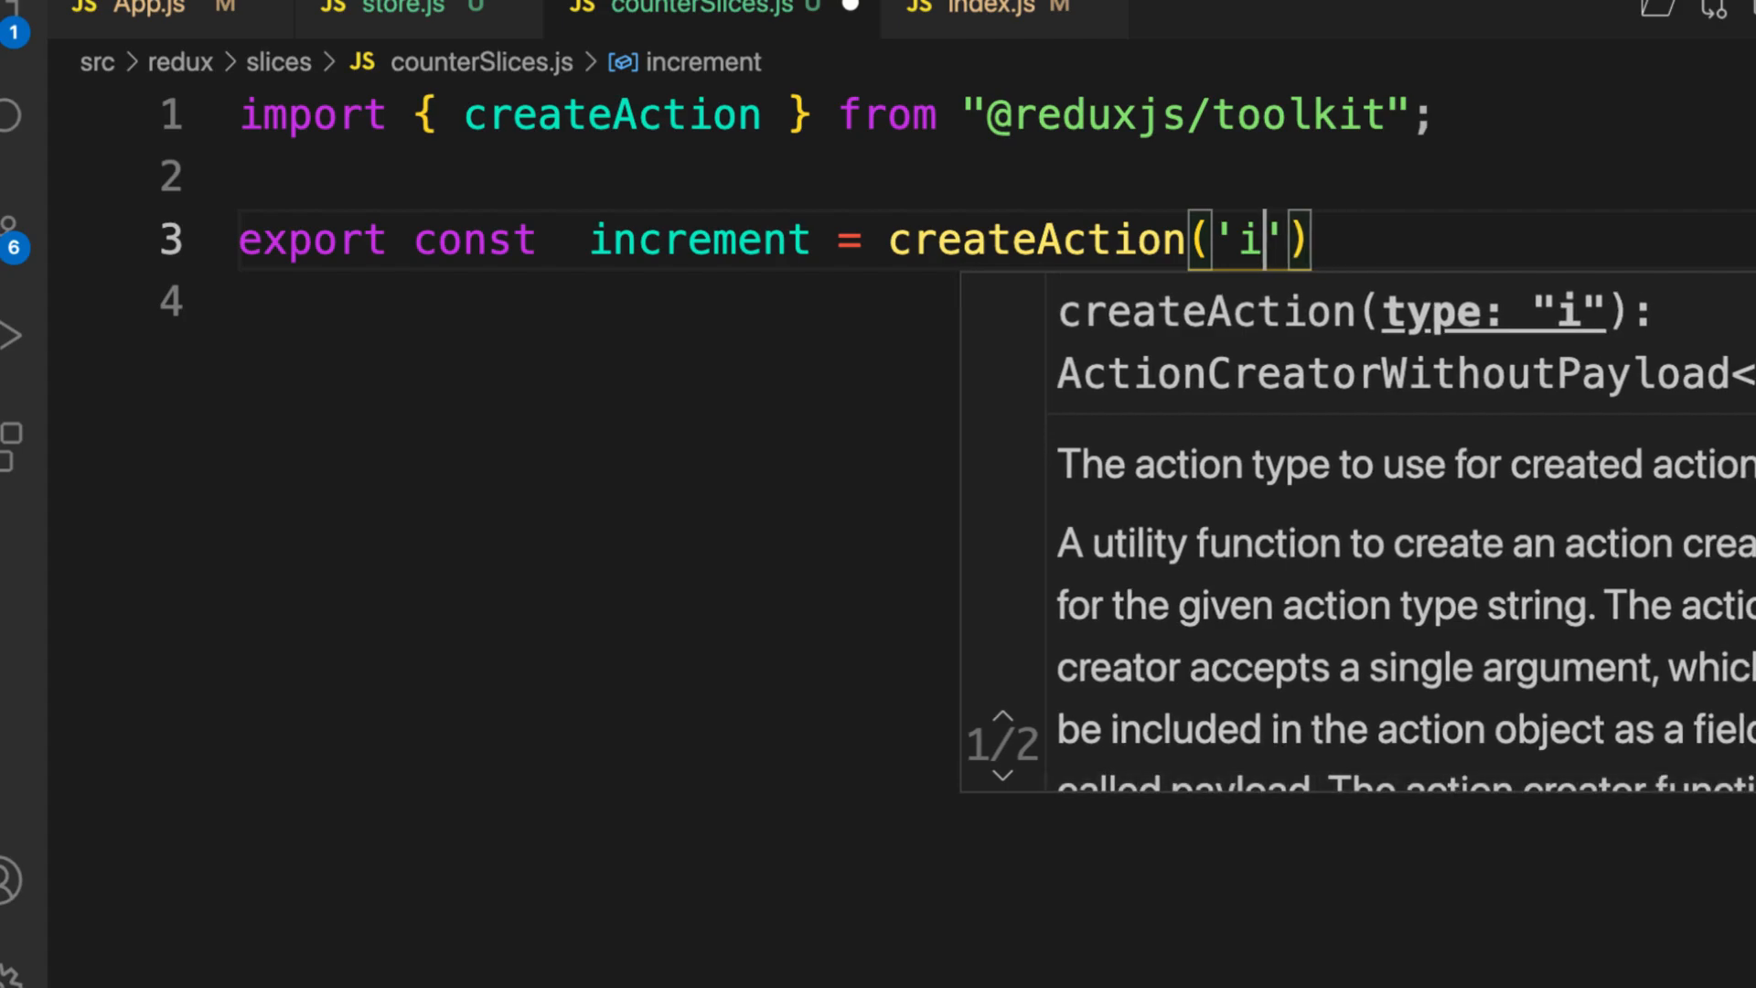
text(ncr)
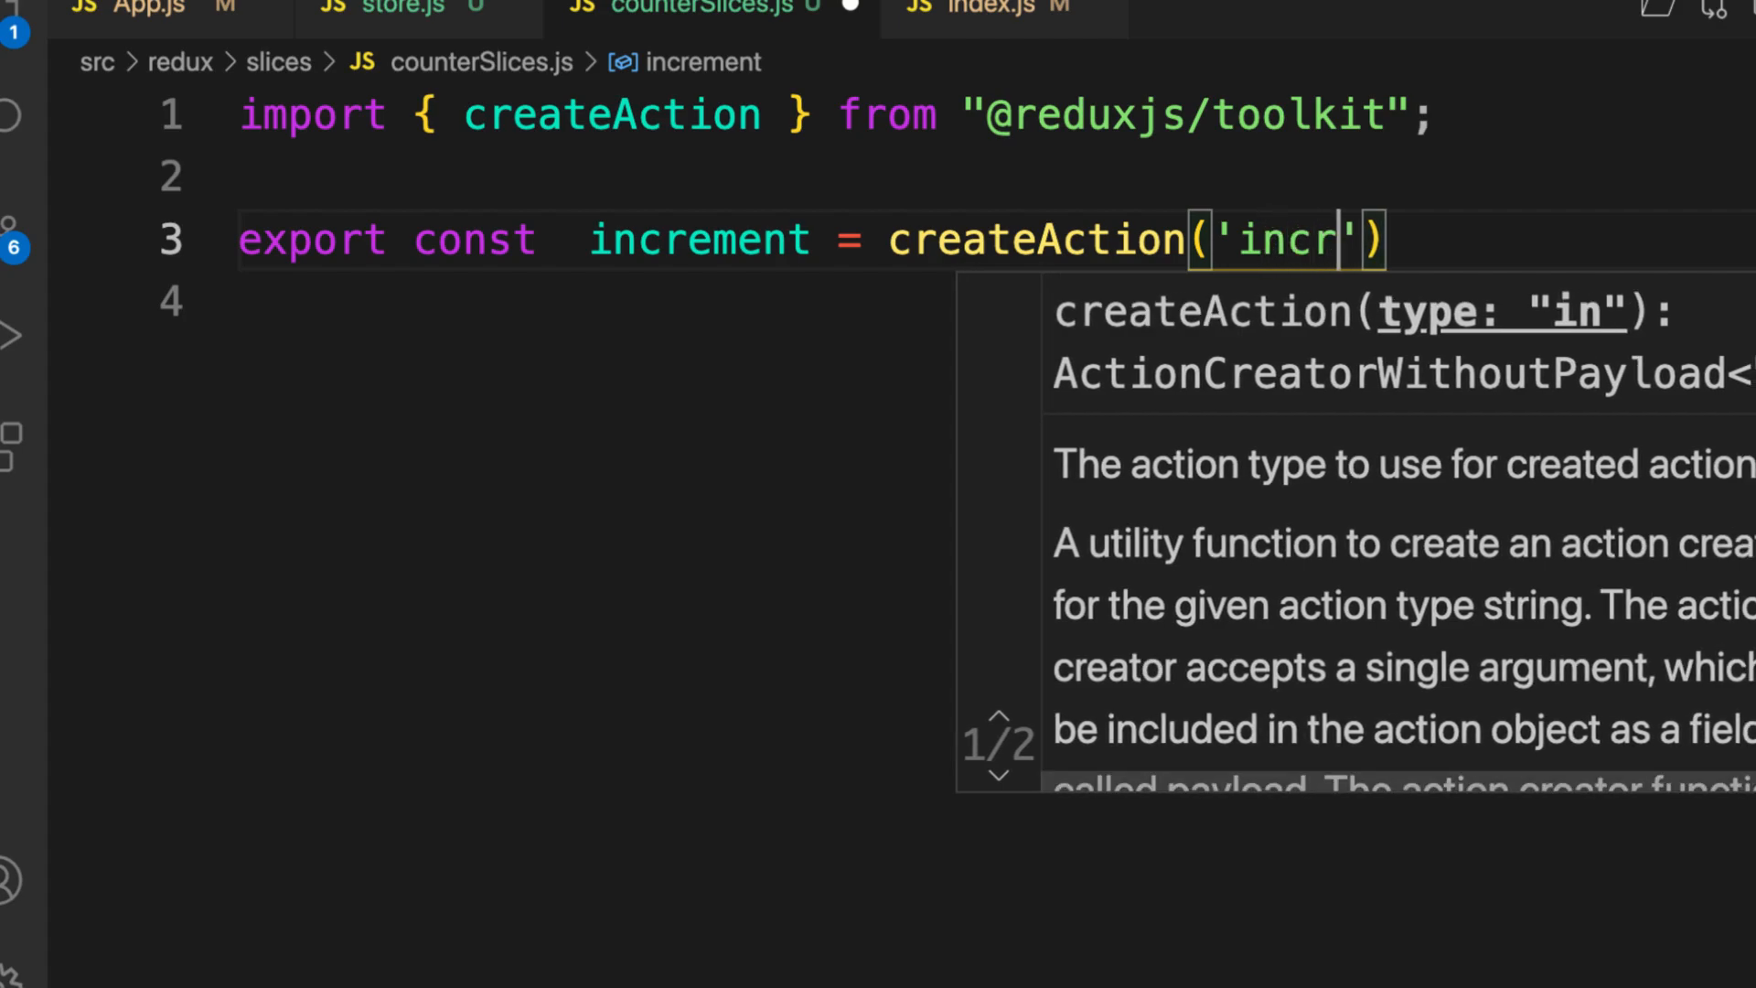
text(ement)
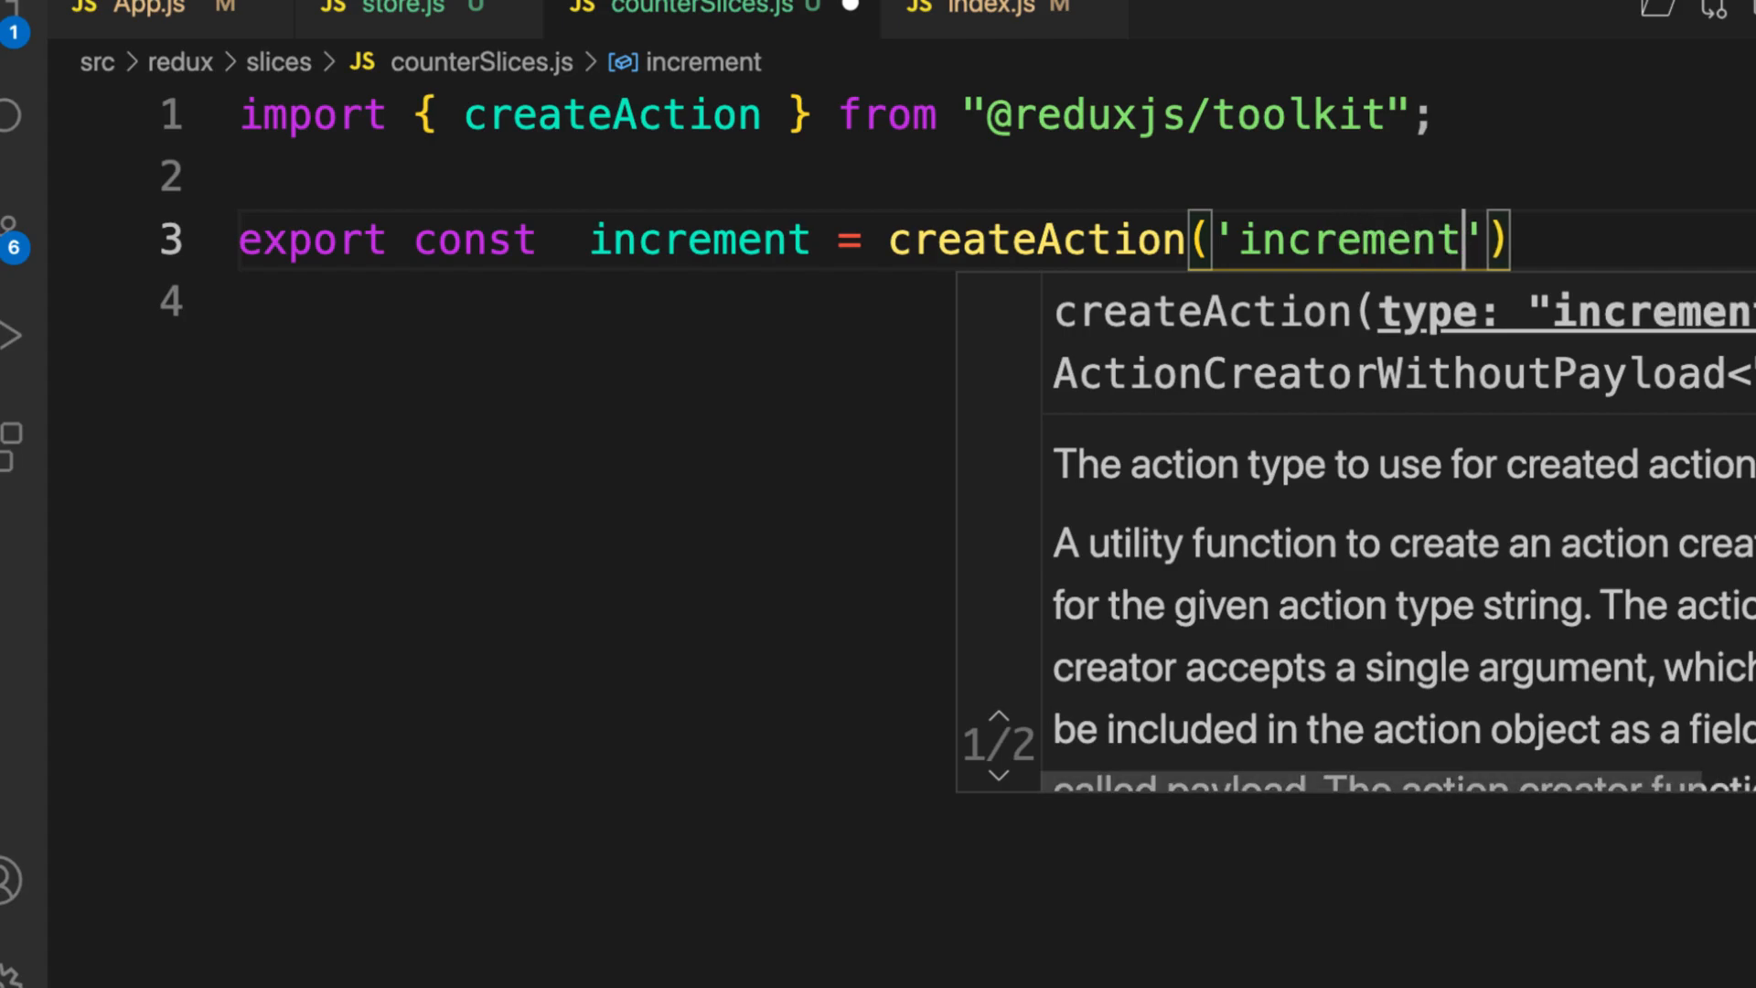
text(/cpu)
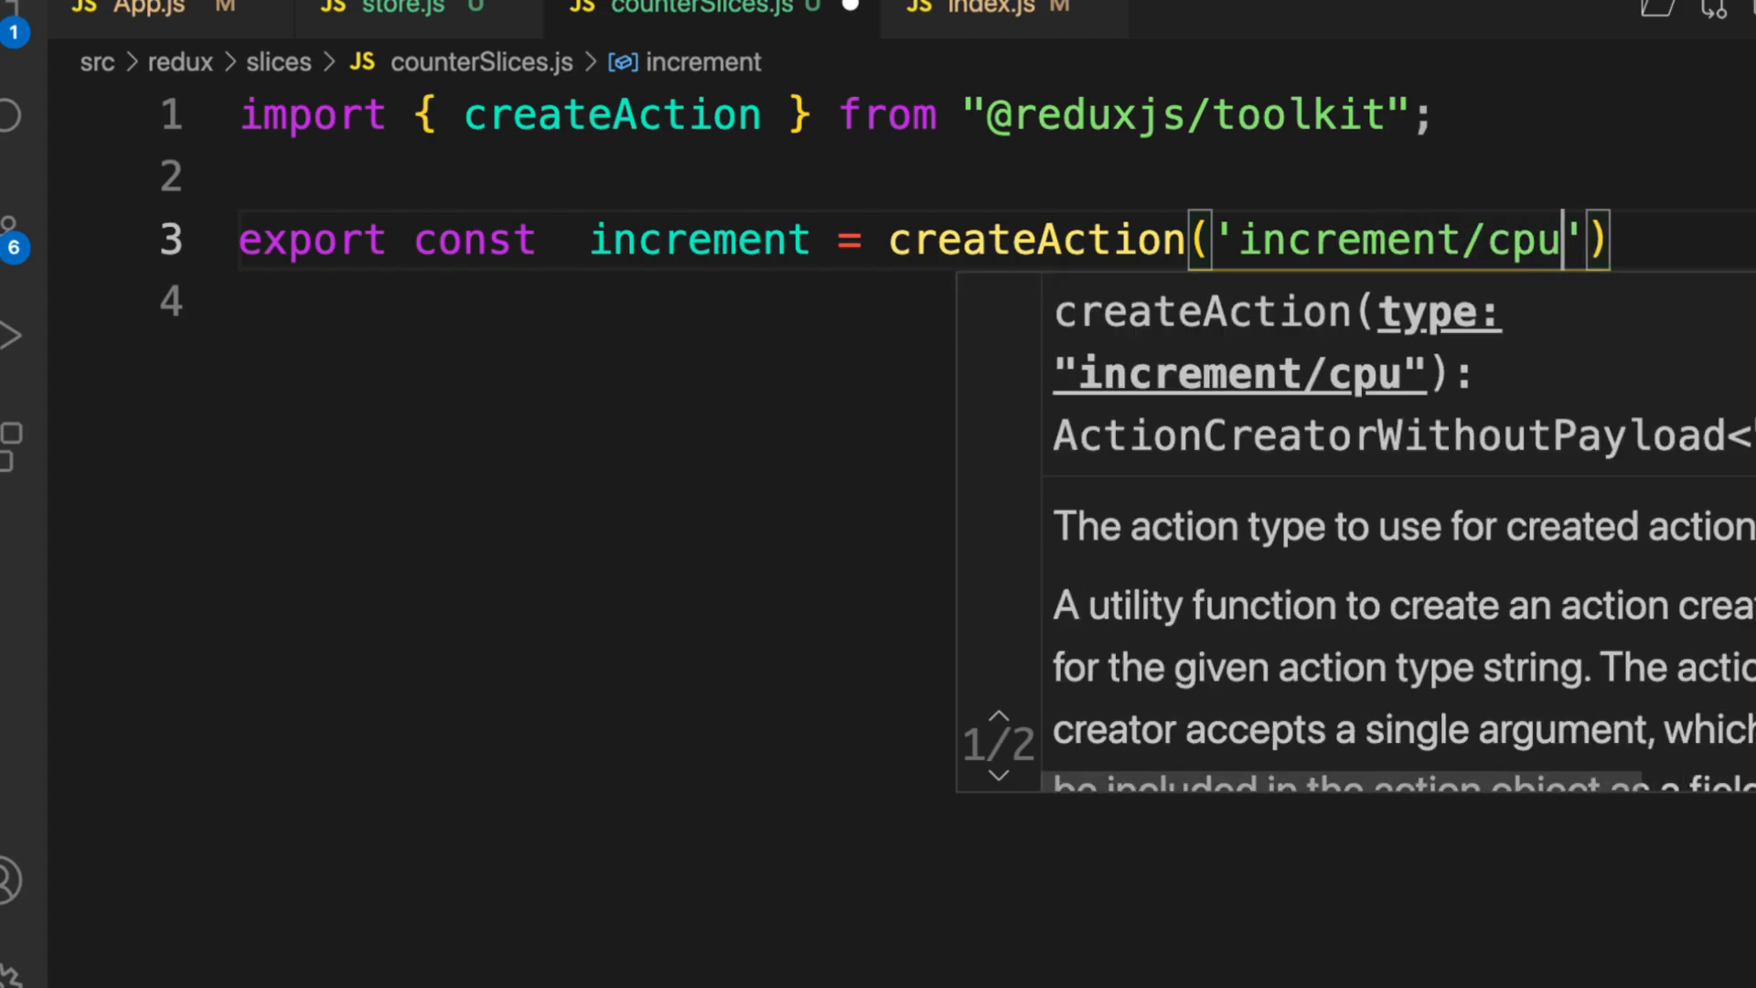
text(coun)
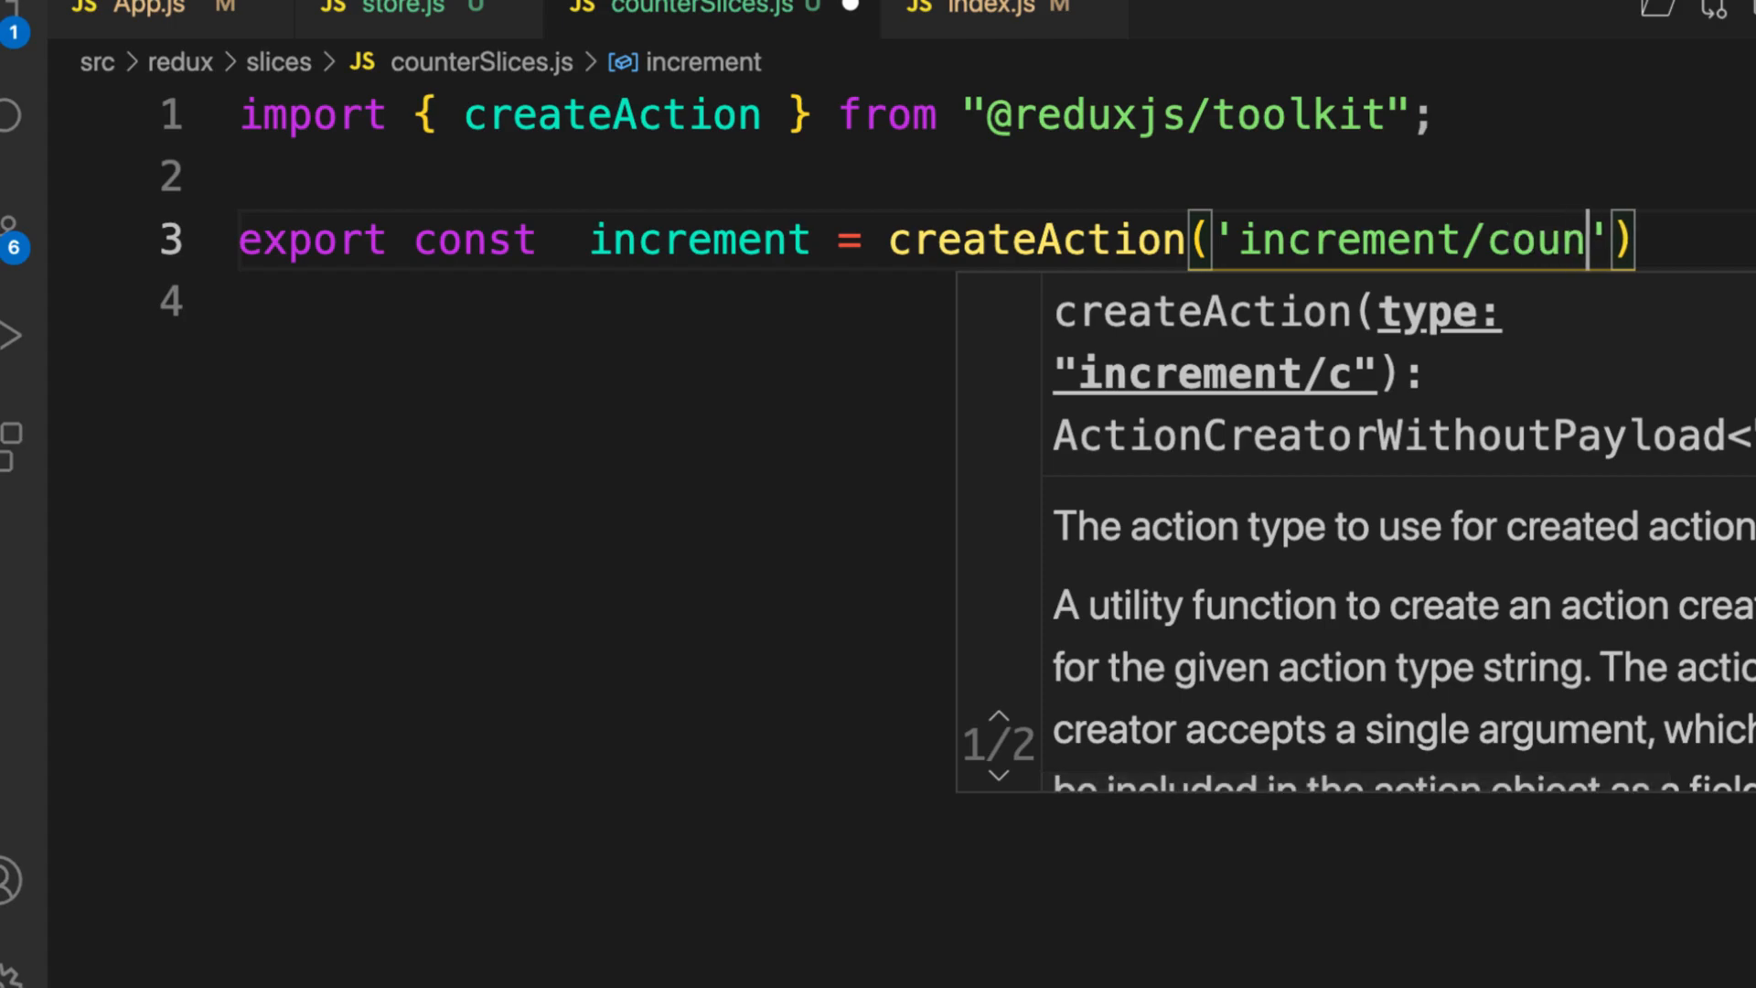
text(ter")
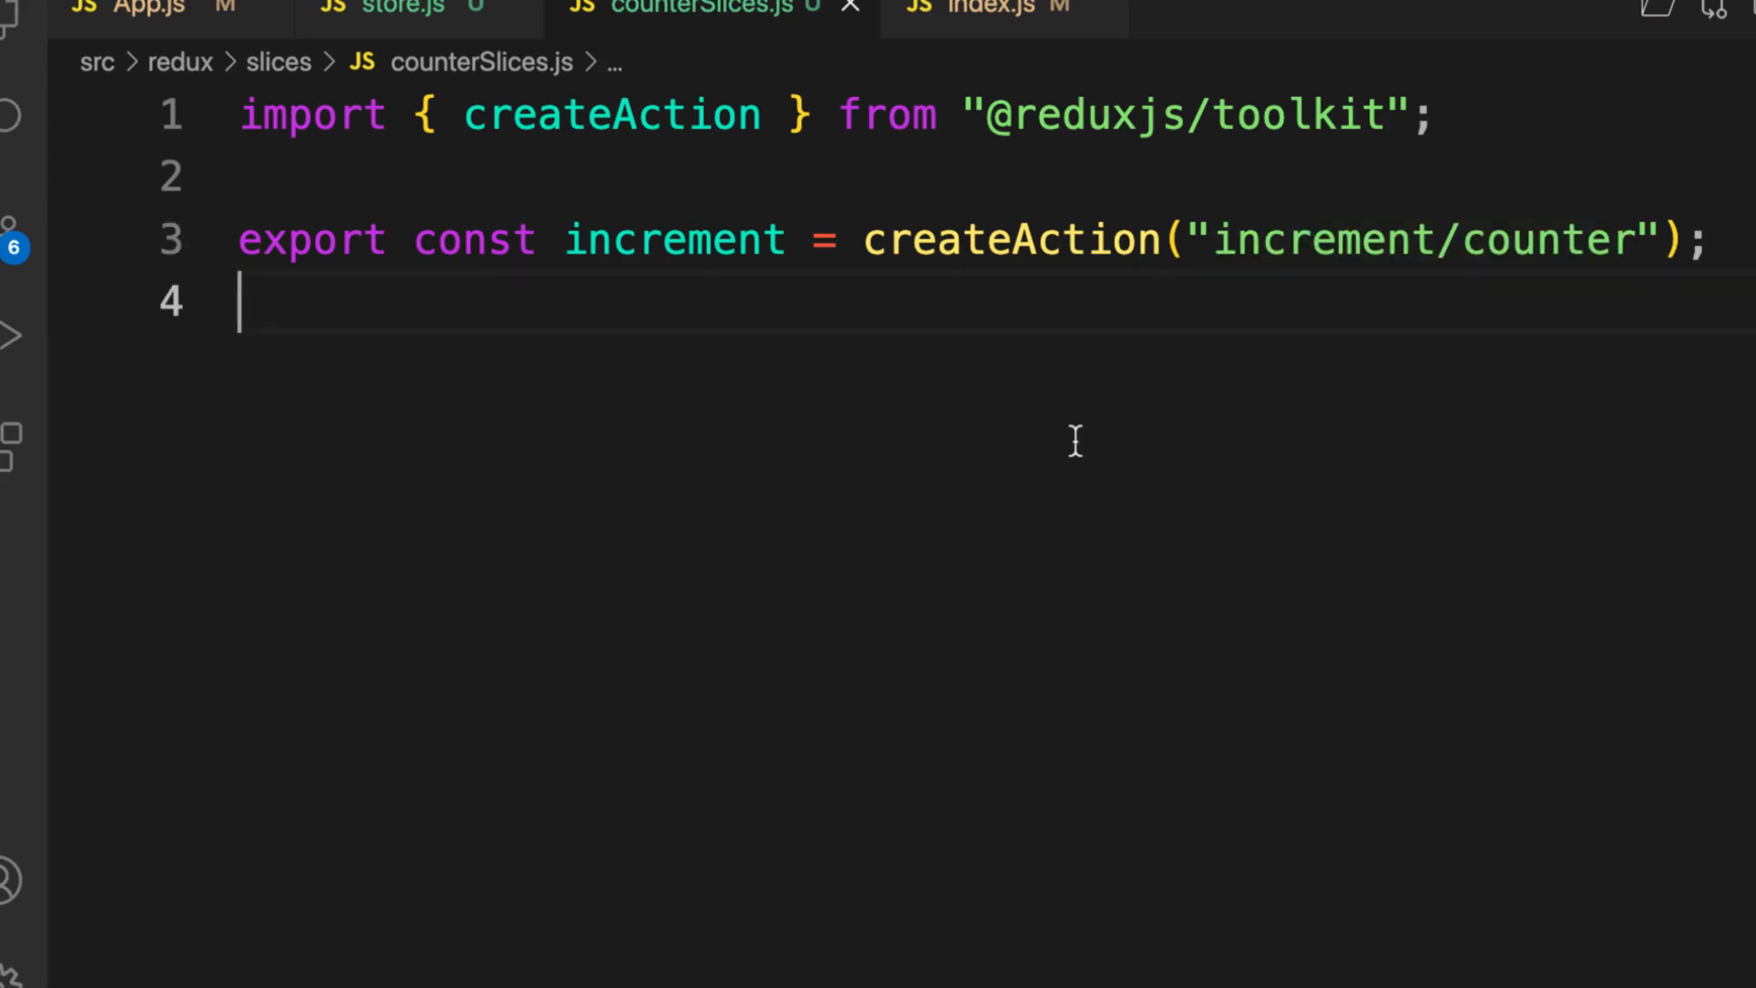
double_click(674, 239)
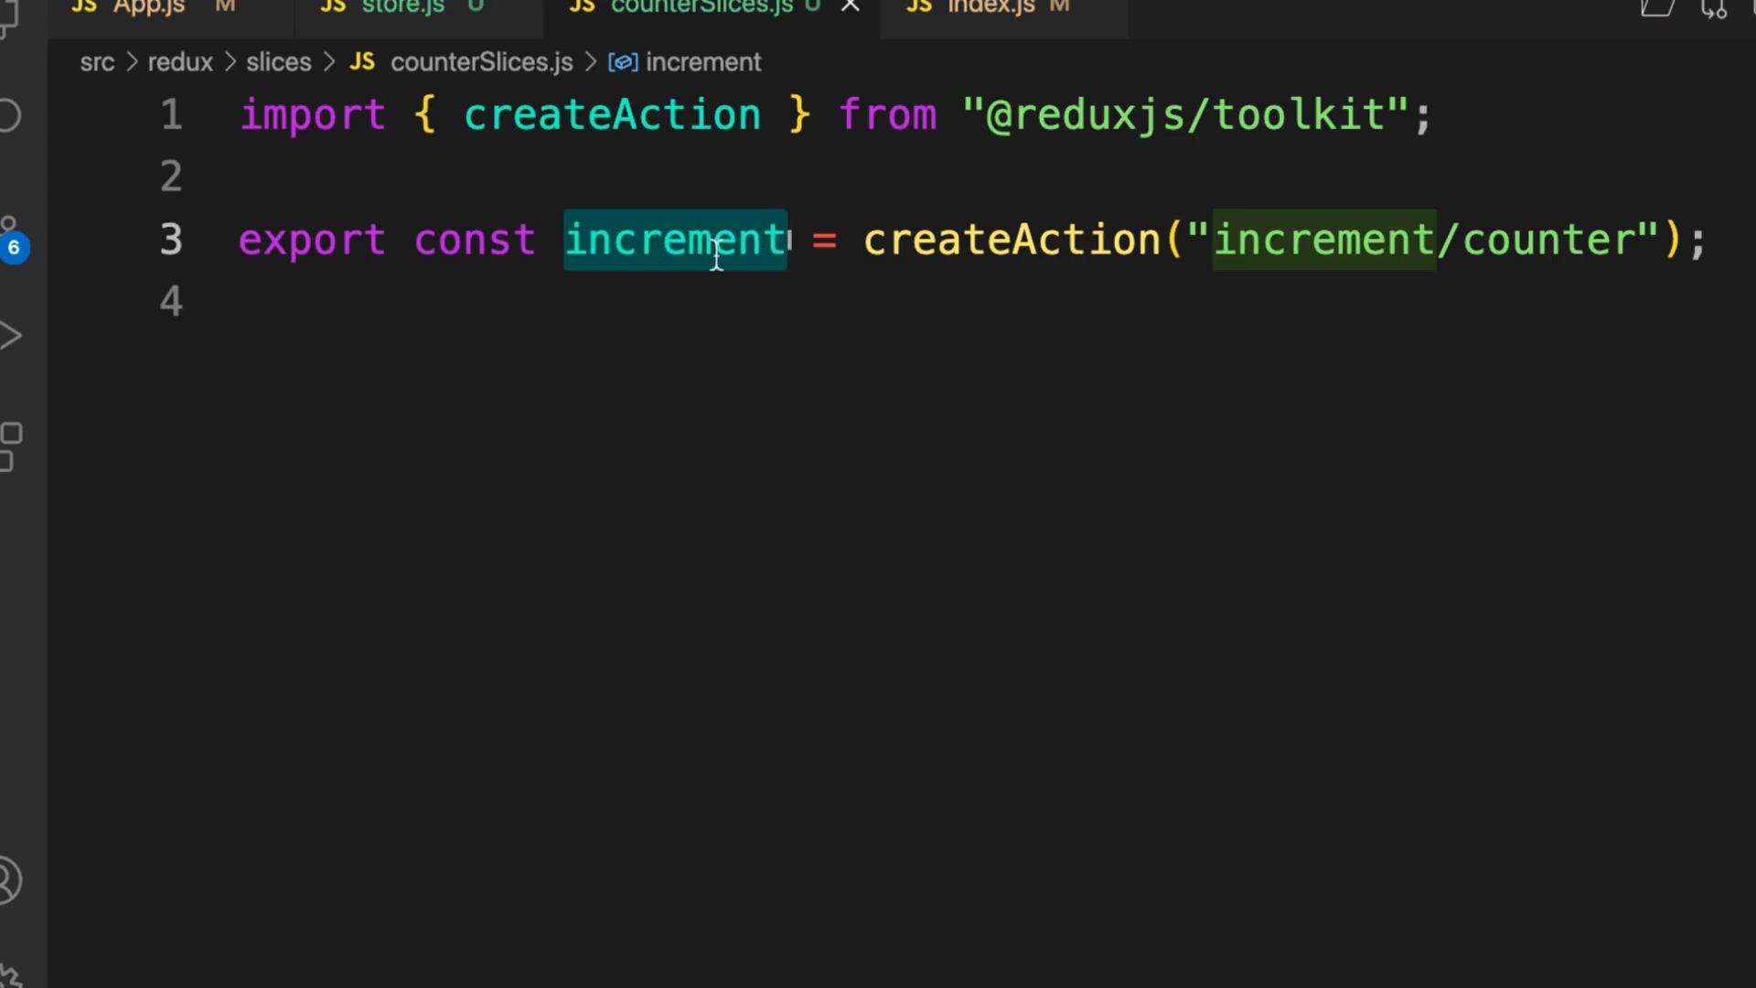
scroll(up, 3)
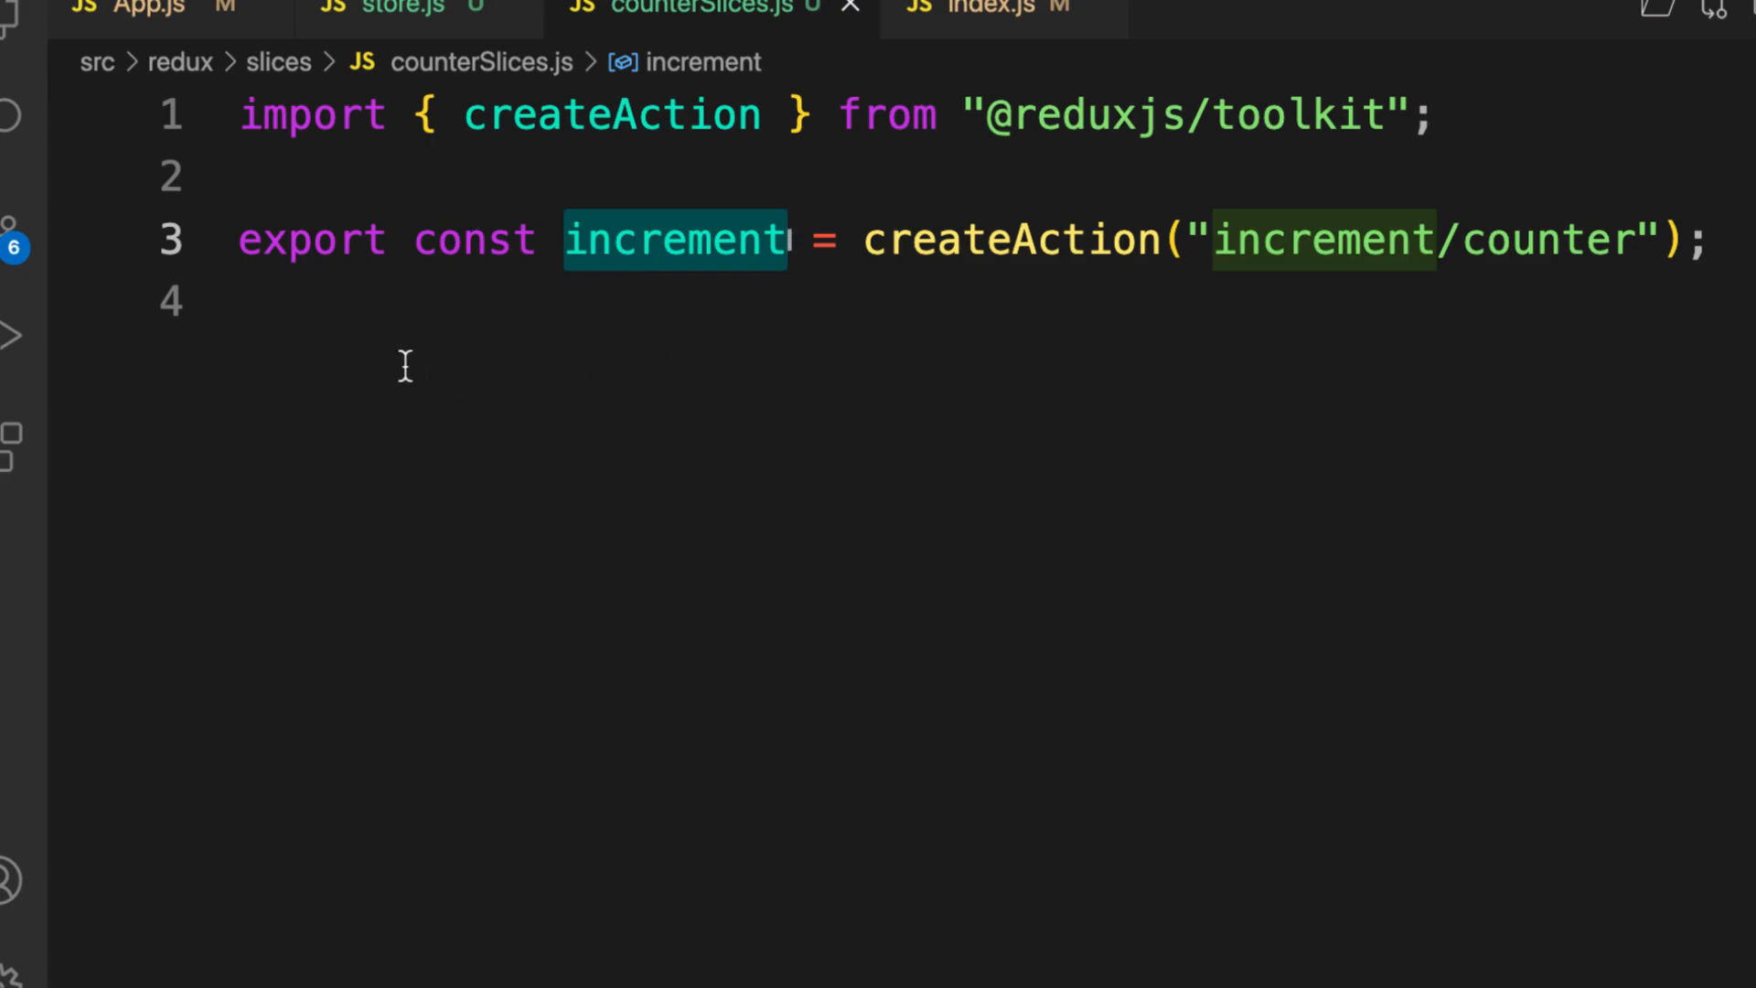
click(240, 303)
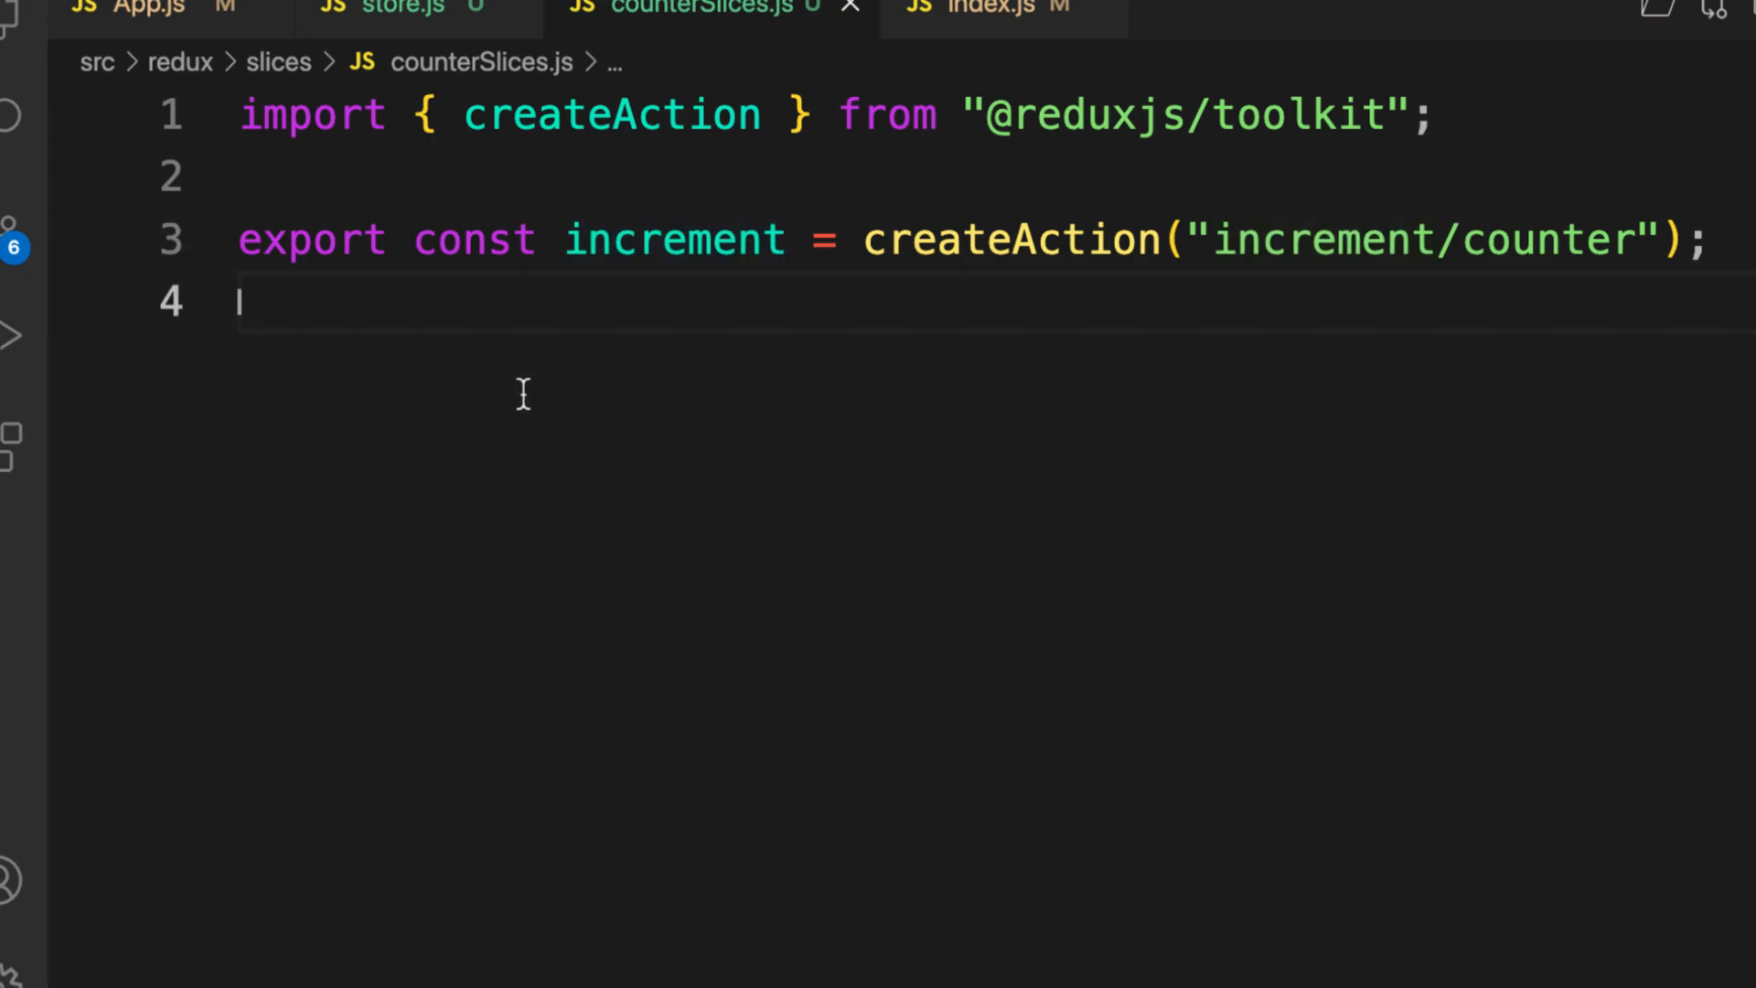
mouse_move(476, 358)
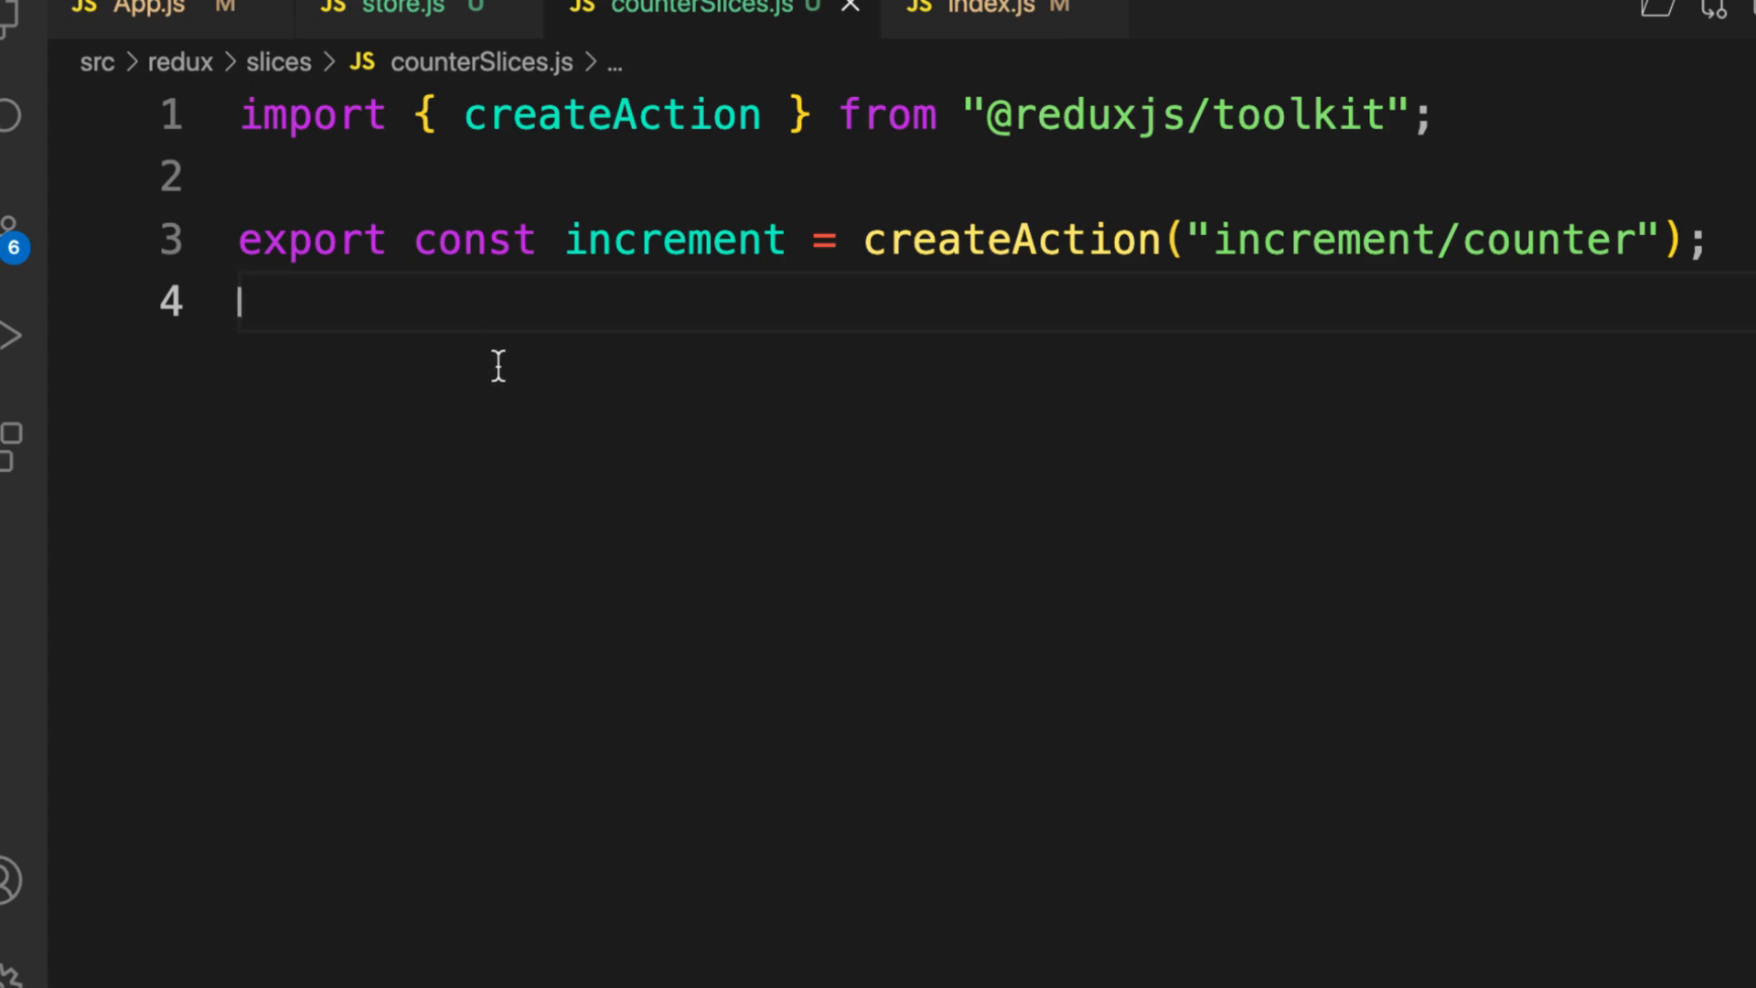
mouse_move(748, 349)
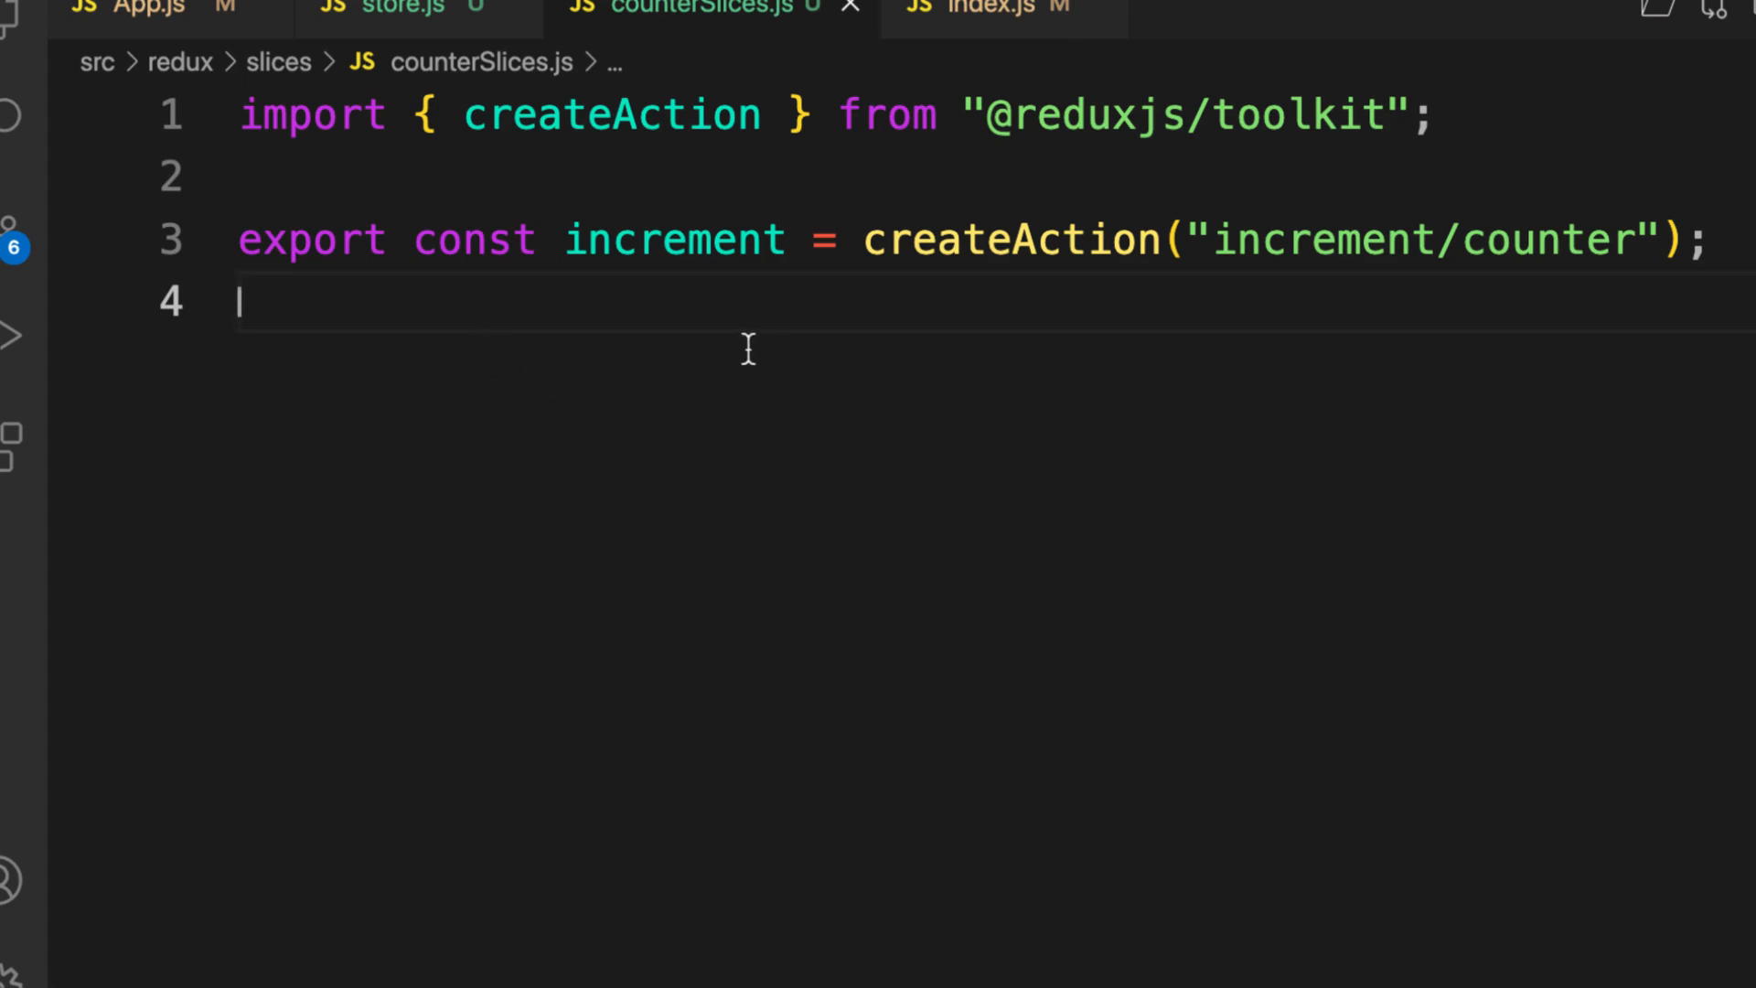
mouse_move(635, 313)
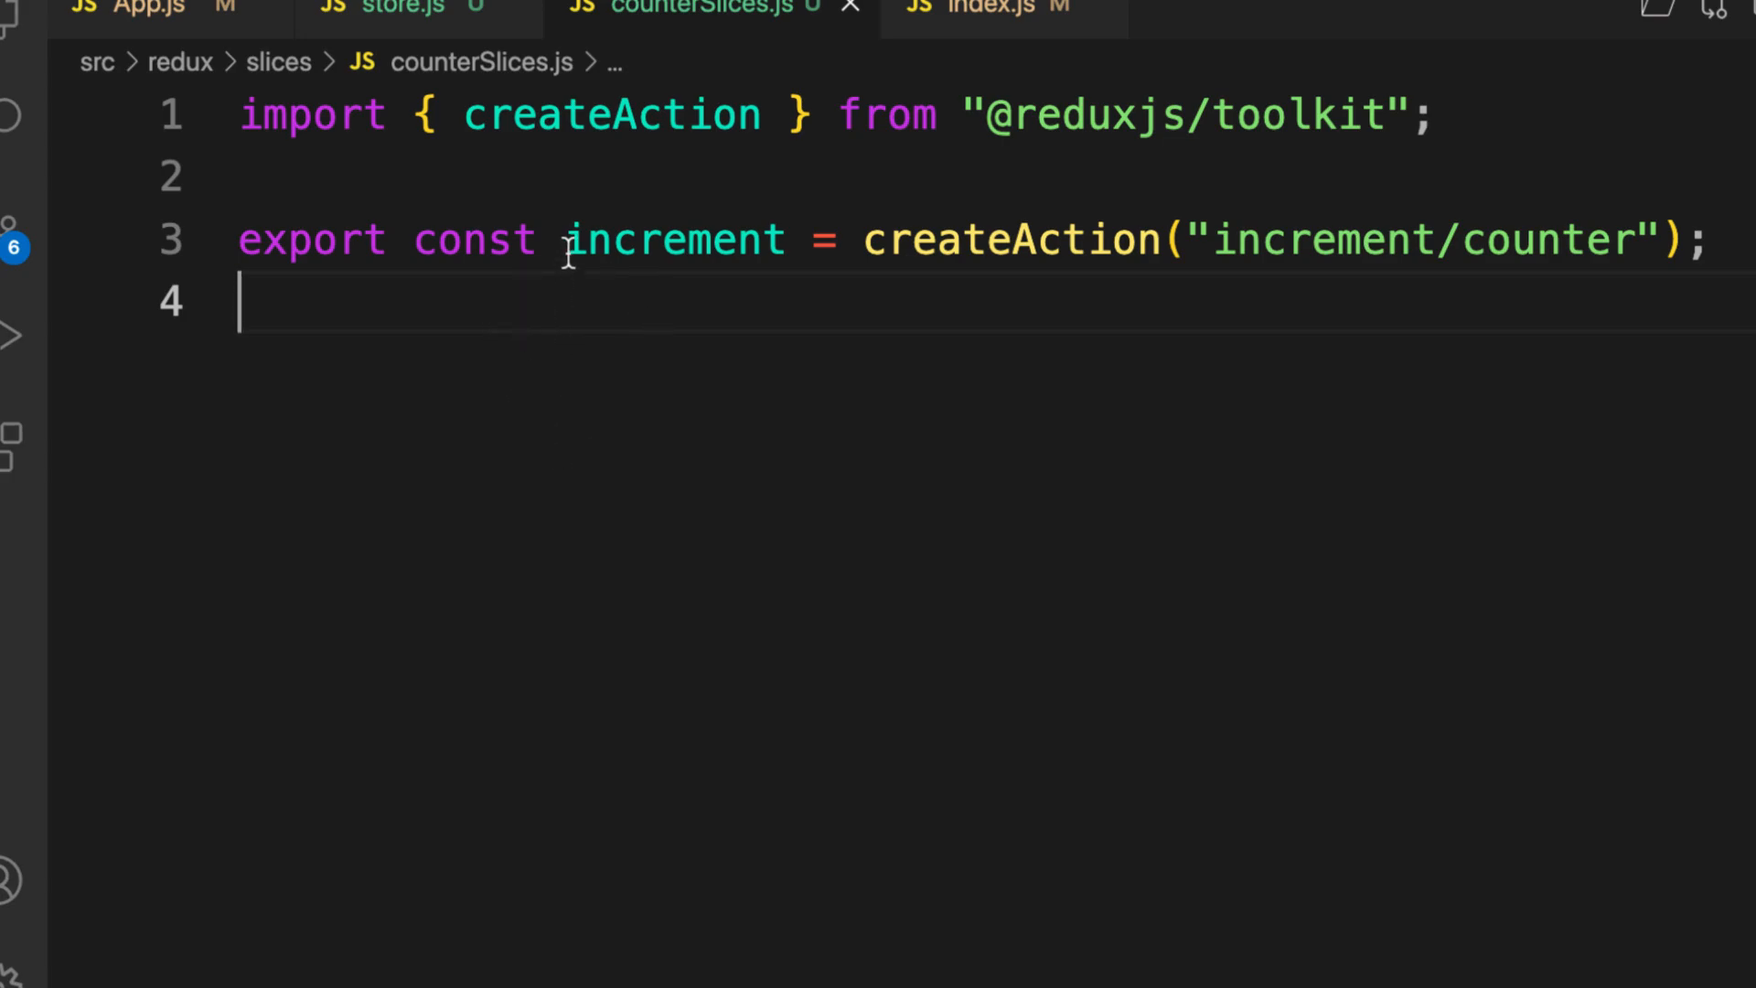
mouse_move(582, 361)
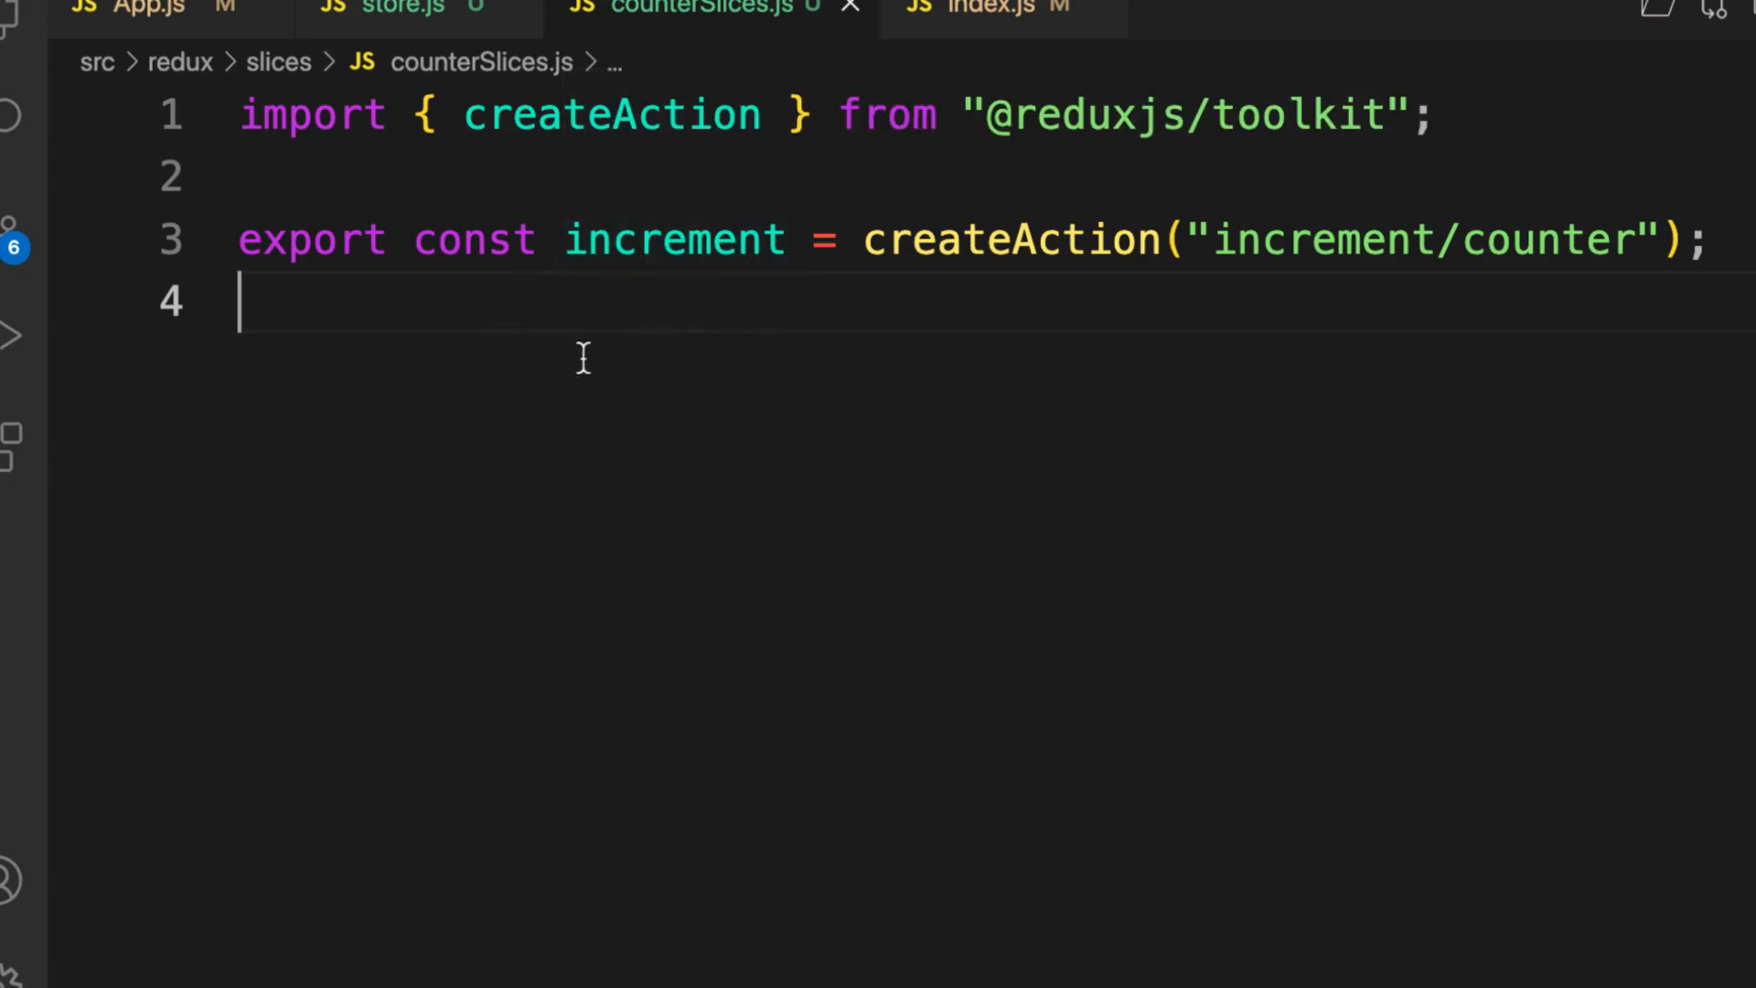